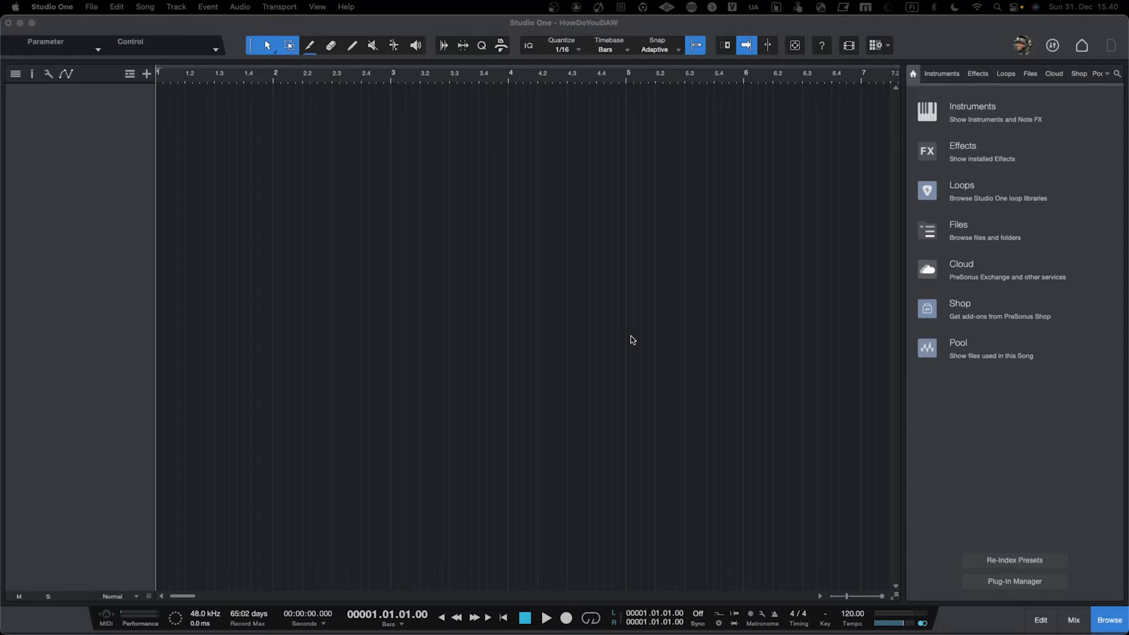
pyautogui.moveTo(121, 99)
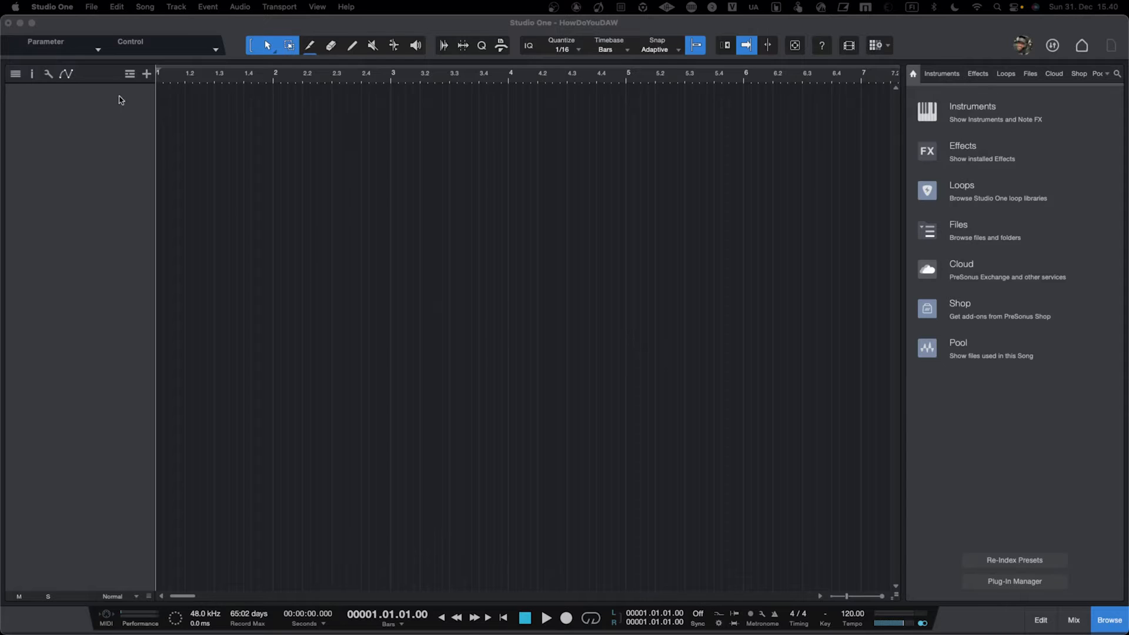
# Step: Bring up Preferences from the Studio One menu and scroll the external devices list to the OB-X8
pyautogui.click(50, 7)
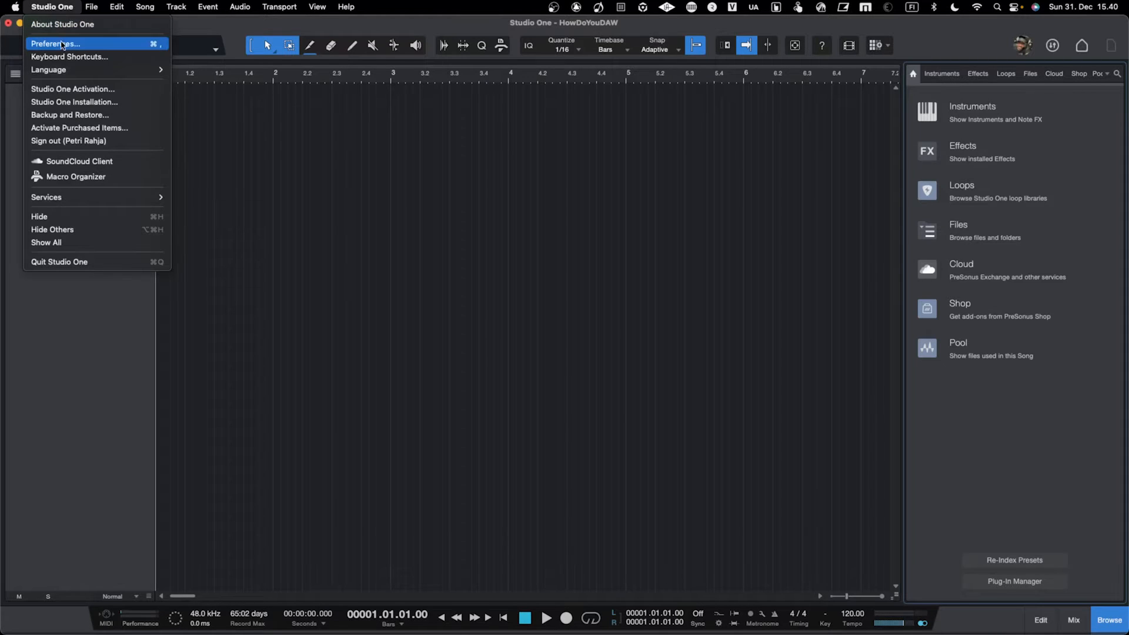
pyautogui.click(53, 44)
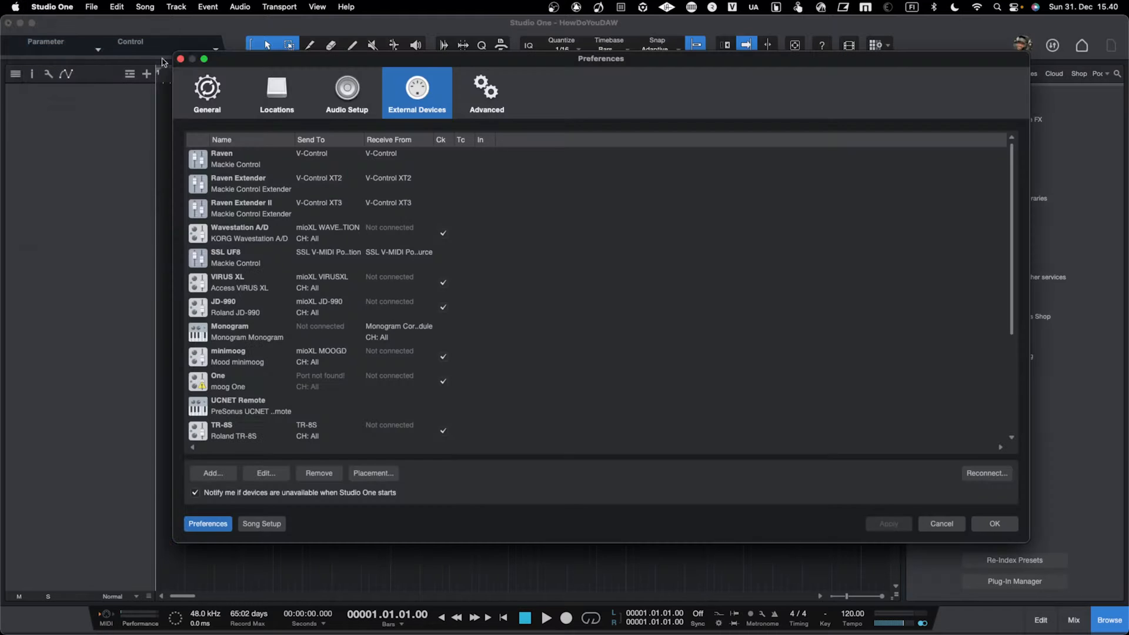
pyautogui.scroll(-3)
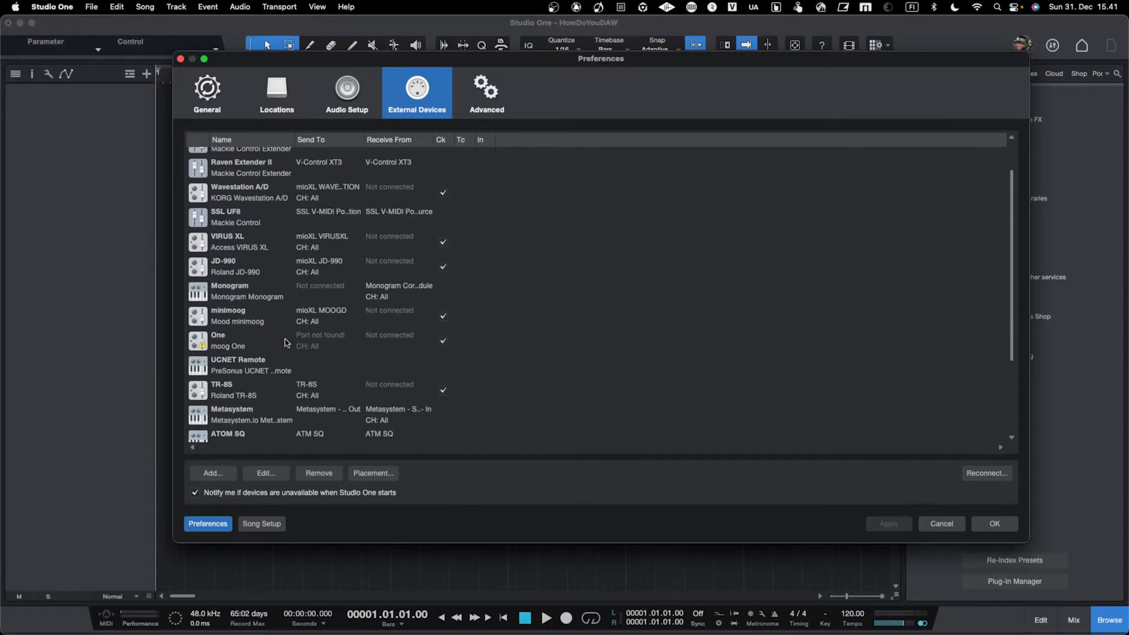
pyautogui.scroll(-3)
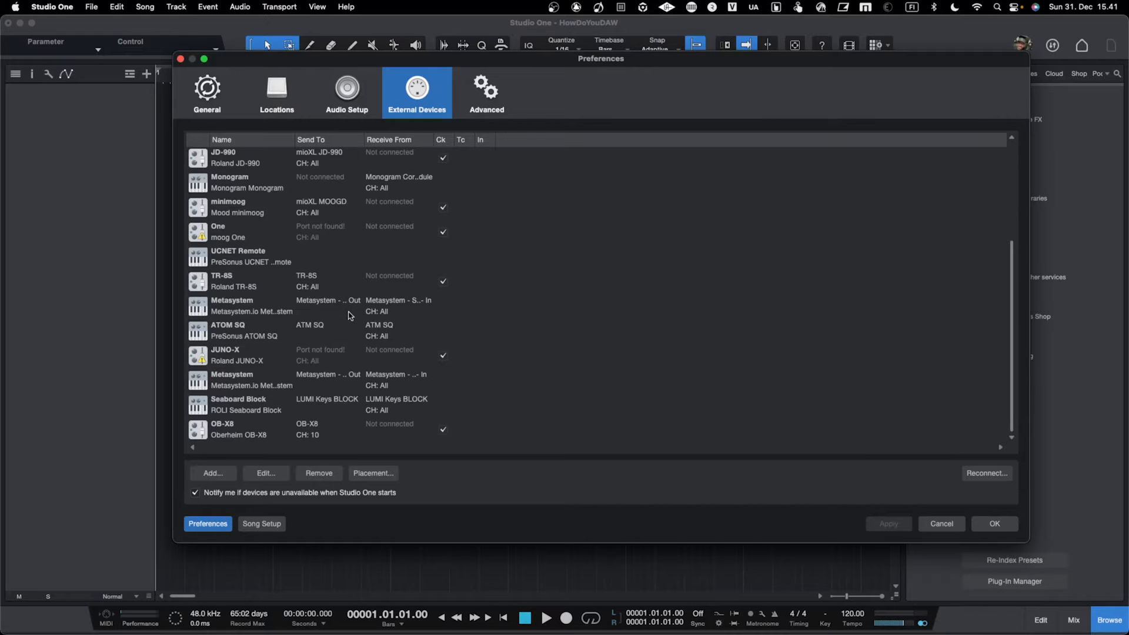
pyautogui.moveTo(335, 332)
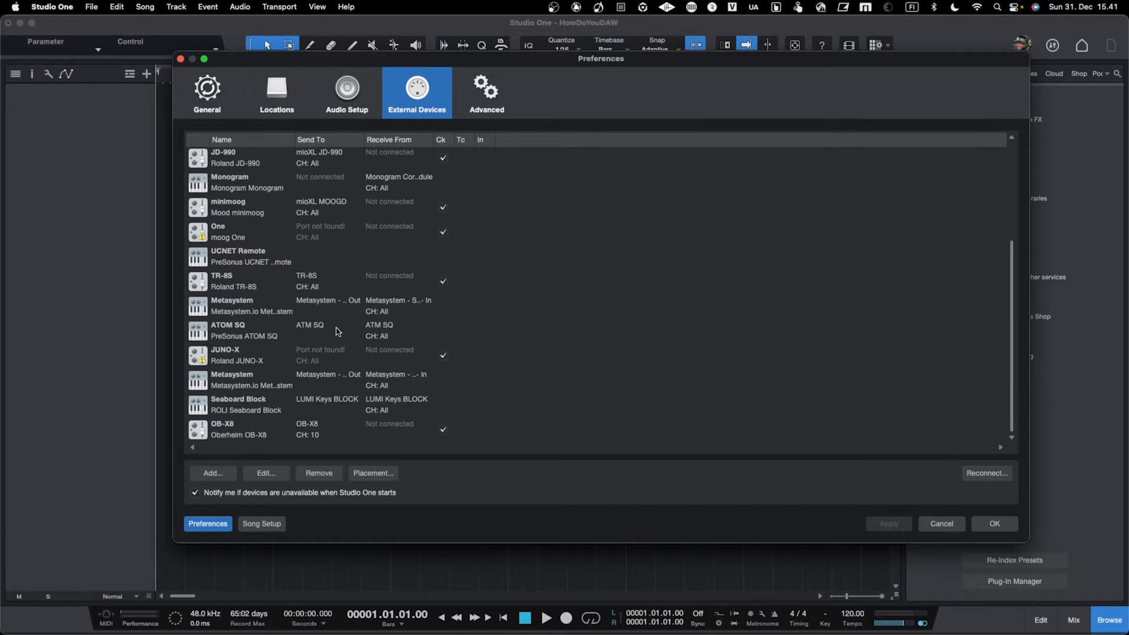
pyautogui.moveTo(274, 430)
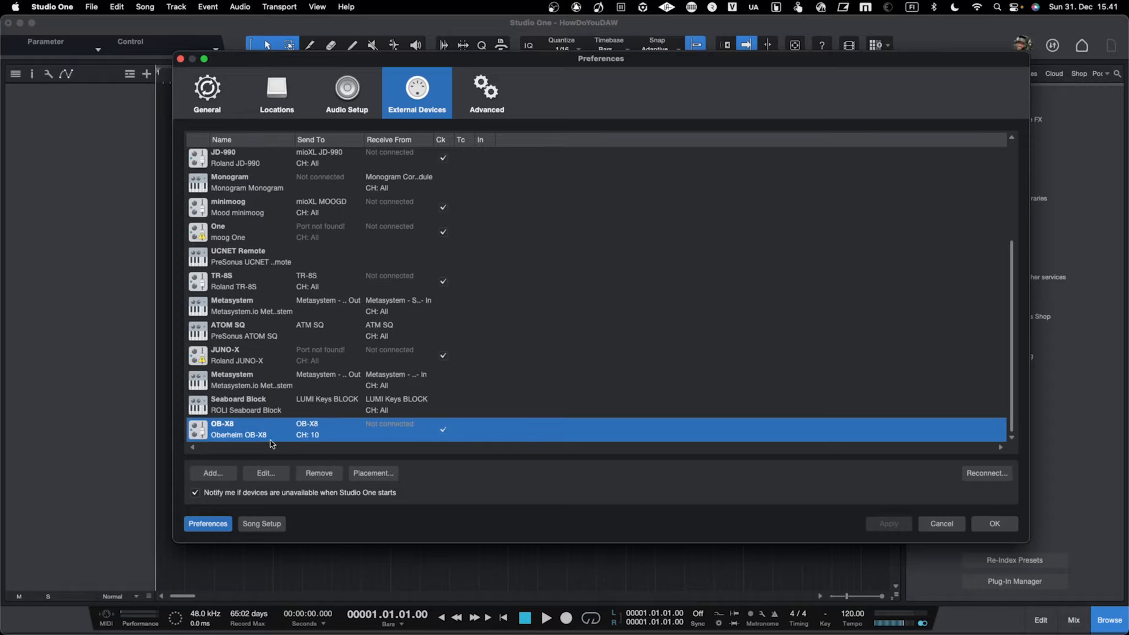
# Step: Edit the OB-X8 device and keep OB-X8 as its Send To MIDI port on channel 10
pyautogui.click(265, 473)
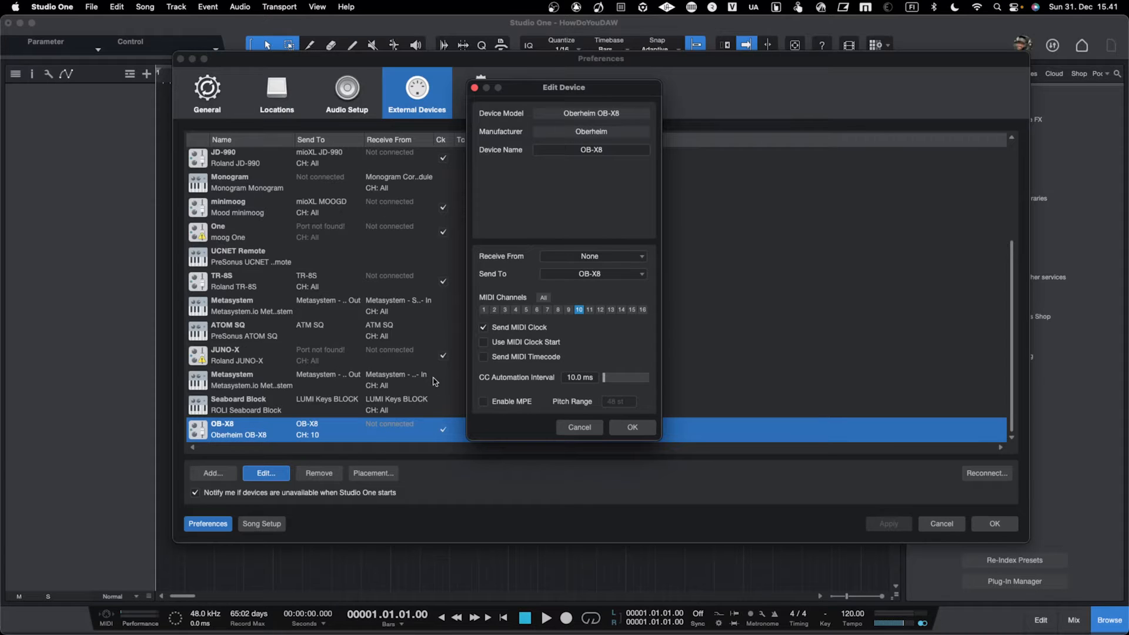
pyautogui.moveTo(390, 461)
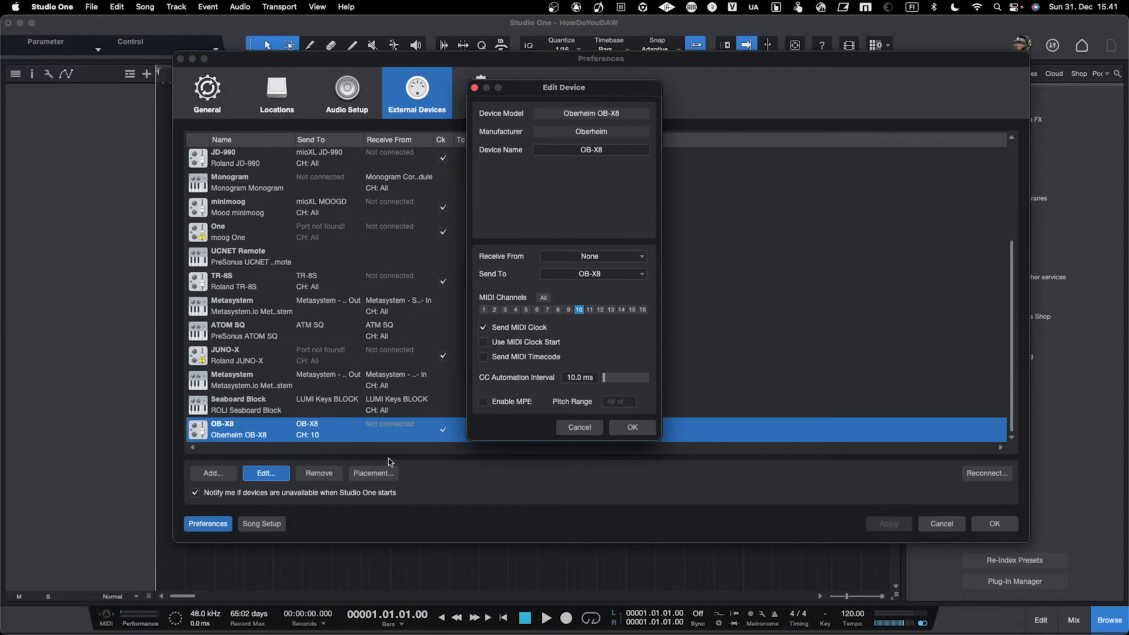
pyautogui.moveTo(402, 386)
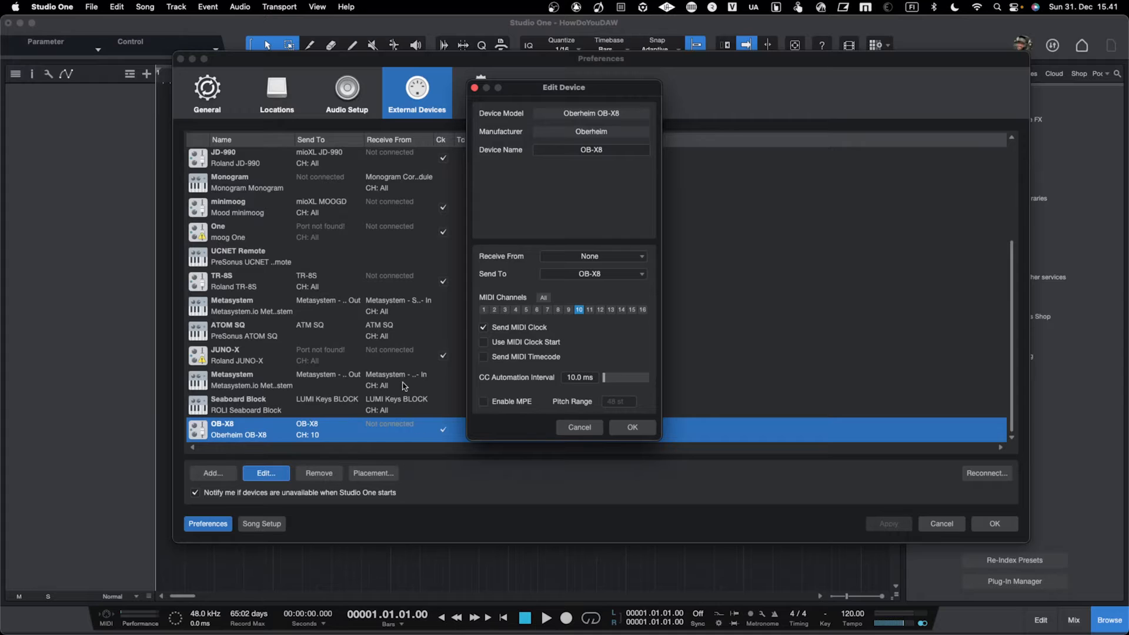
pyautogui.moveTo(403, 360)
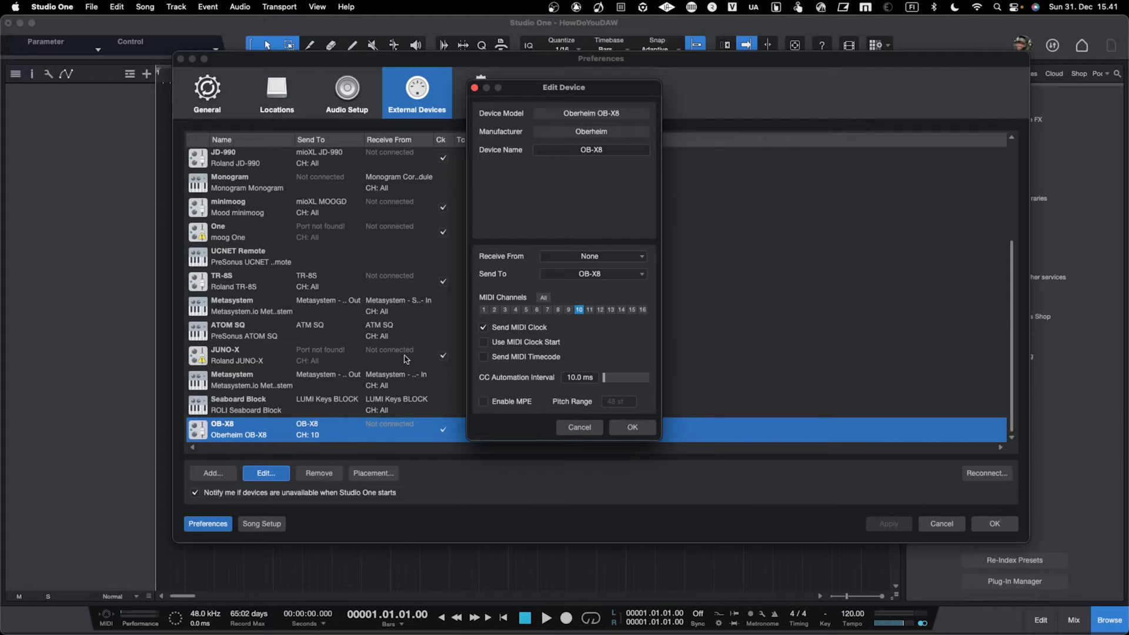
pyautogui.moveTo(393, 428)
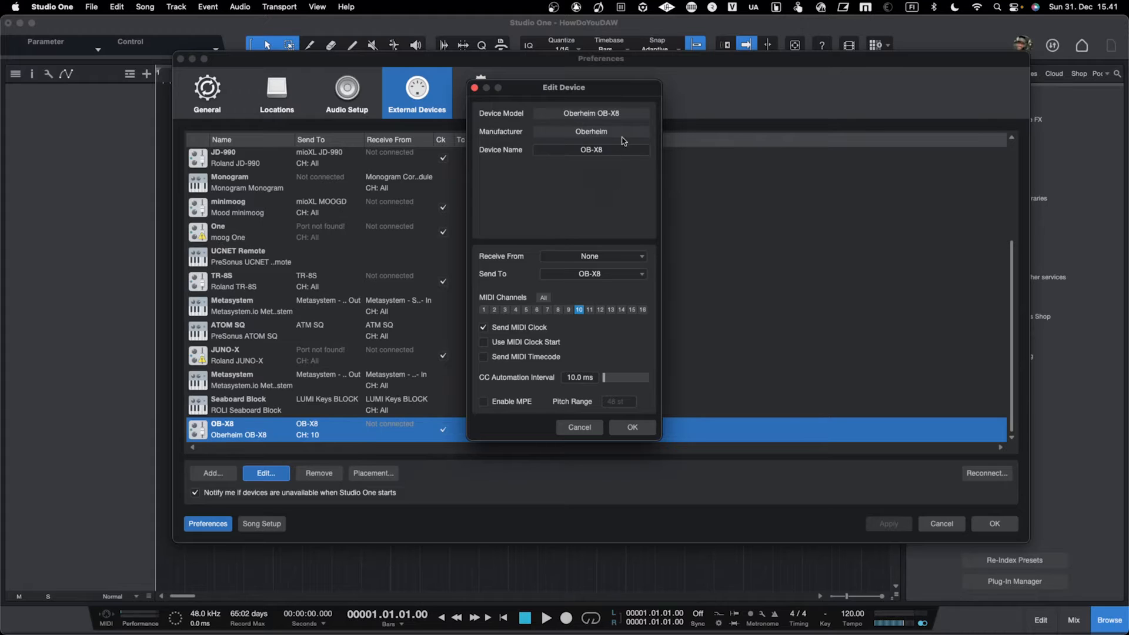
pyautogui.moveTo(595, 229)
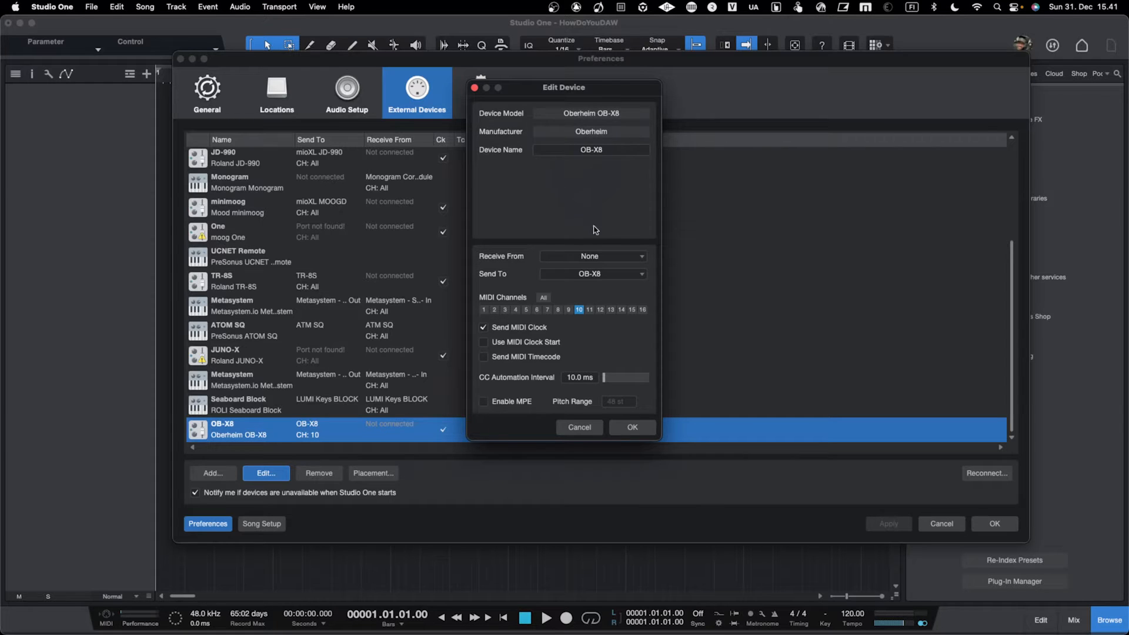
pyautogui.moveTo(569, 280)
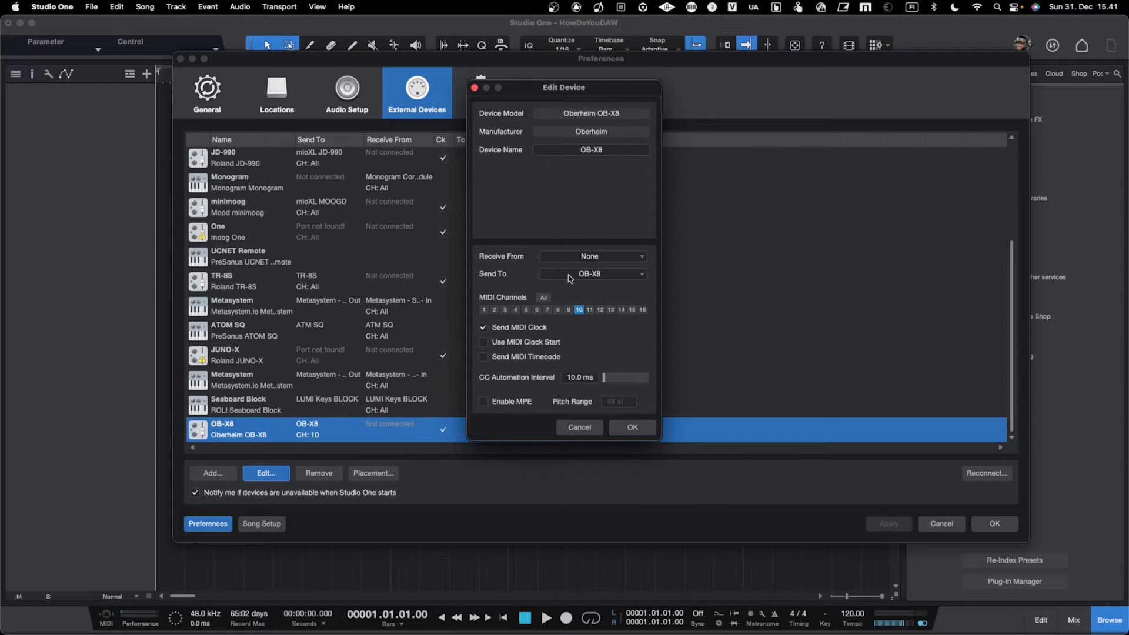
pyautogui.click(590, 274)
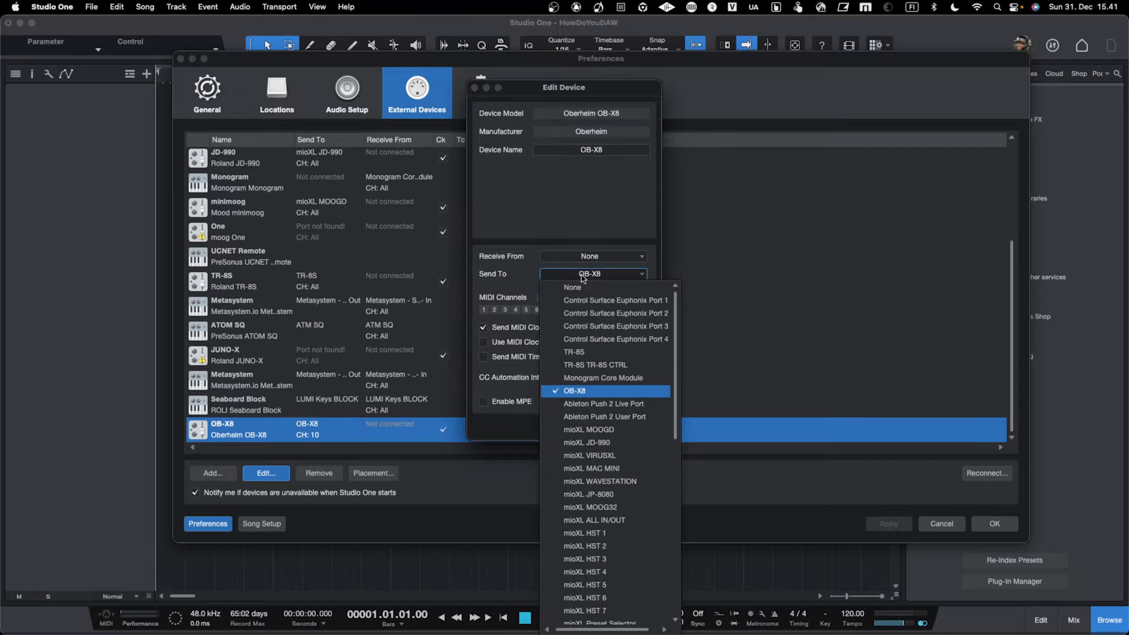
pyautogui.click(573, 390)
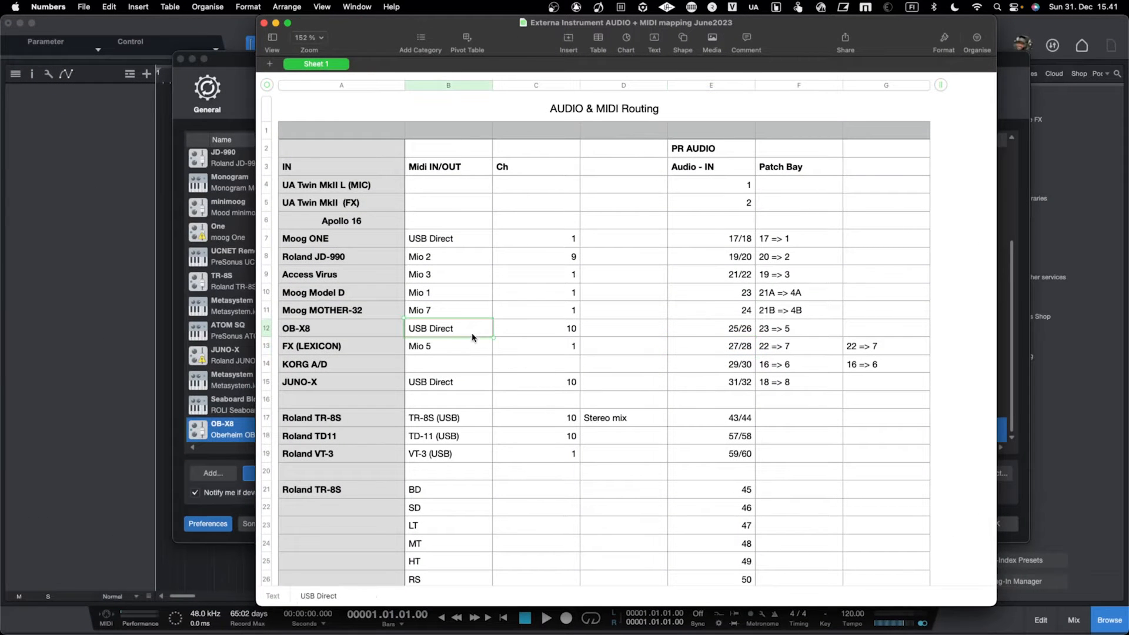
# Step: Check the OB-X8 row's Midi IN/OUT and Ch cells in the Numbers routing sheet
pyautogui.click(536, 328)
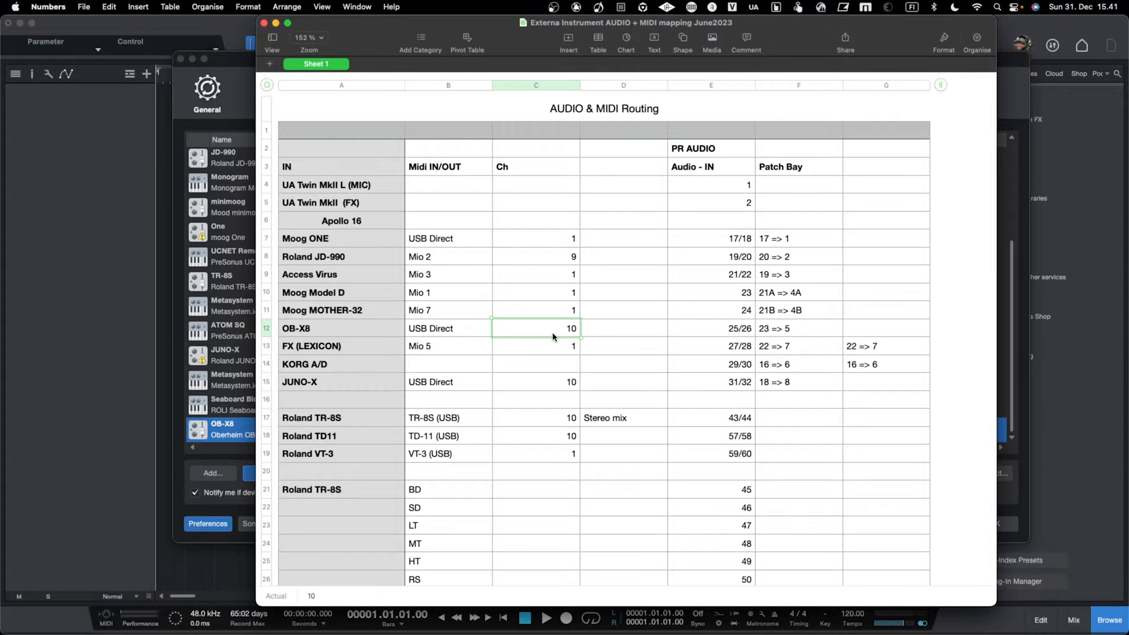
pyautogui.click(266, 473)
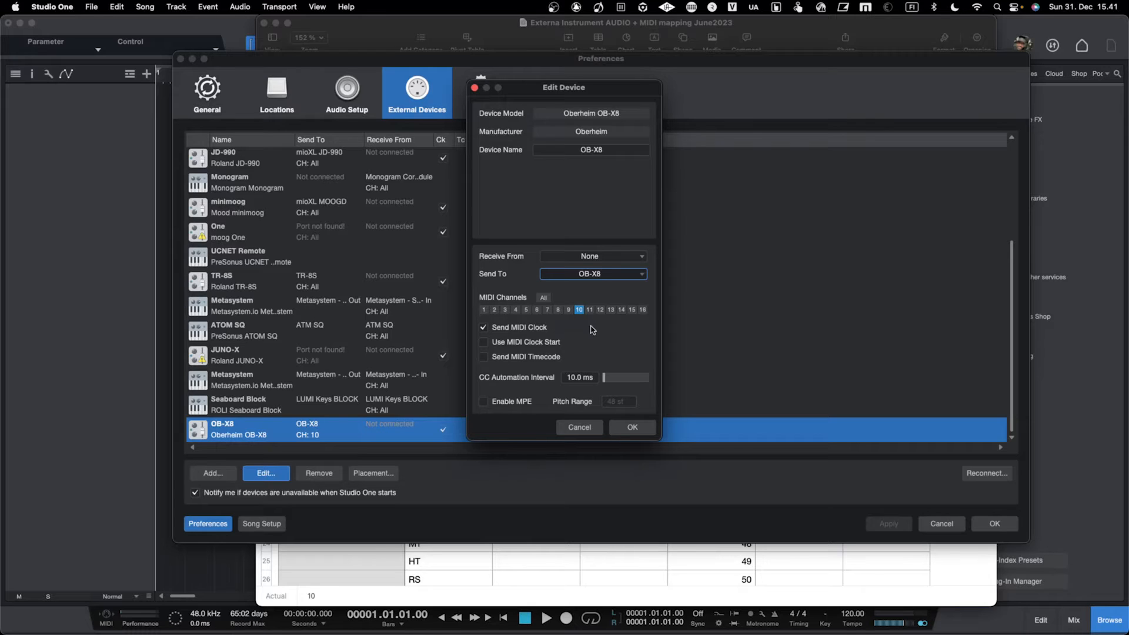
pyautogui.moveTo(618, 259)
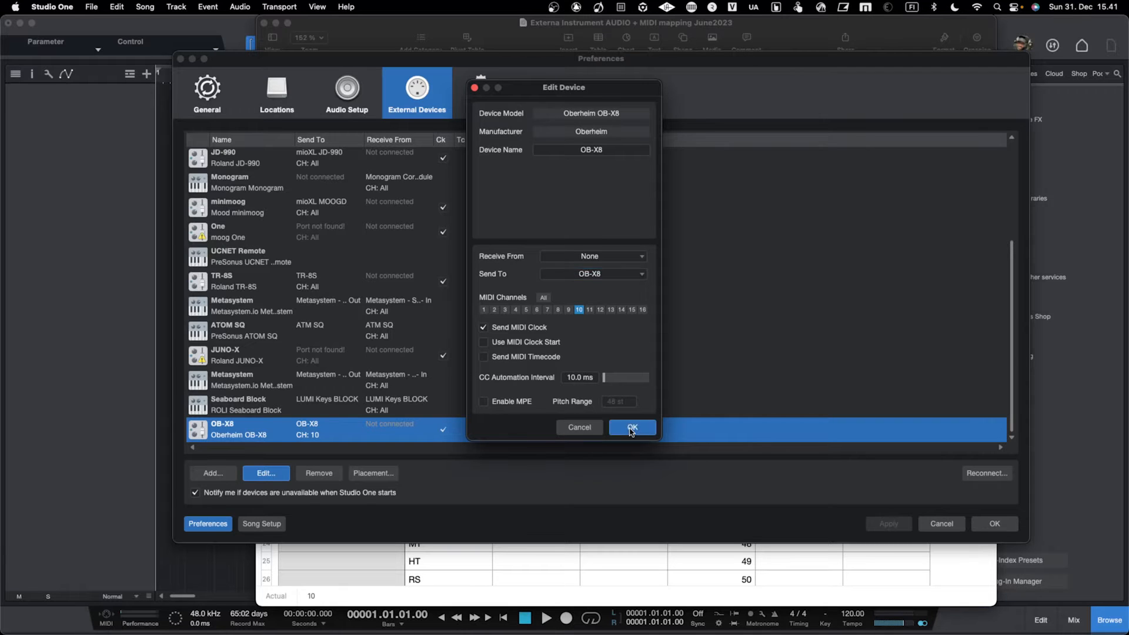
# Step: Confirm the OB-X8 device settings with OK and close Preferences
pyautogui.click(631, 427)
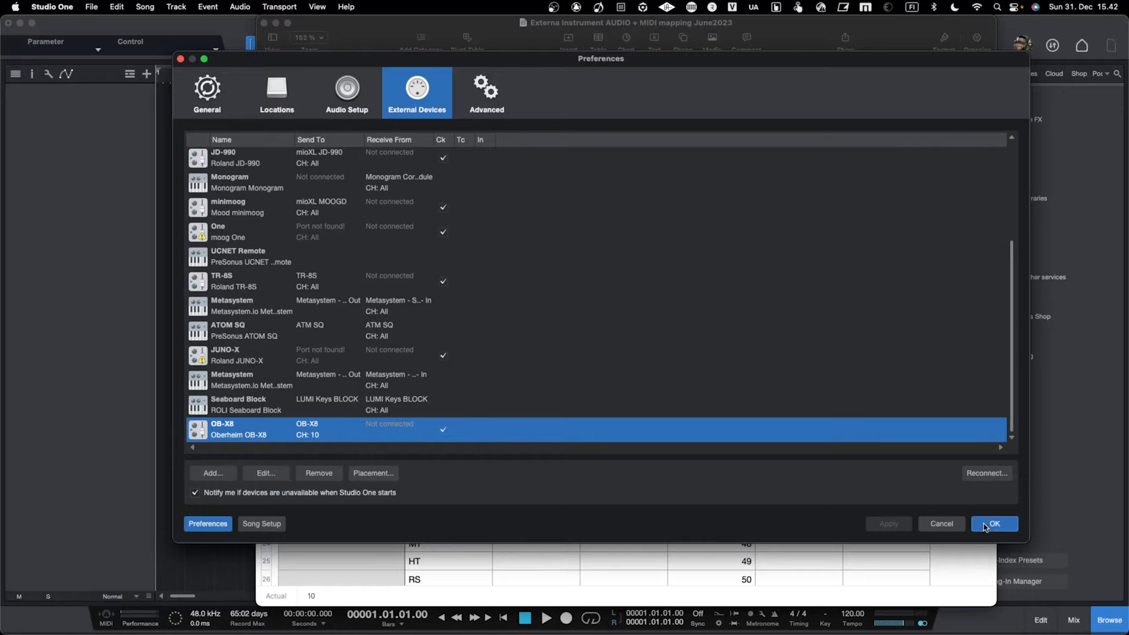
pyautogui.click(994, 523)
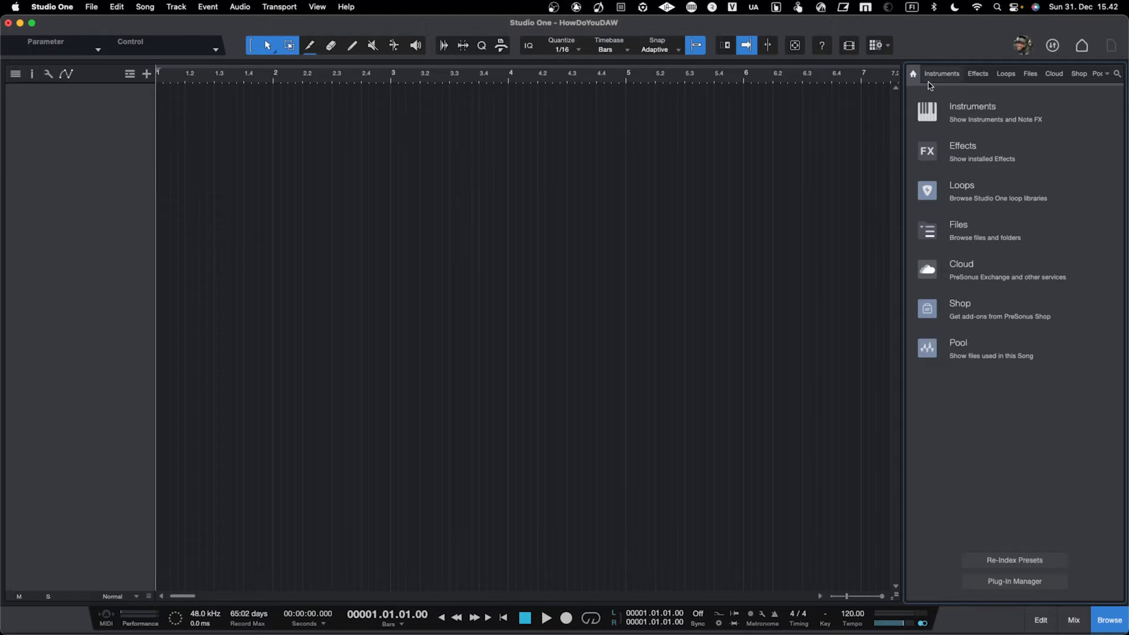
pyautogui.moveTo(934, 79)
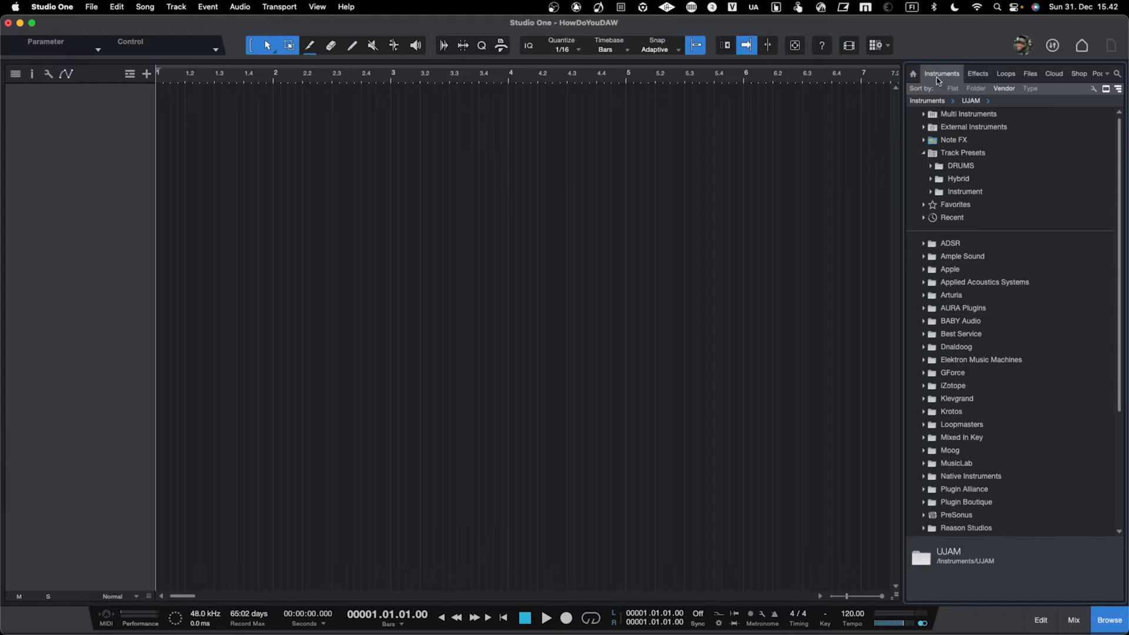
# Step: Add an OB-X8 track from External Instruments and close its controller window
pyautogui.click(974, 127)
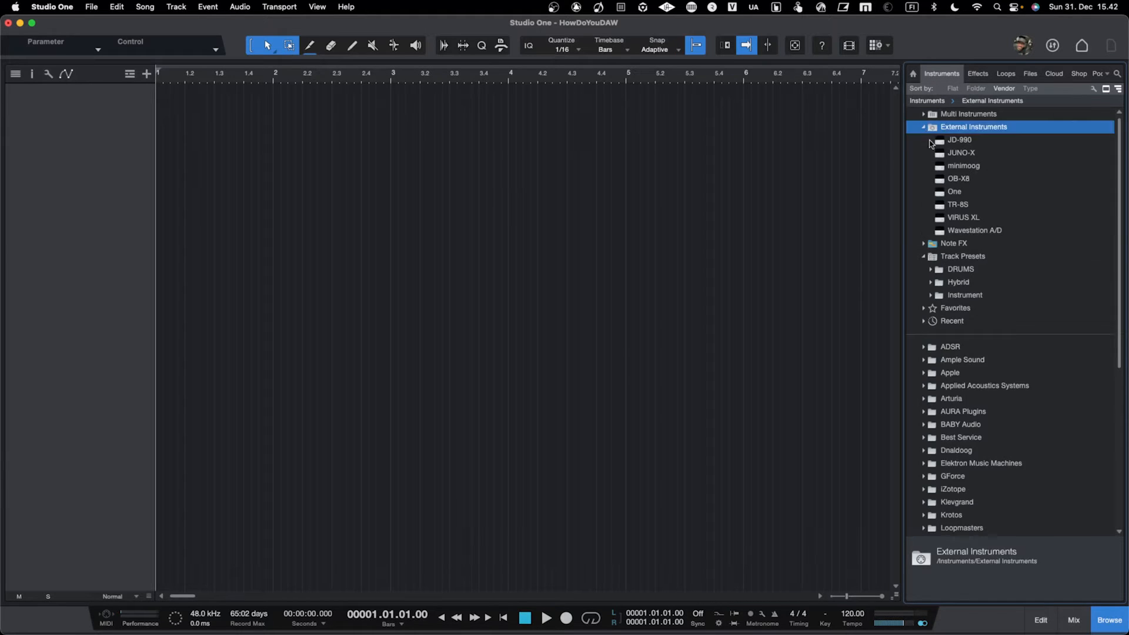
pyautogui.click(959, 177)
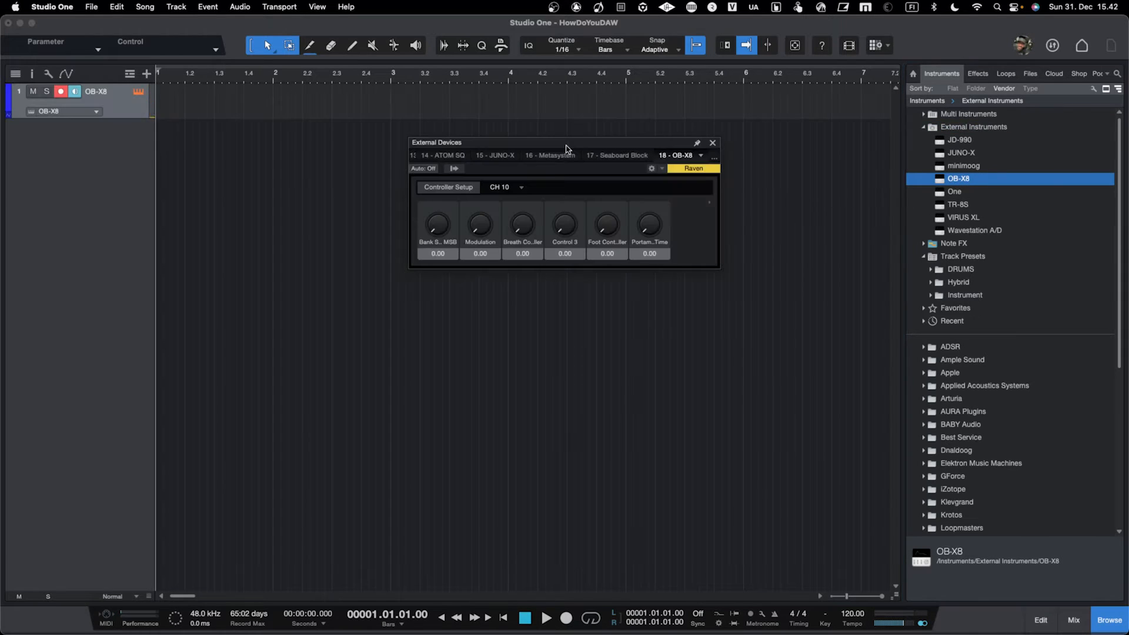
pyautogui.moveTo(591, 180)
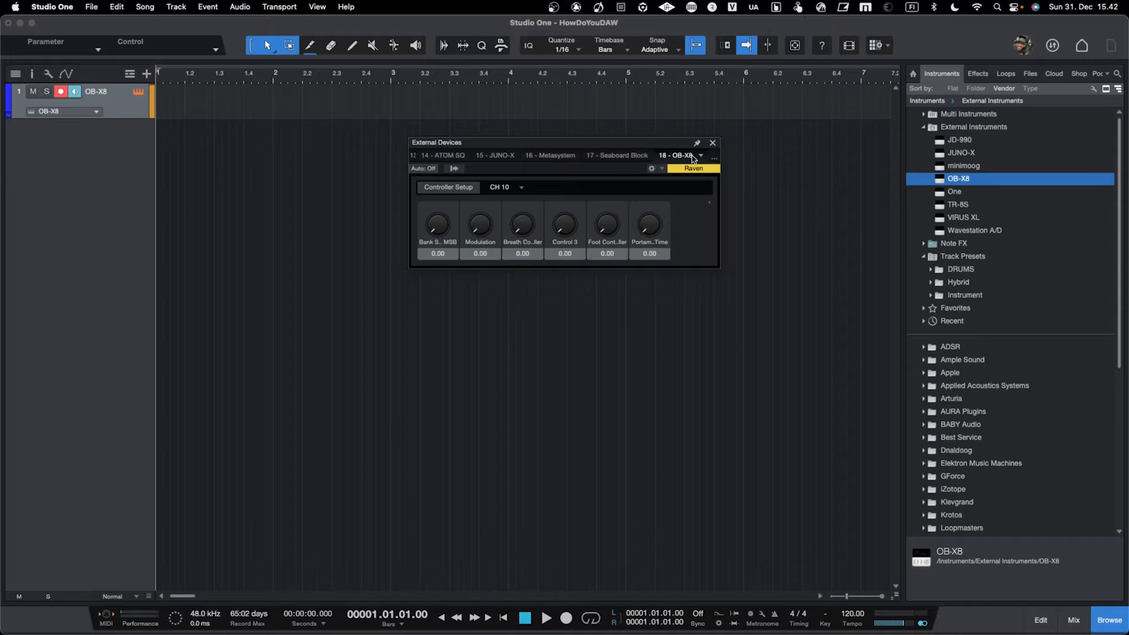
pyautogui.click(711, 142)
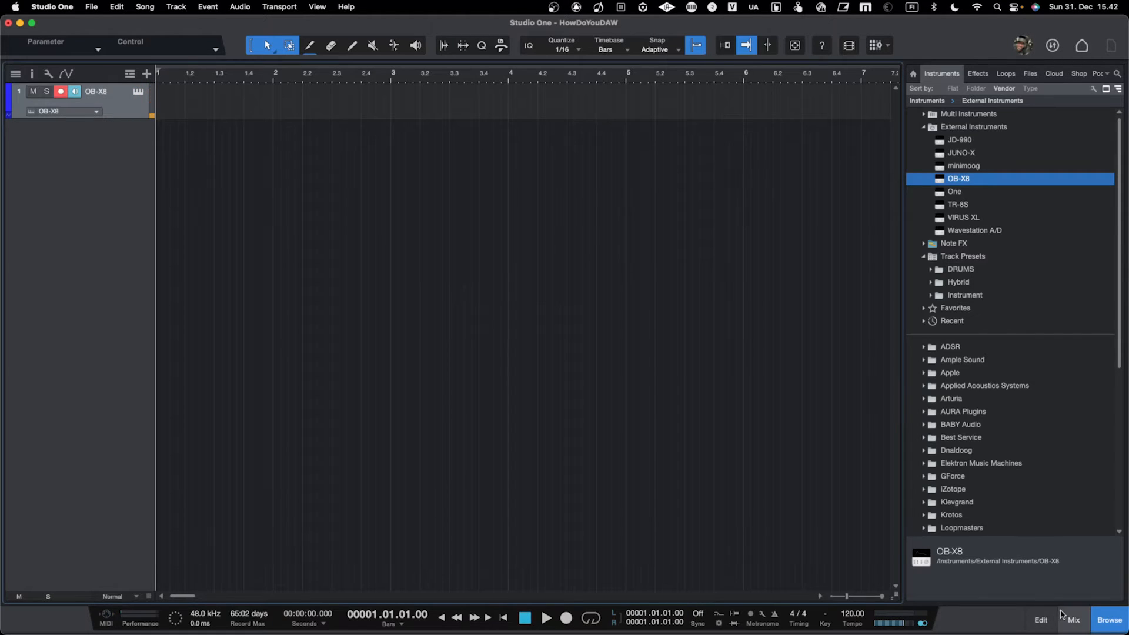
# Step: Show the Console mixer with the OB-X8 instrument channel
pyautogui.click(1072, 625)
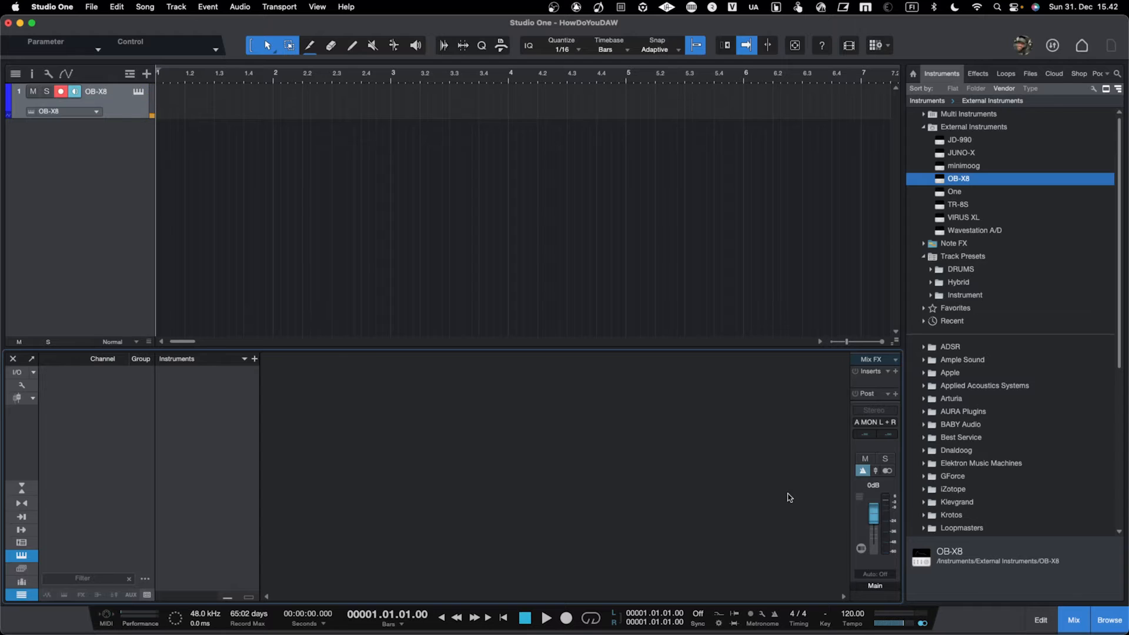
pyautogui.moveTo(264, 192)
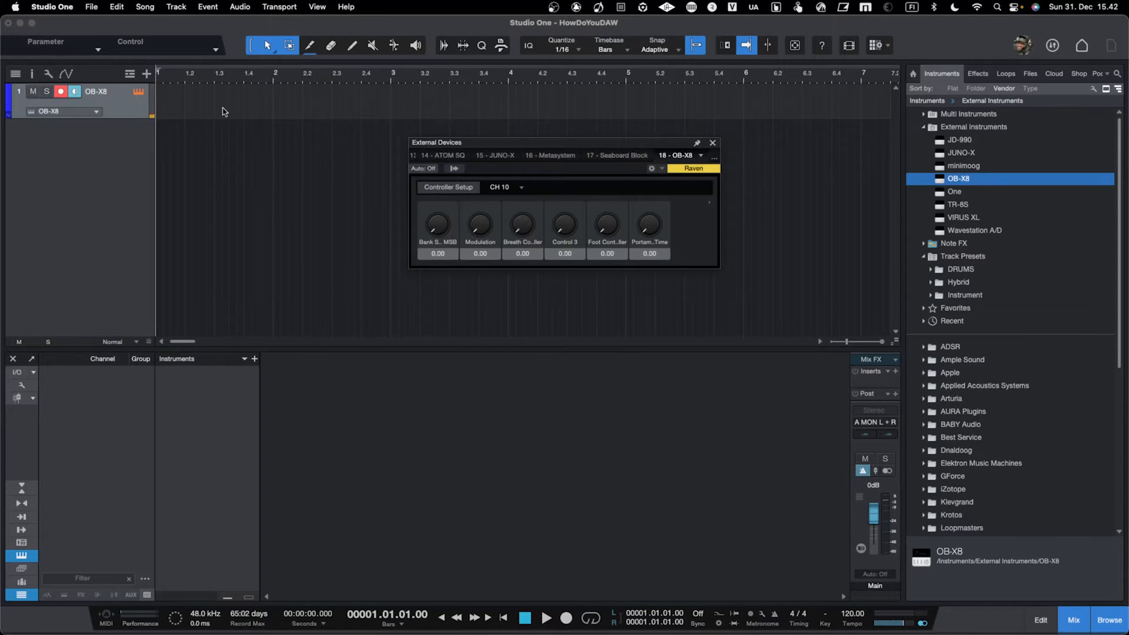
pyautogui.moveTo(428, 134)
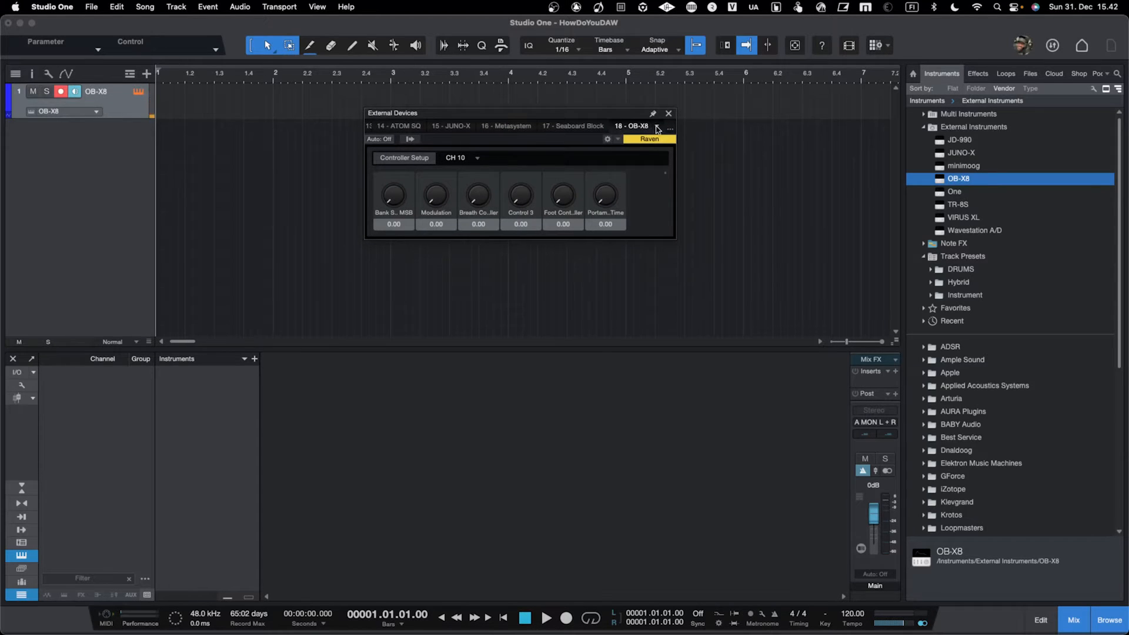
# Step: Create Aux 1 - OB-X8 from the device window's Outputs via Add Aux Channel
pyautogui.click(669, 128)
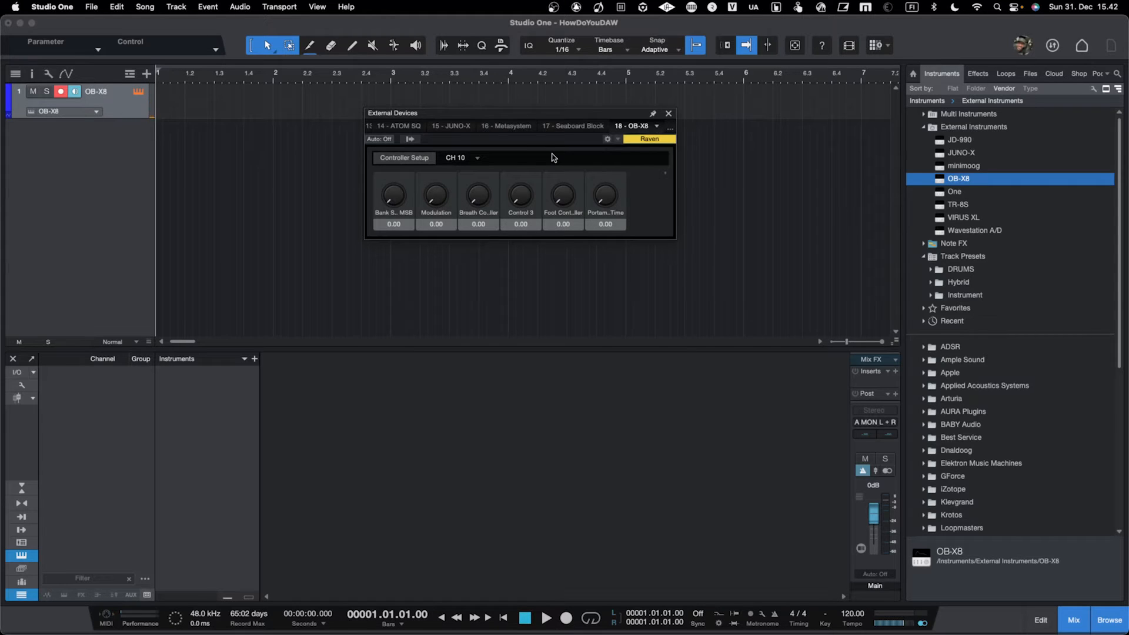
pyautogui.moveTo(410, 139)
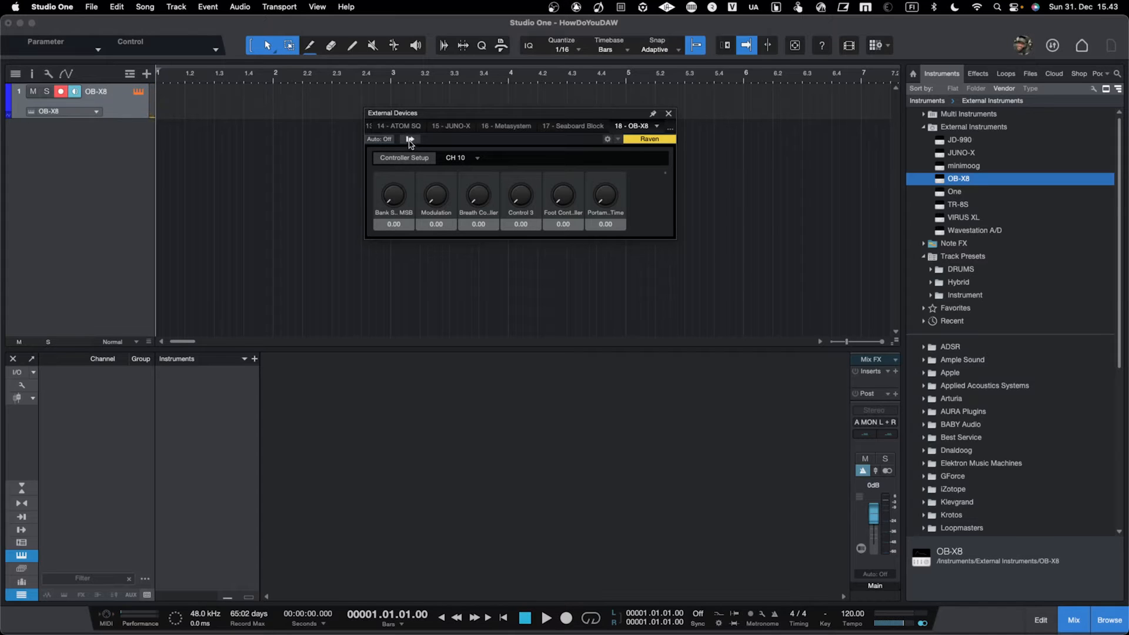
pyautogui.click(409, 139)
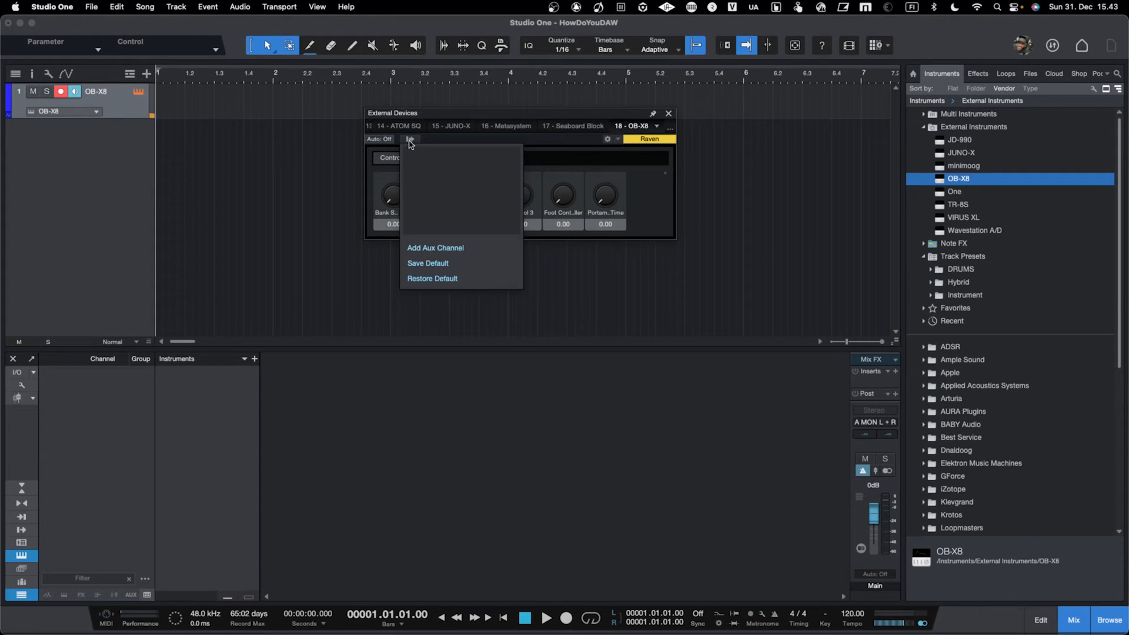
pyautogui.moveTo(423, 248)
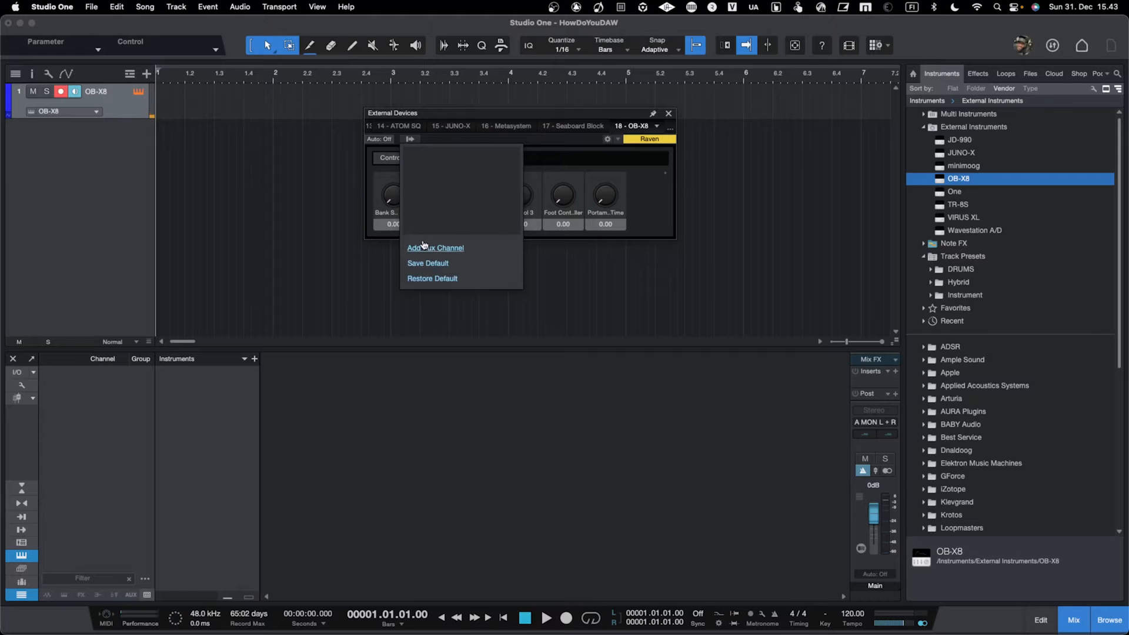
pyautogui.click(395, 116)
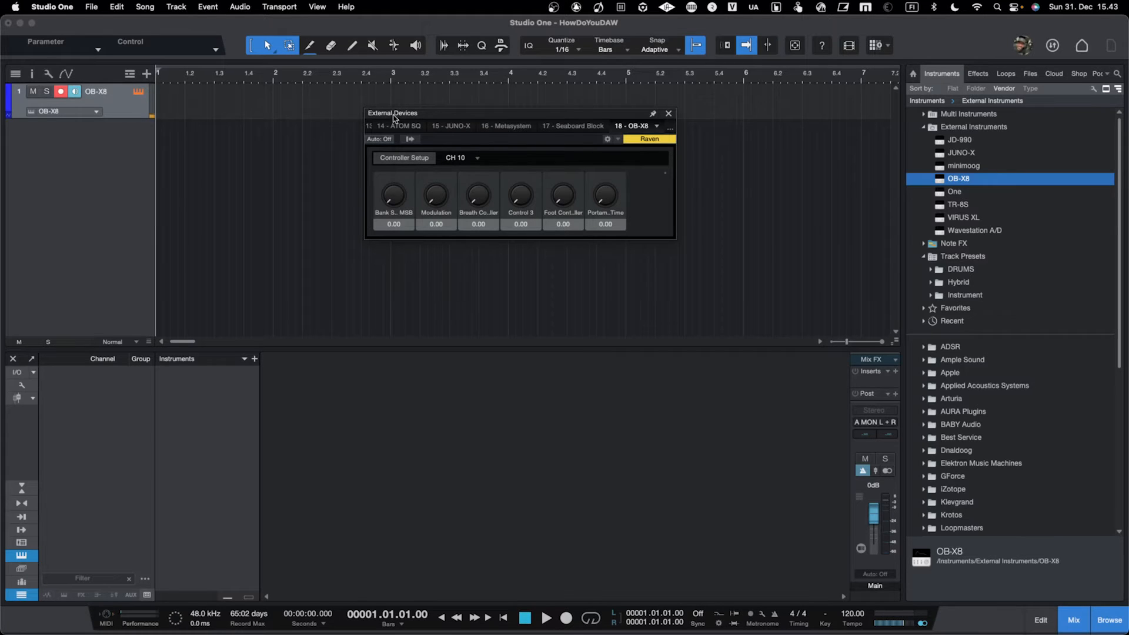
pyautogui.click(668, 112)
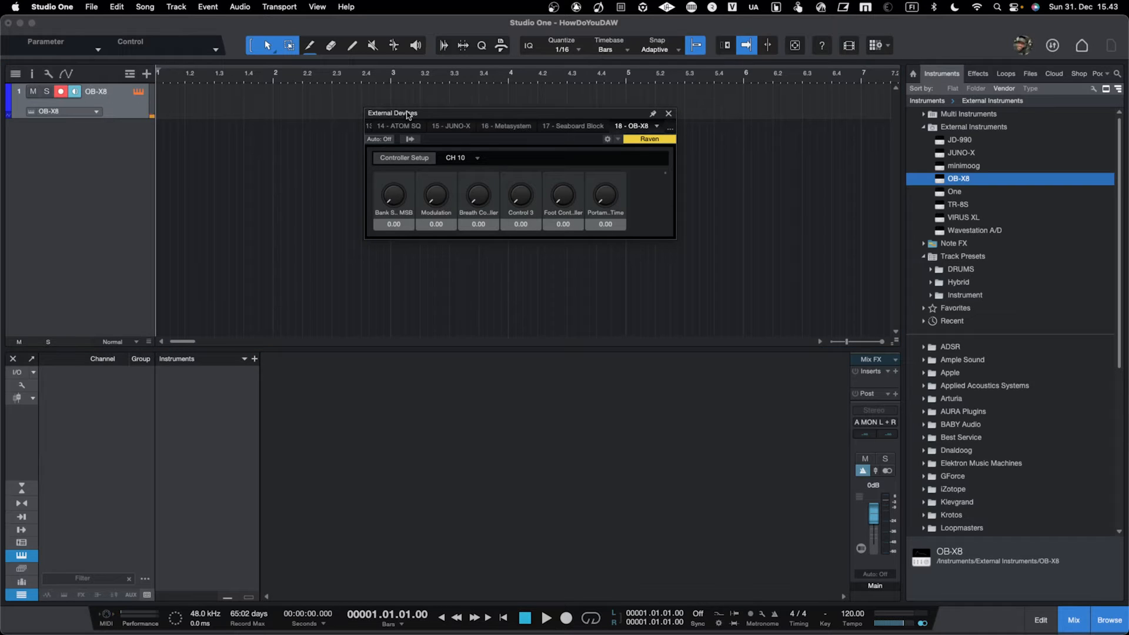
pyautogui.moveTo(438, 120)
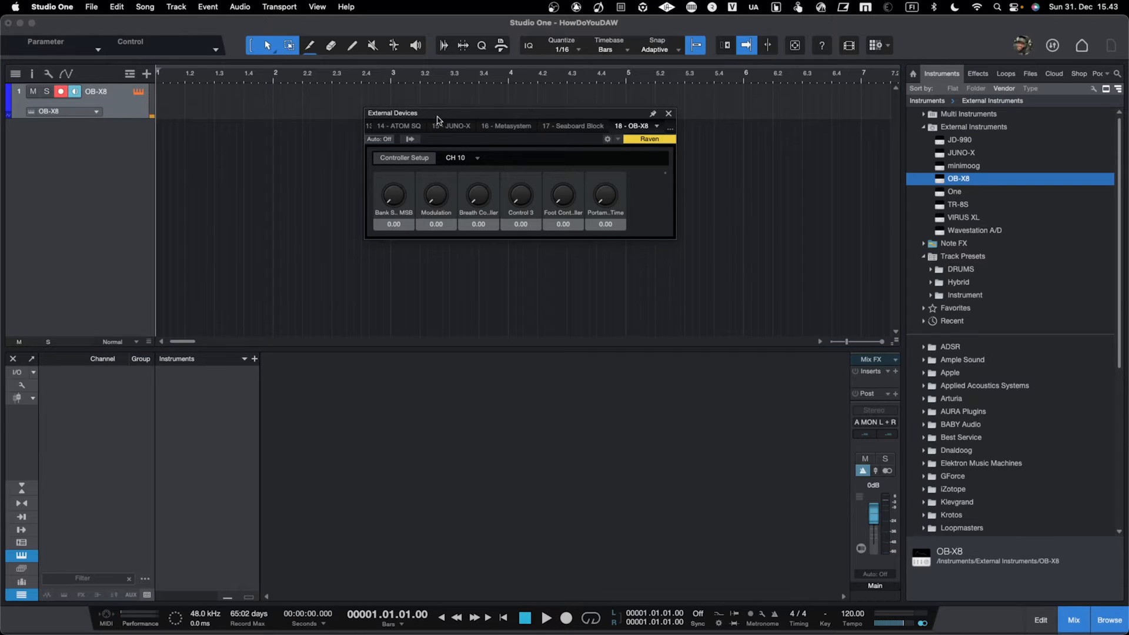
pyautogui.moveTo(410, 139)
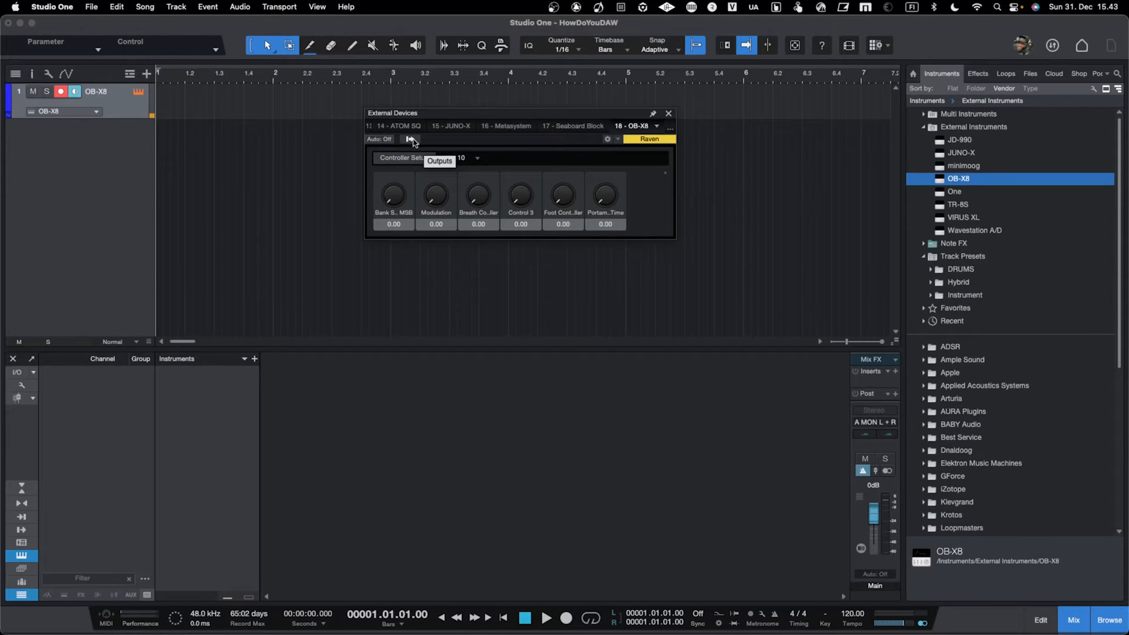
pyautogui.click(411, 139)
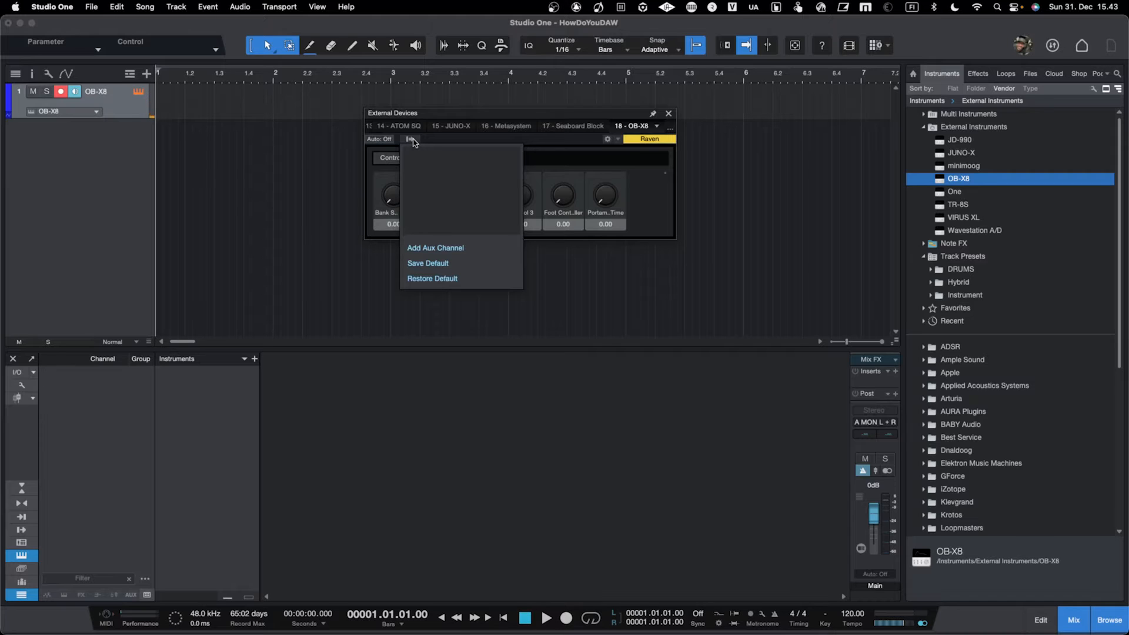
pyautogui.moveTo(435, 248)
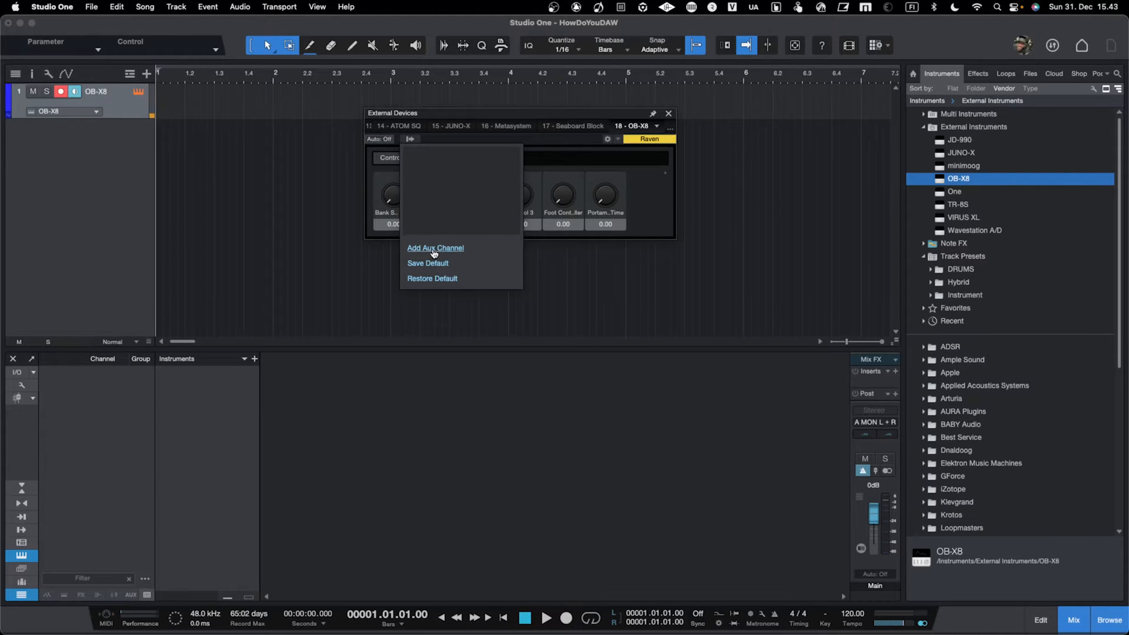
pyautogui.click(435, 248)
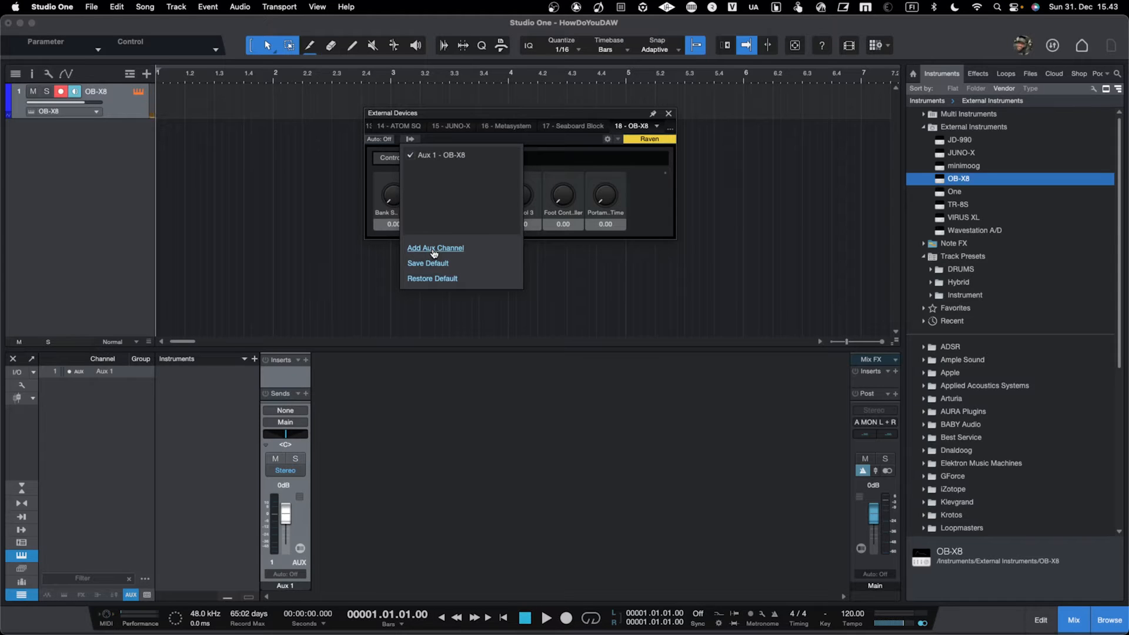
pyautogui.moveTo(443, 160)
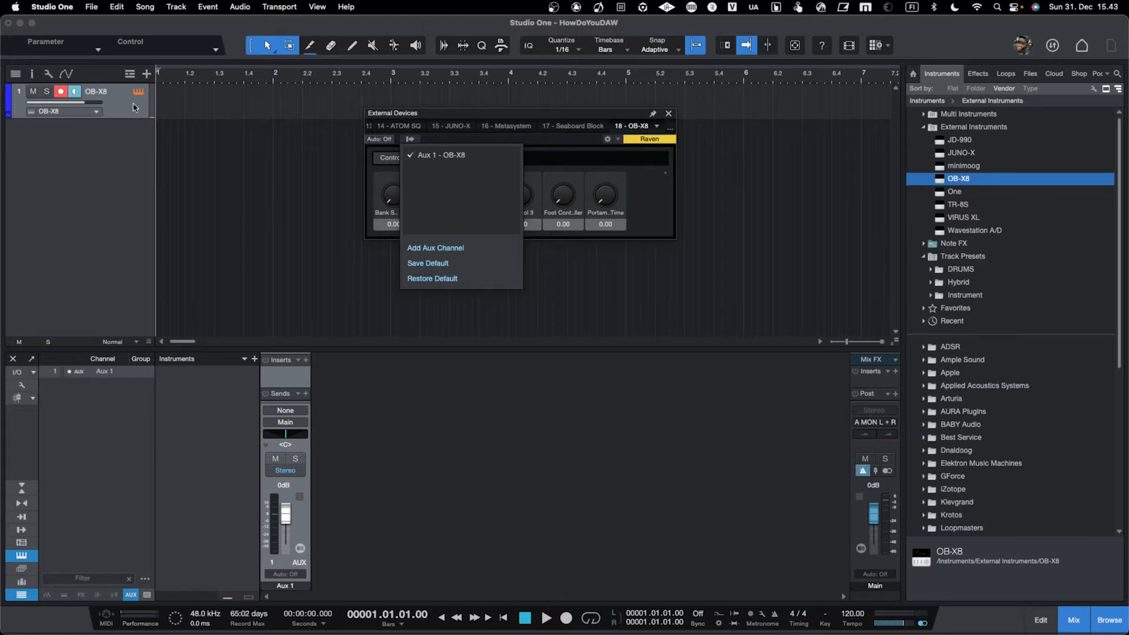
# Step: Feed Aux 1 from the OB-X8 - B LINE 9 + 10 input
pyautogui.click(431, 117)
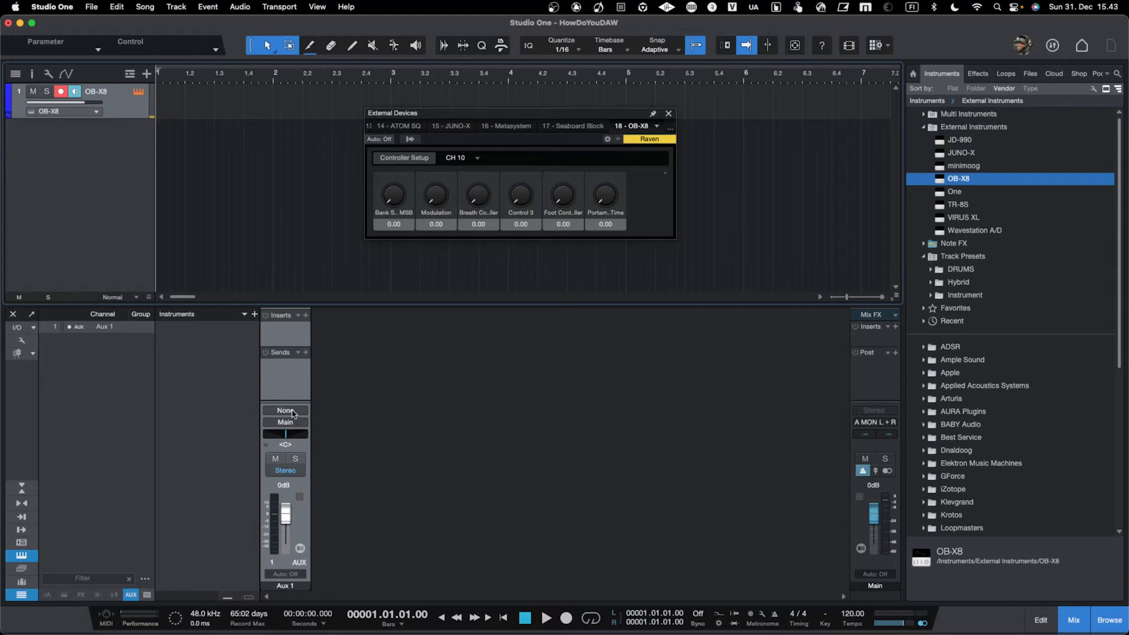
pyautogui.click(285, 410)
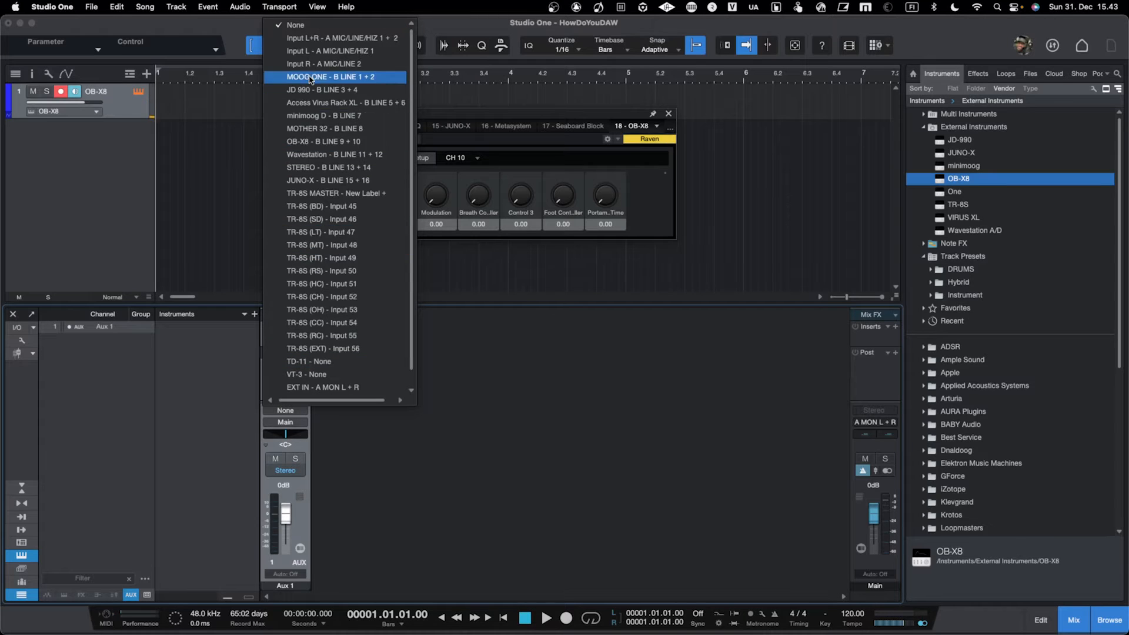
pyautogui.moveTo(340, 141)
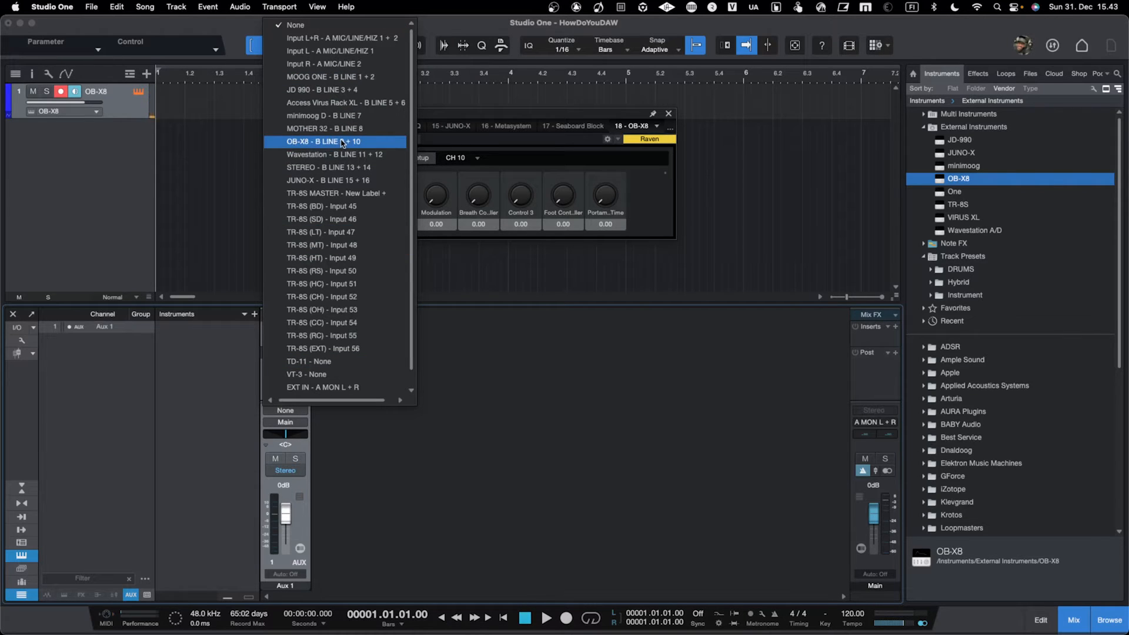
pyautogui.moveTo(335, 90)
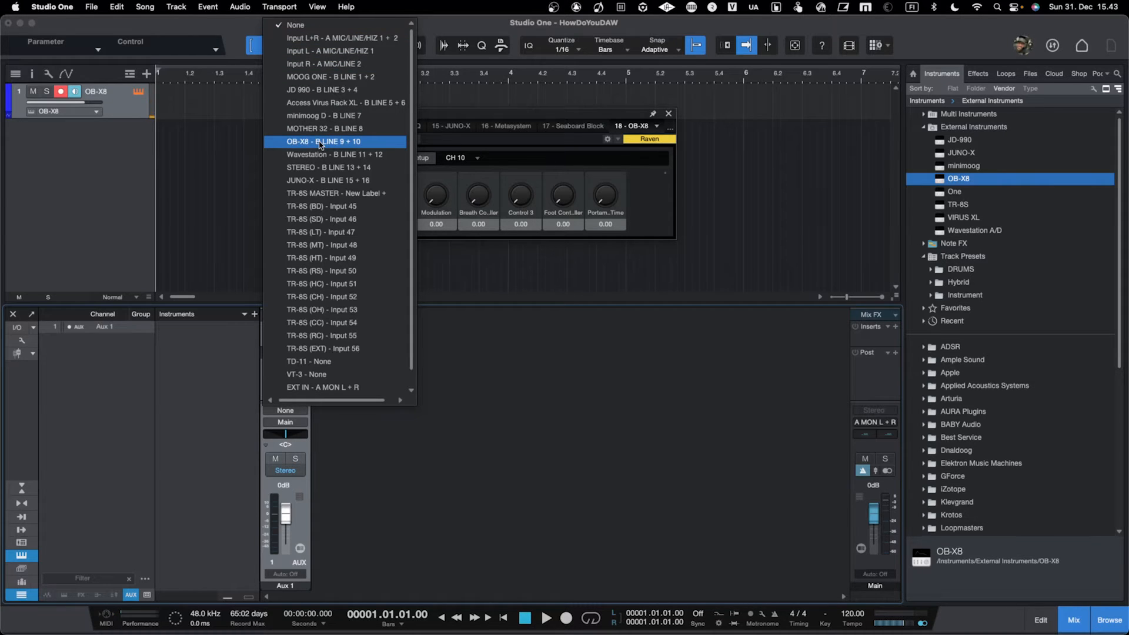
pyautogui.moveTo(320, 146)
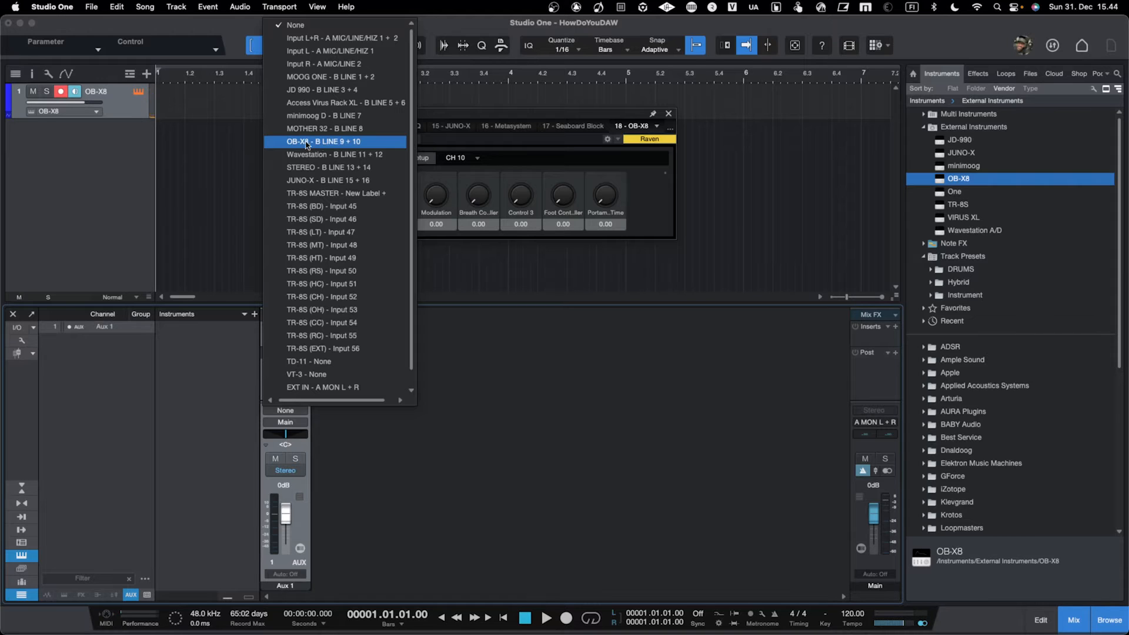
pyautogui.click(324, 141)
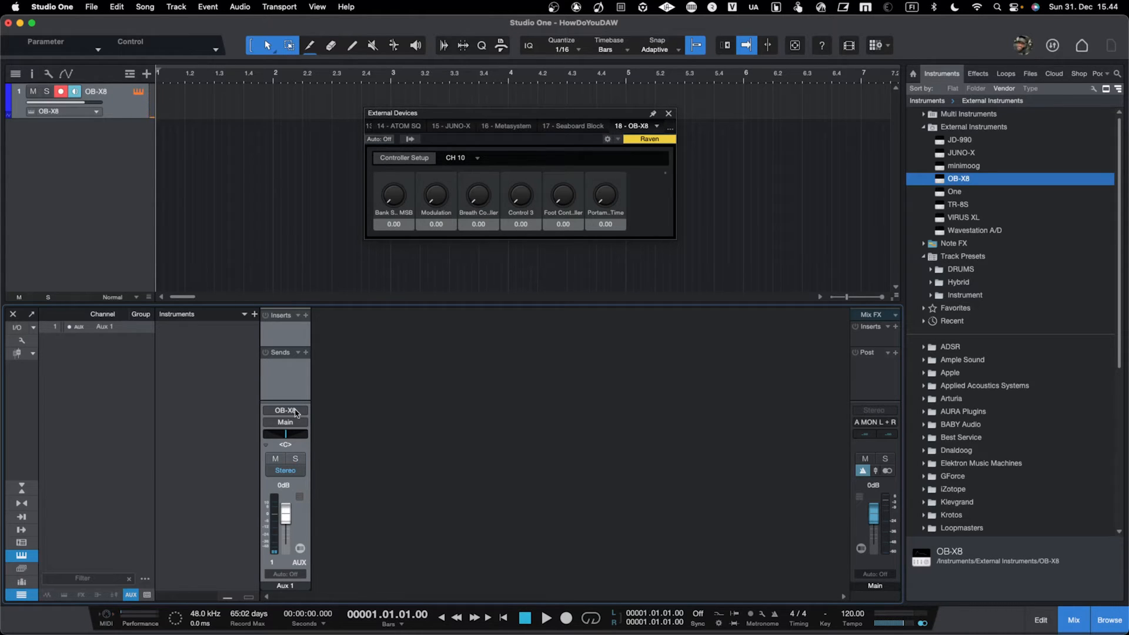
pyautogui.moveTo(341, 419)
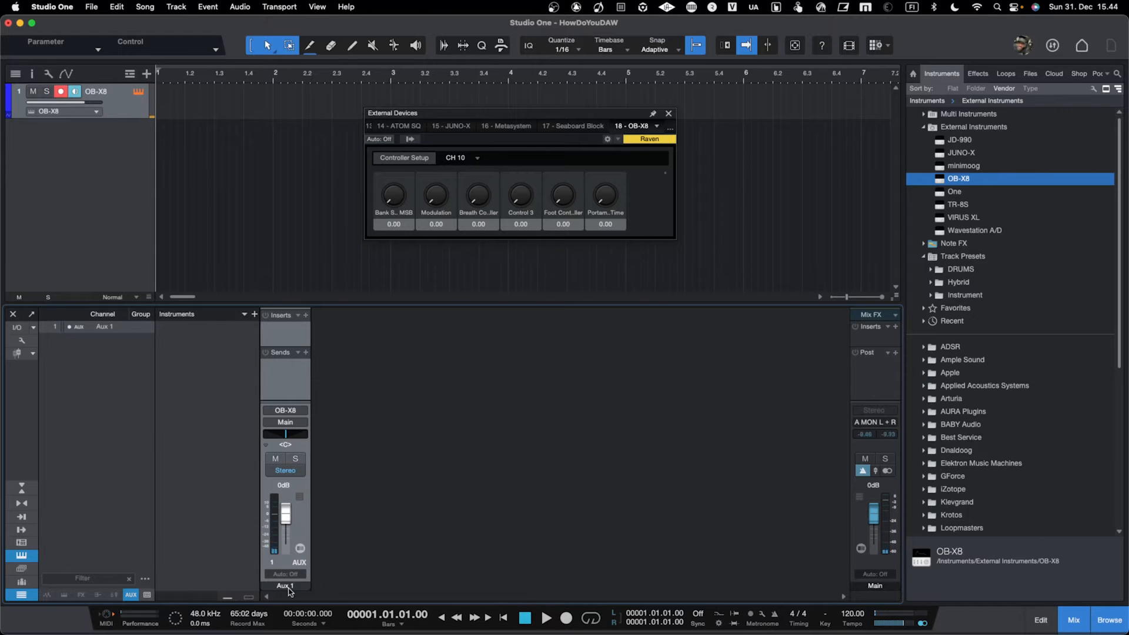
# Step: Rename the Aux 1 channel to OB-X8 in the mixer
pyautogui.doubleClick(284, 586)
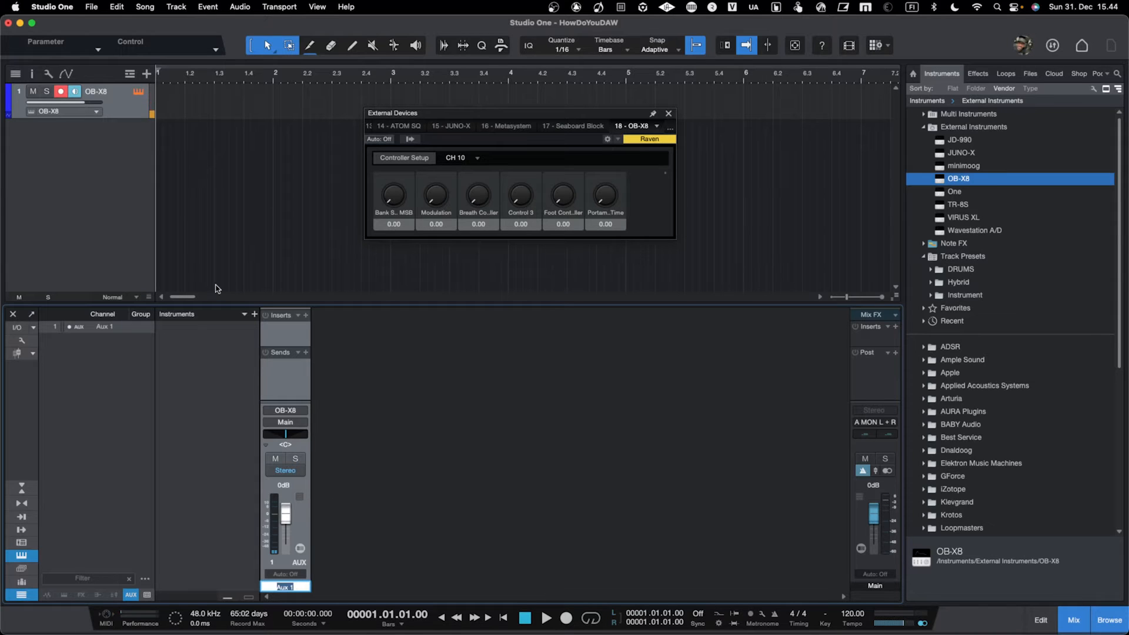
pyautogui.moveTo(278, 388)
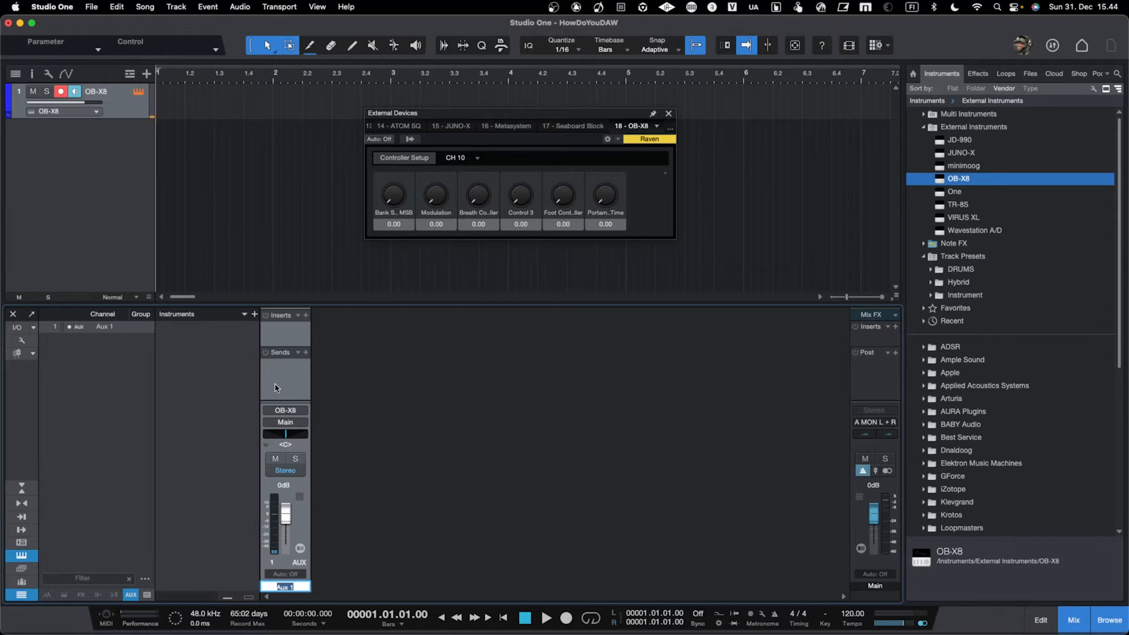
pyautogui.moveTo(124, 103)
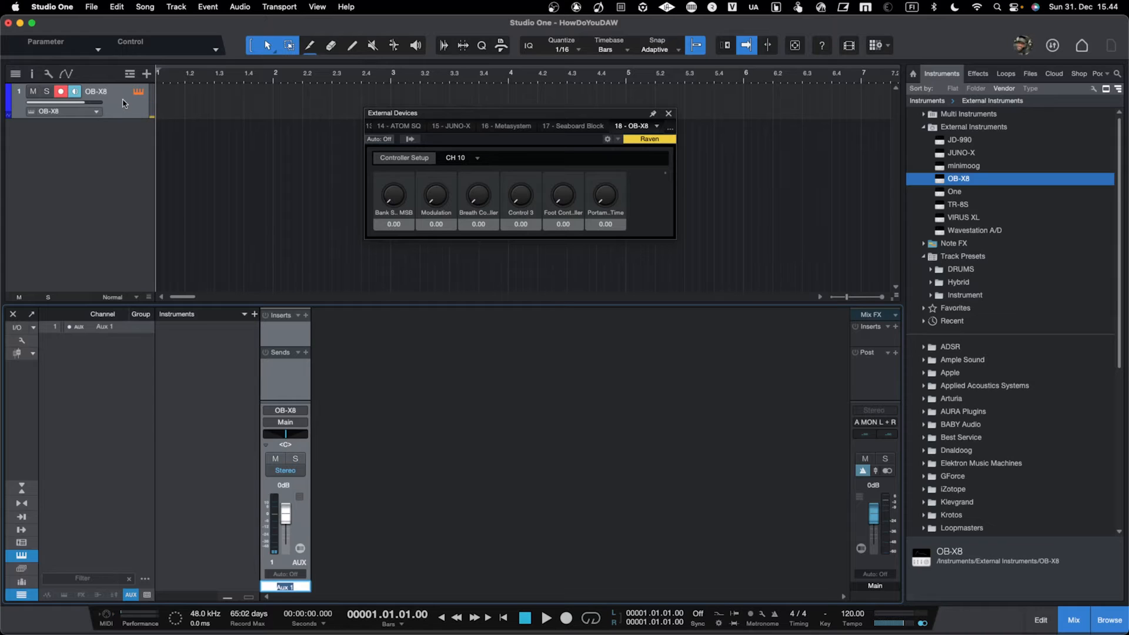
pyautogui.moveTo(112, 130)
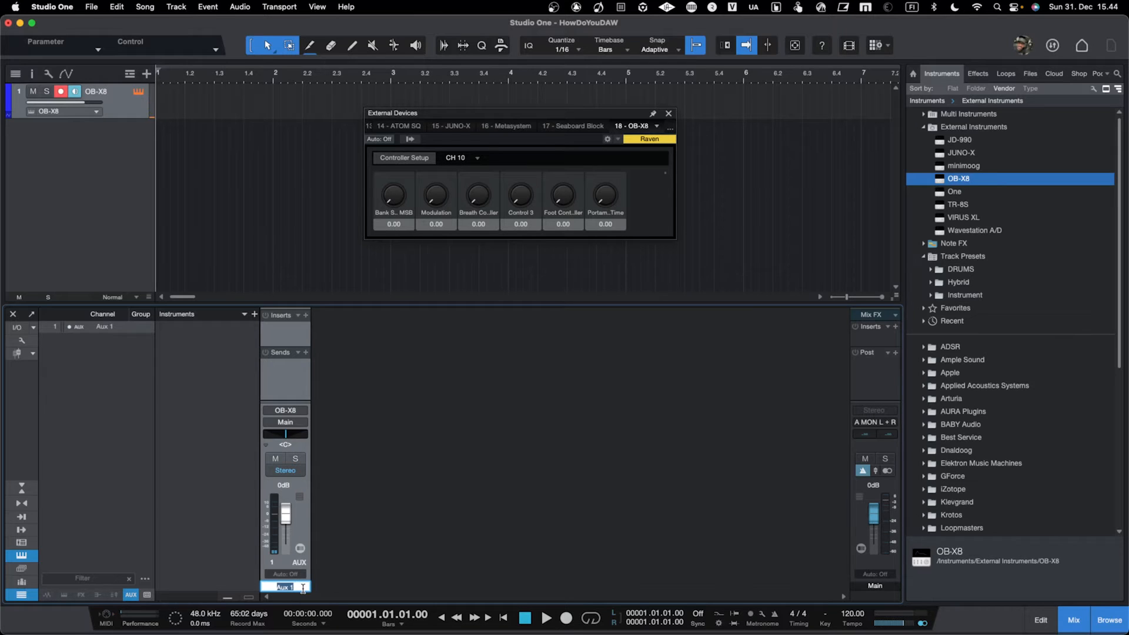
pyautogui.write('OB-X8')
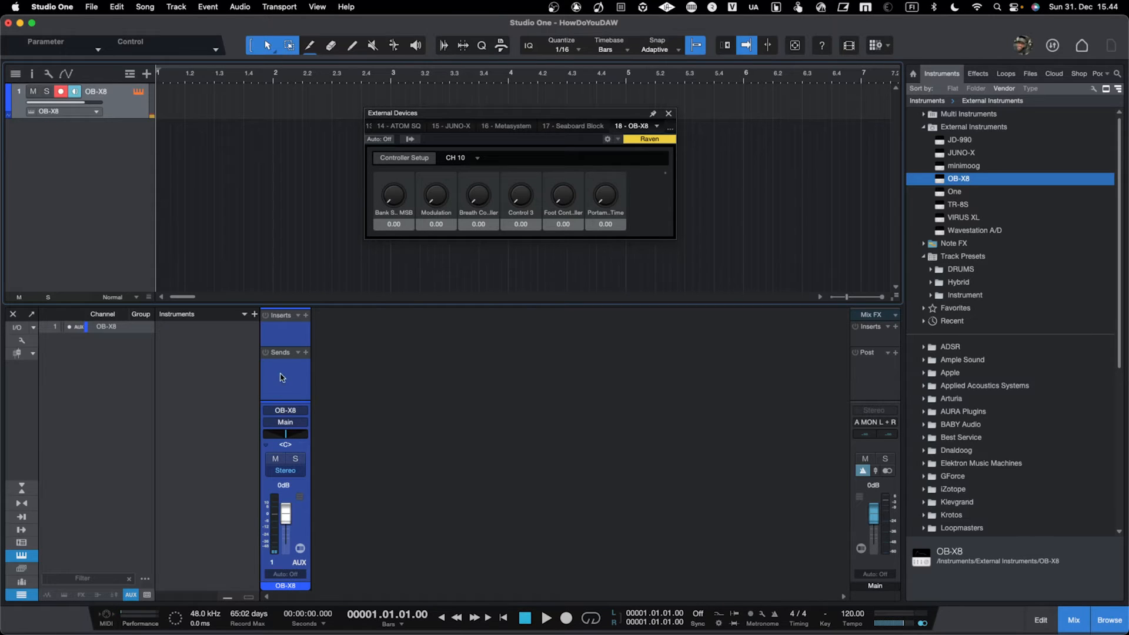
pyautogui.moveTo(290, 401)
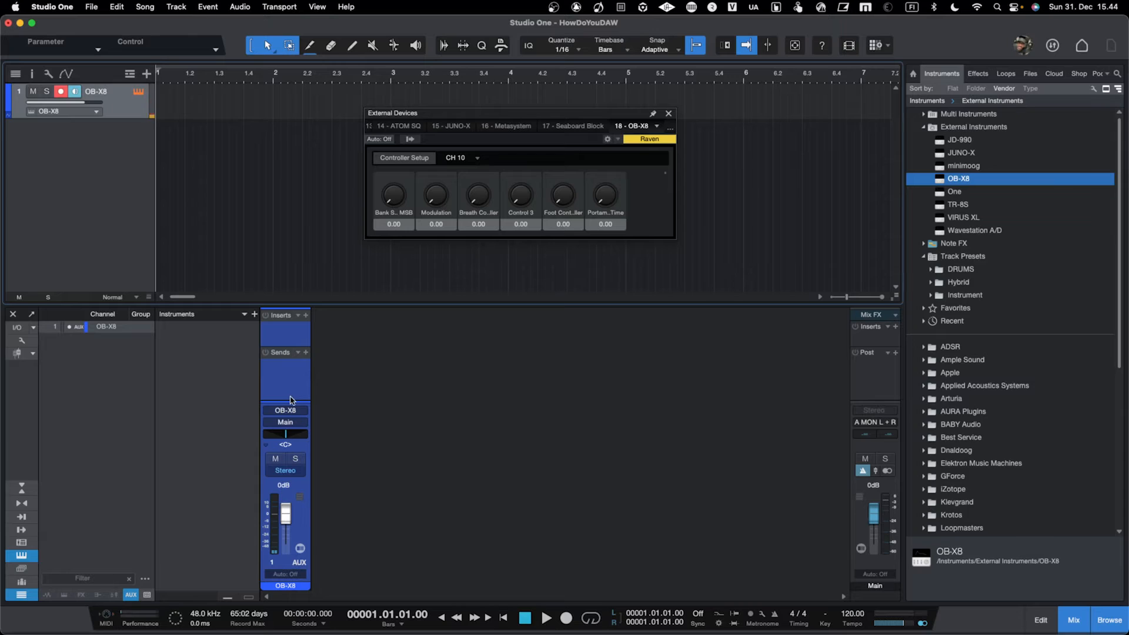
pyautogui.moveTo(293, 396)
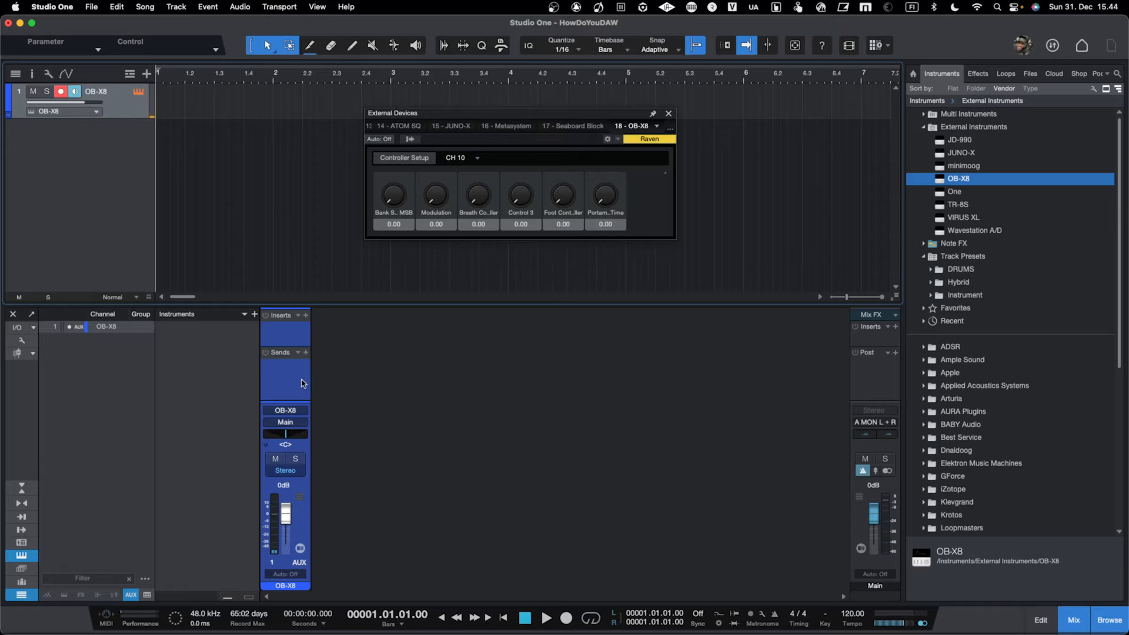
pyautogui.moveTo(324, 382)
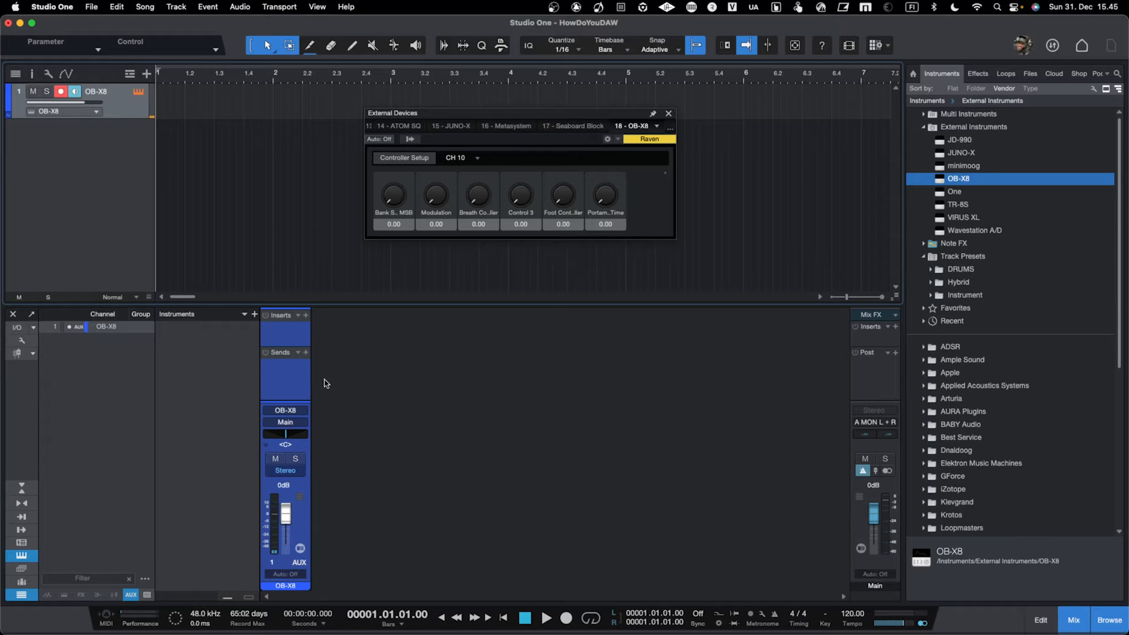
pyautogui.moveTo(345, 363)
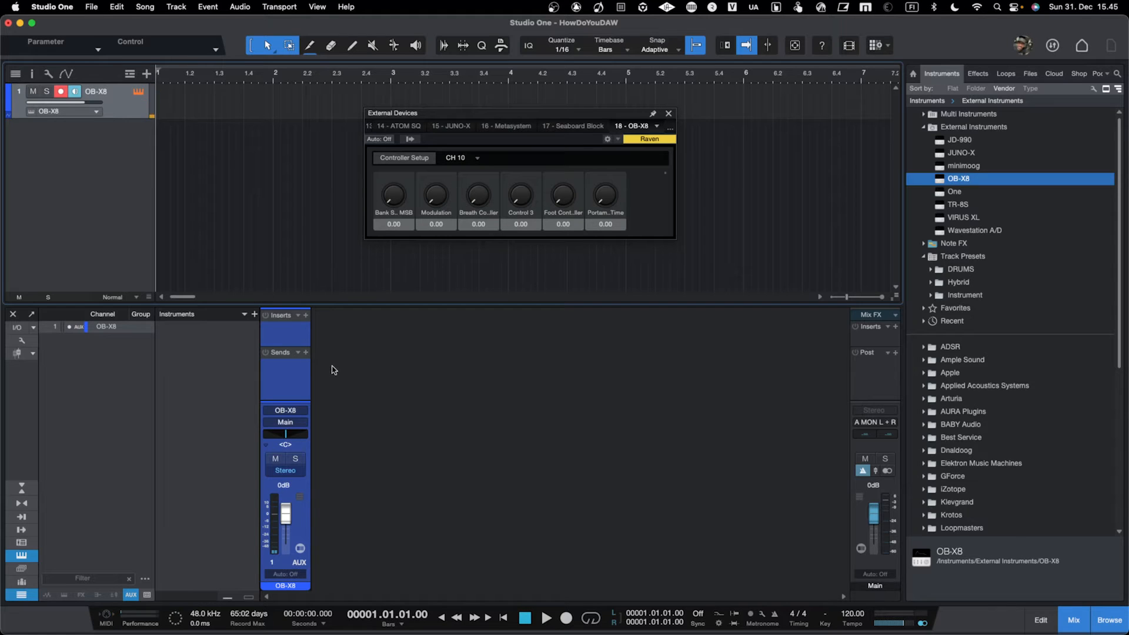
pyautogui.moveTo(177, 220)
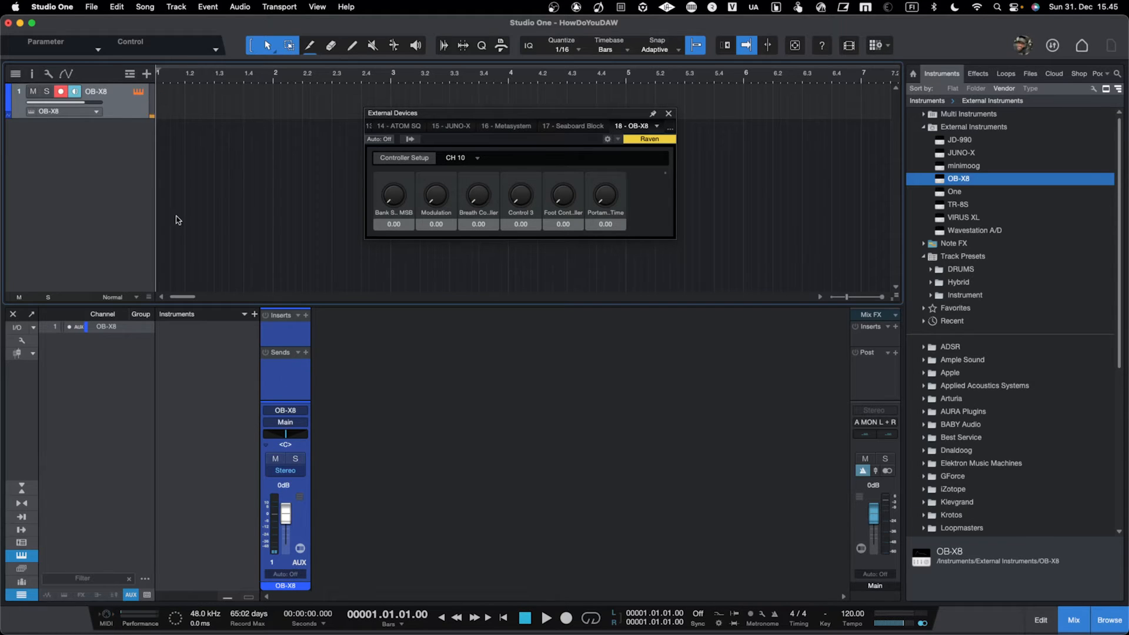
pyautogui.moveTo(278, 399)
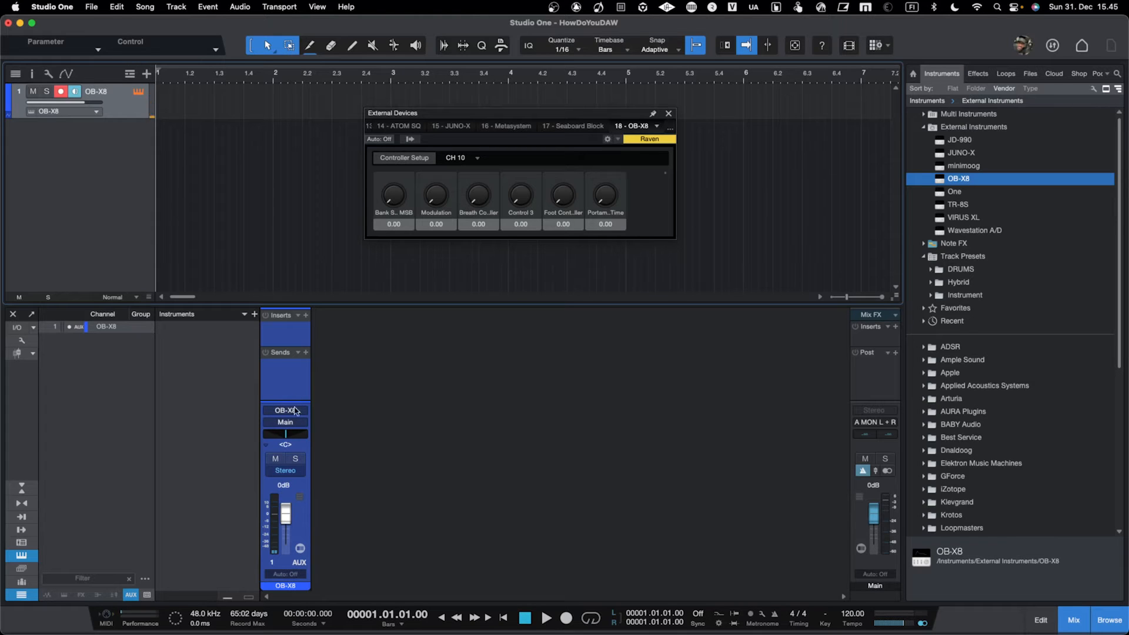
pyautogui.moveTo(408, 257)
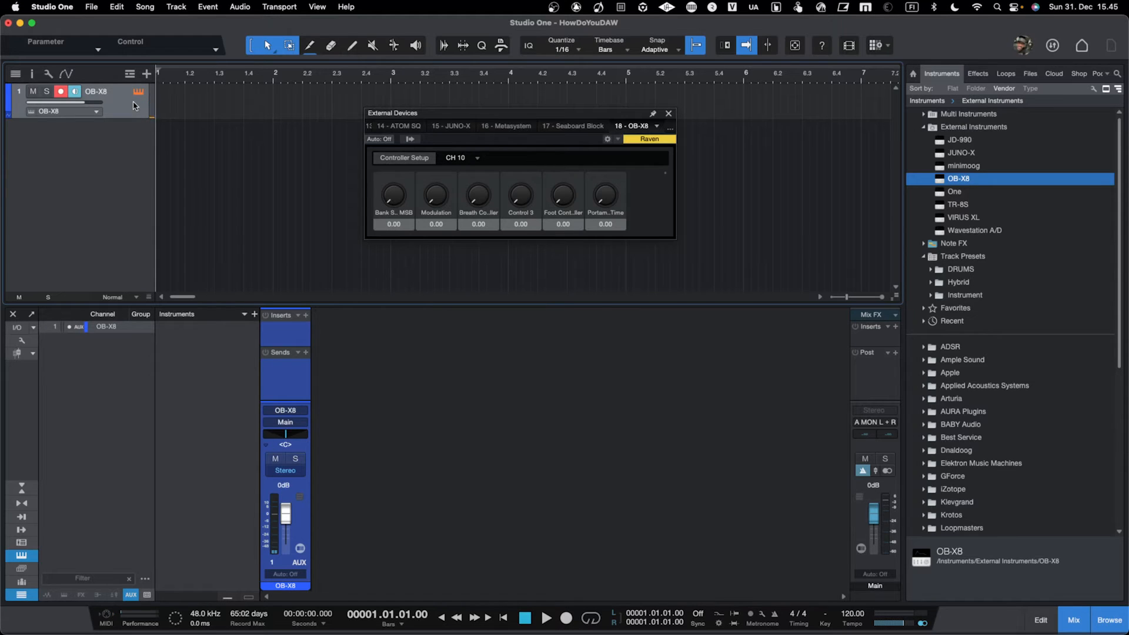
pyautogui.moveTo(407, 142)
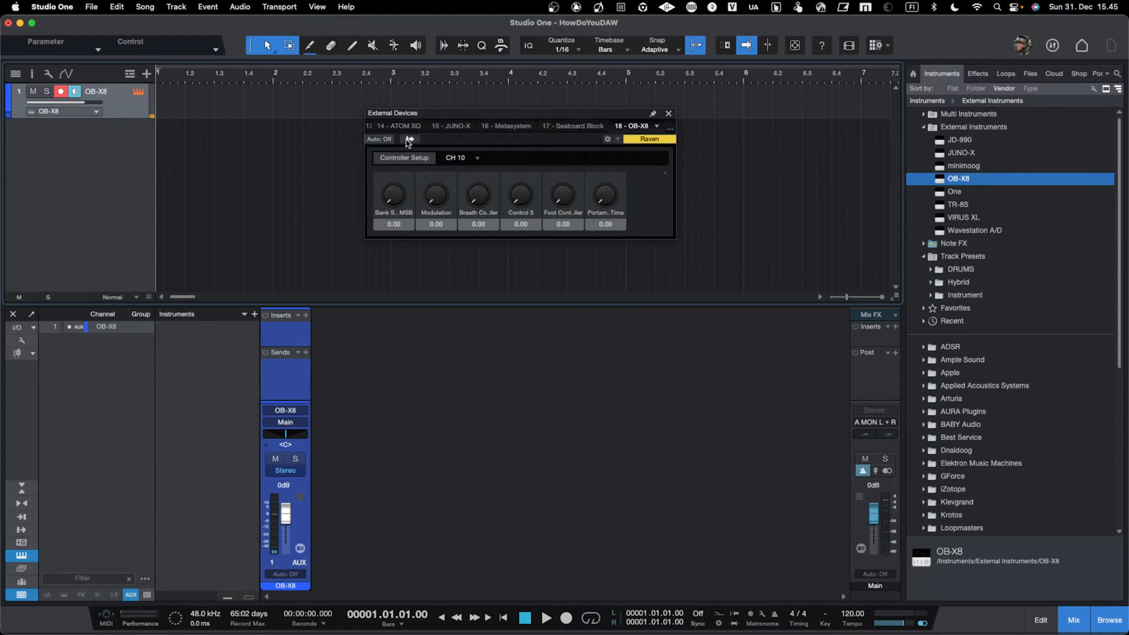
# Step: Save Default for the OB-X8 aux assignment, acknowledge it and close the device window
pyautogui.click(410, 139)
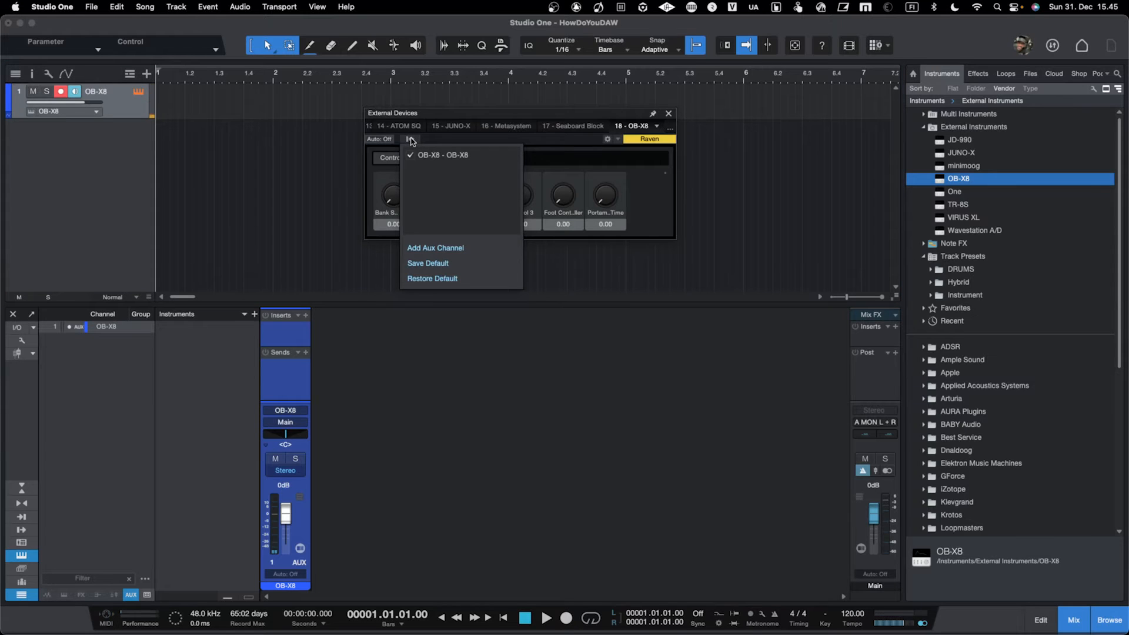
pyautogui.moveTo(421, 240)
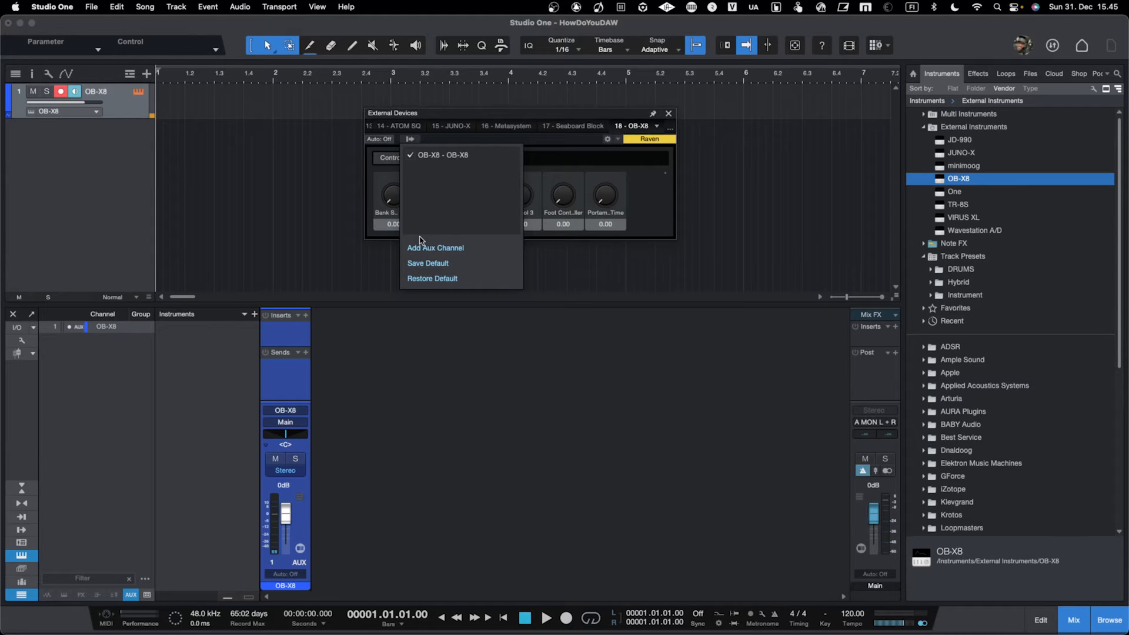
pyautogui.moveTo(428, 263)
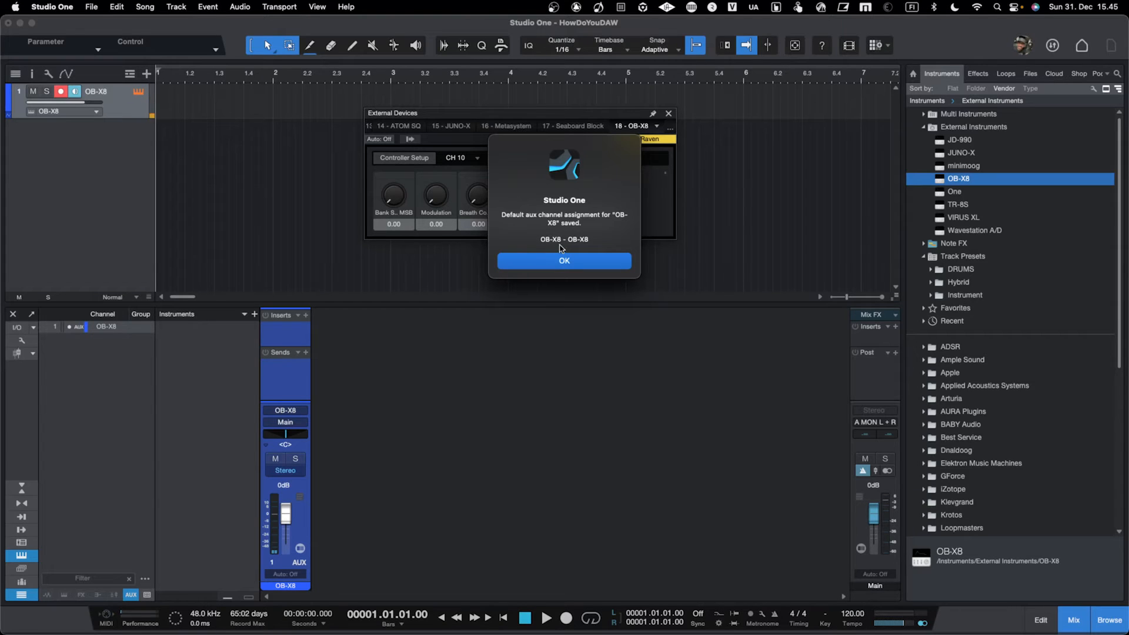
pyautogui.click(563, 261)
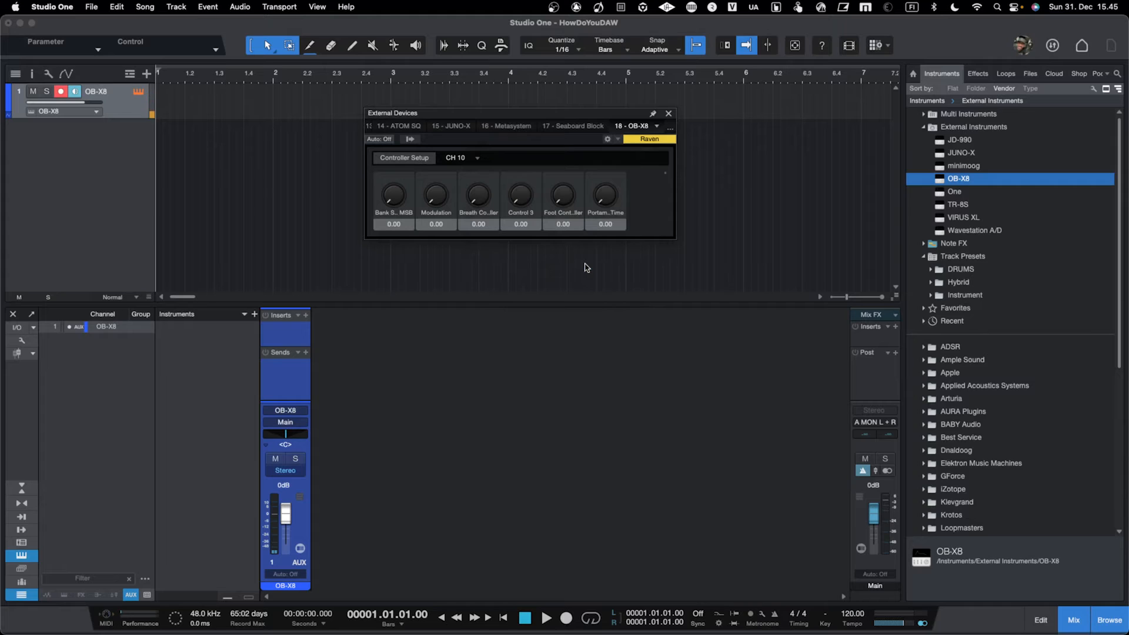
pyautogui.moveTo(547, 155)
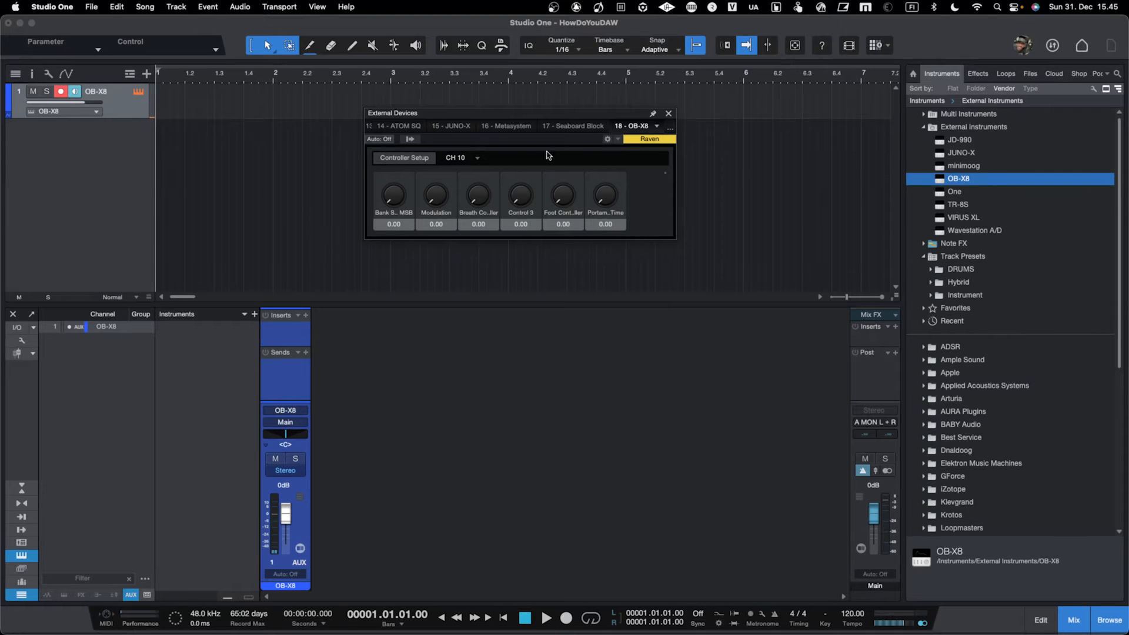
pyautogui.moveTo(667, 117)
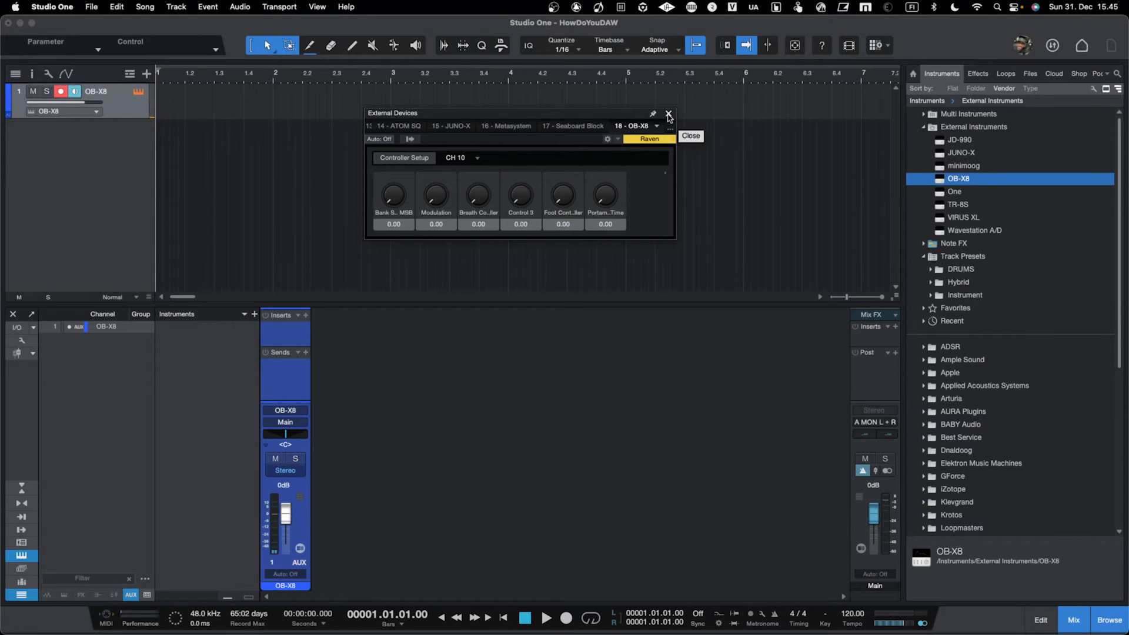
pyautogui.click(668, 114)
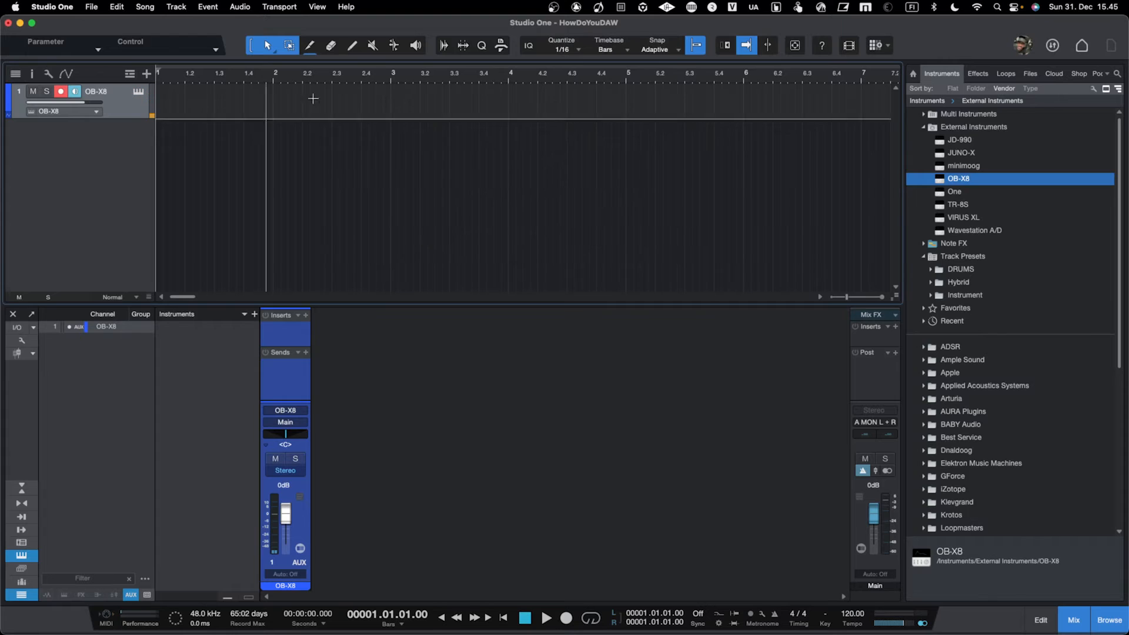
# Step: Remove the OB-X8 track and its leftover aux channel from the song and mixer
pyautogui.rightClick(78, 91)
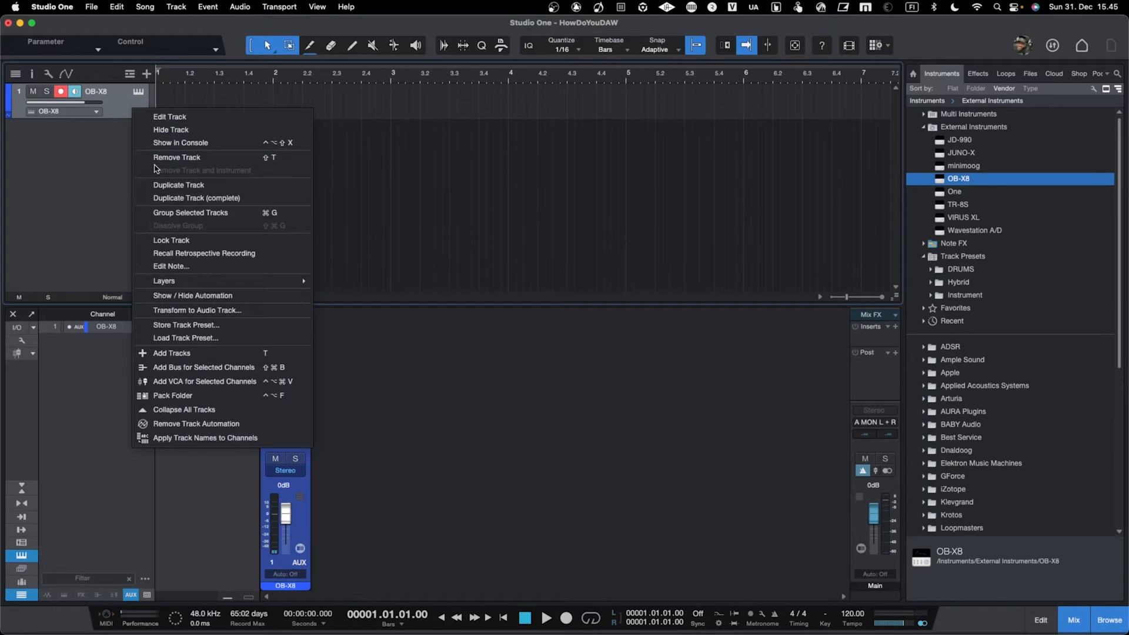
pyautogui.moveTo(176, 157)
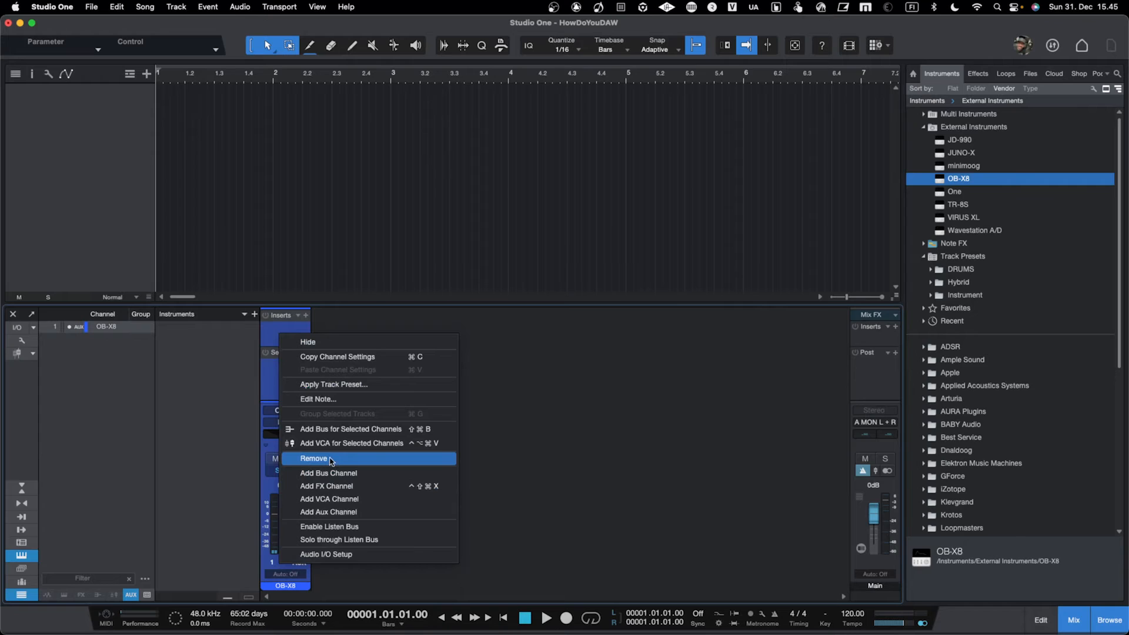
pyautogui.click(314, 457)
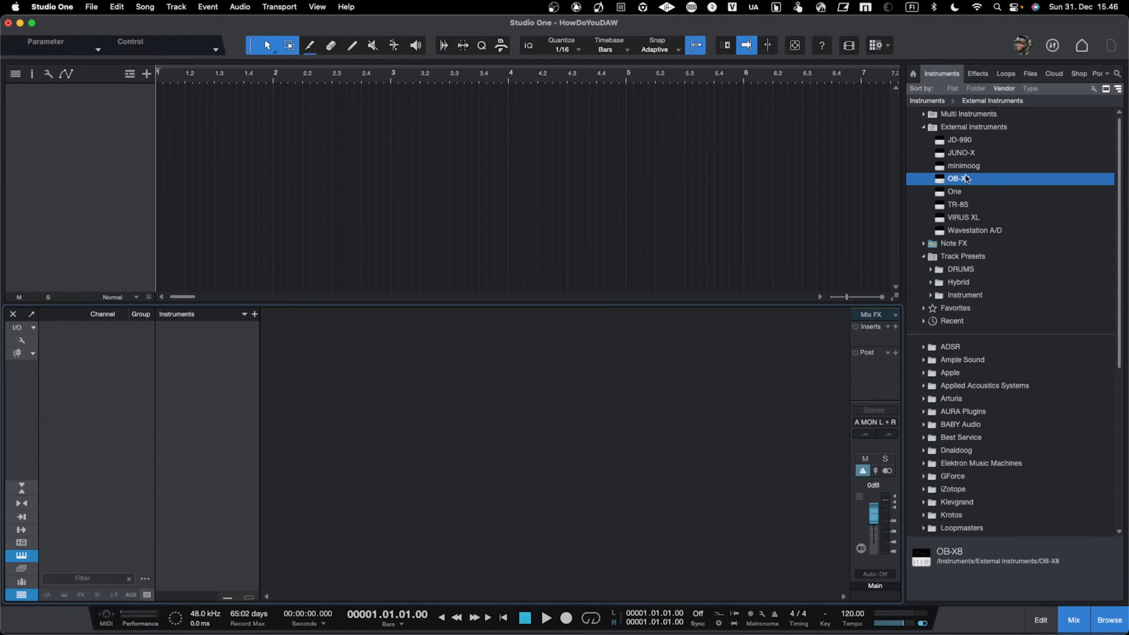
pyautogui.moveTo(958, 182)
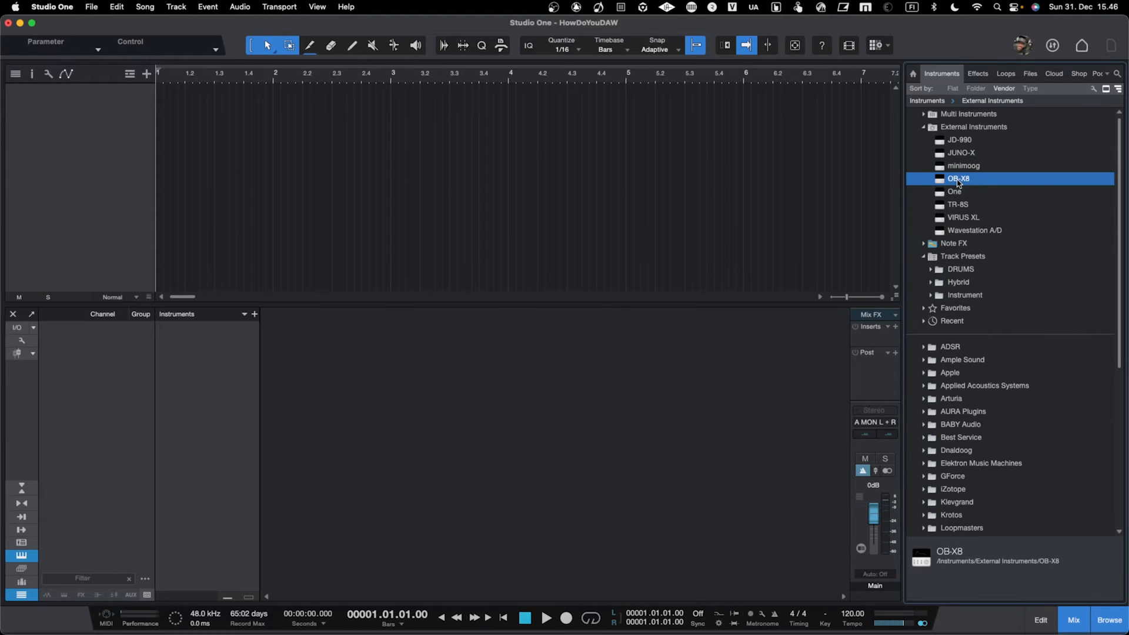
# Step: Add OB-X8 and JD-990 from External Instruments as tracks, each with its aux channel
pyautogui.doubleClick(959, 177)
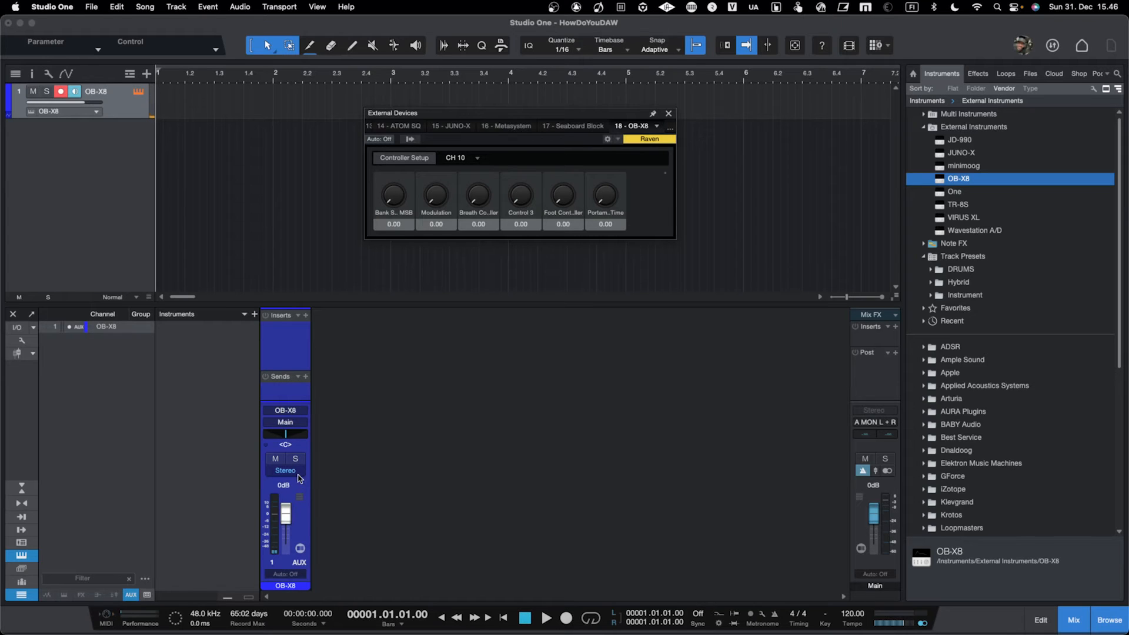
pyautogui.moveTo(369, 411)
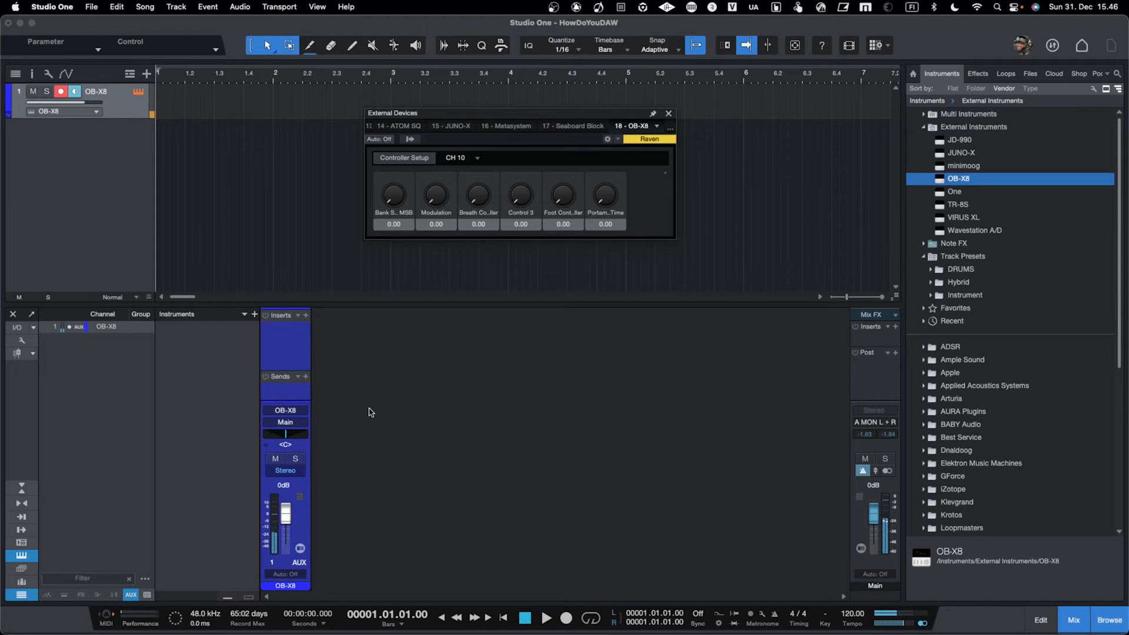
pyautogui.click(668, 113)
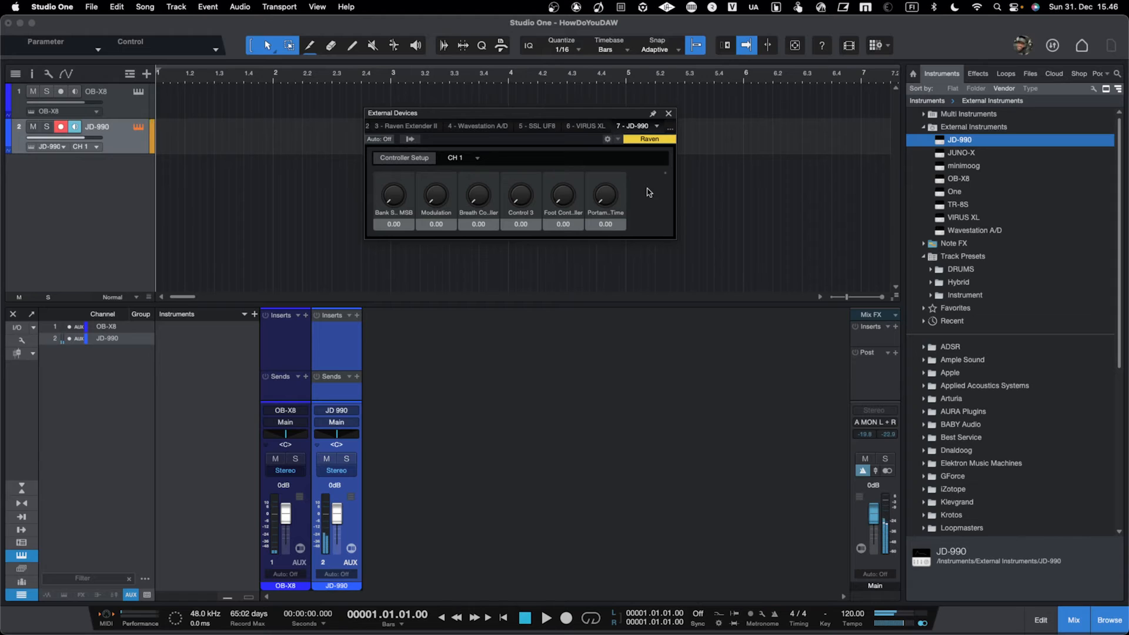
pyautogui.click(668, 113)
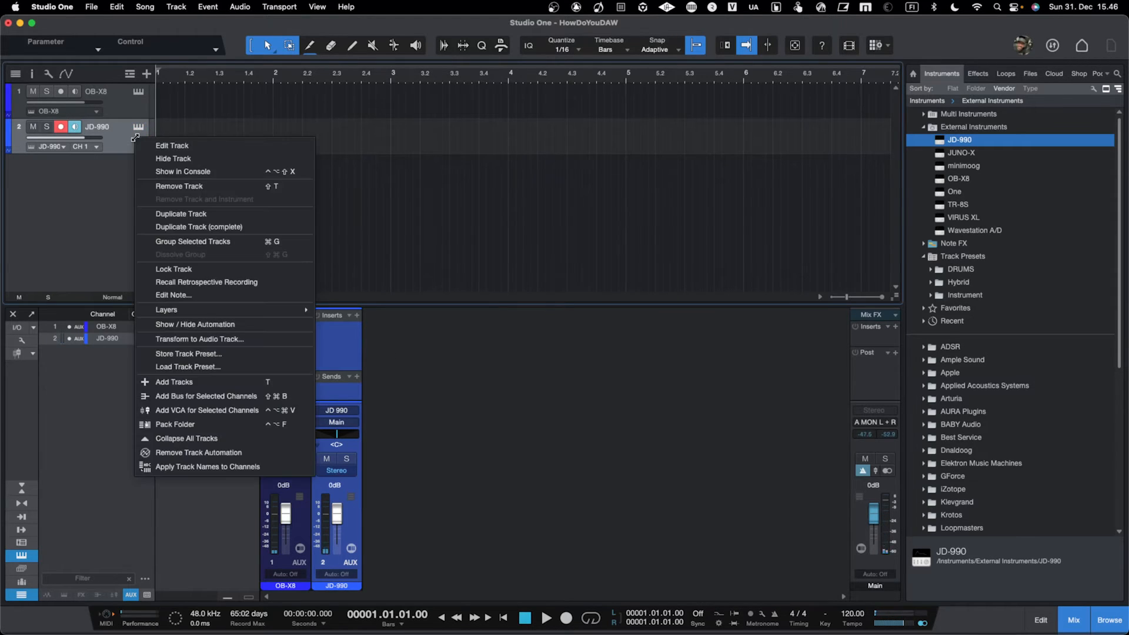
# Step: Remove the JD-990 track and its console channel so only OB-X8 remains
pyautogui.click(179, 186)
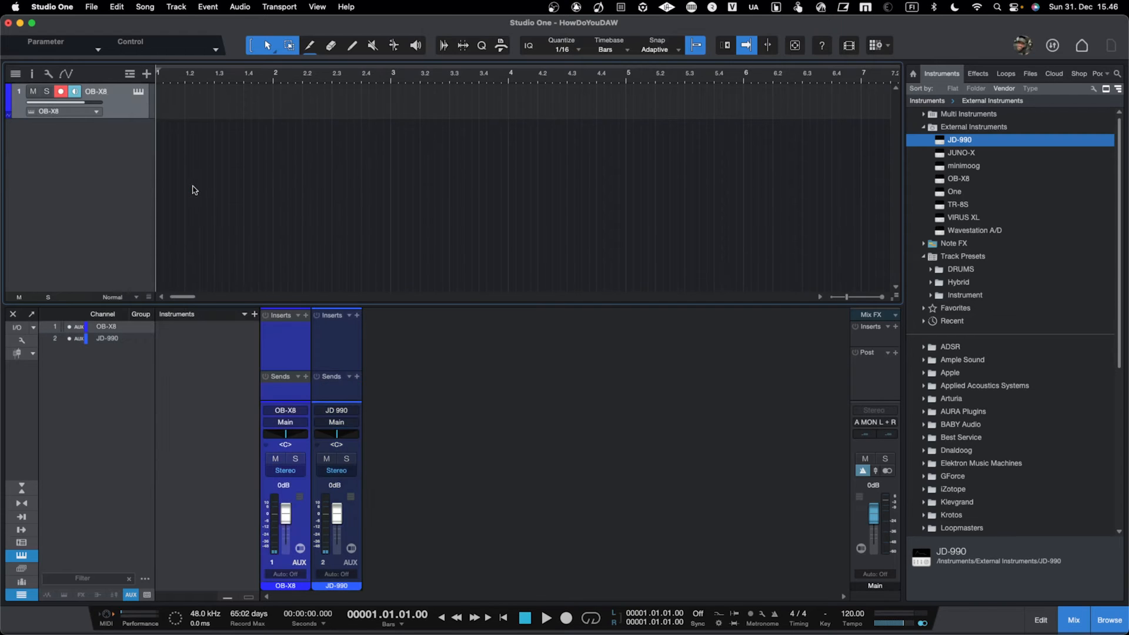
pyautogui.rightClick(335, 345)
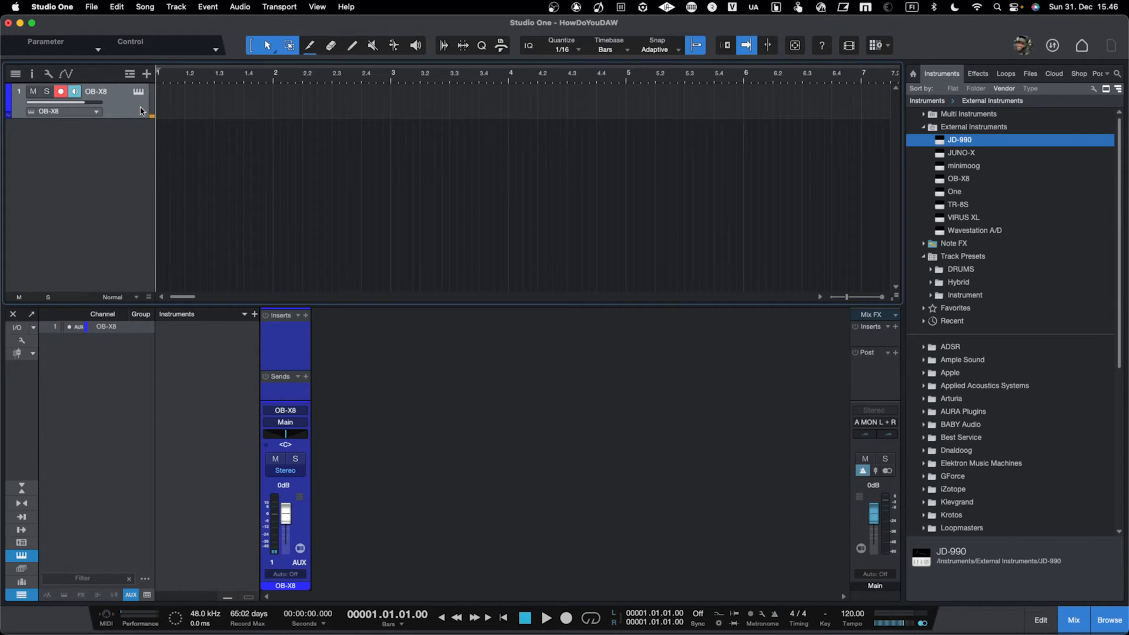
pyautogui.moveTo(217, 166)
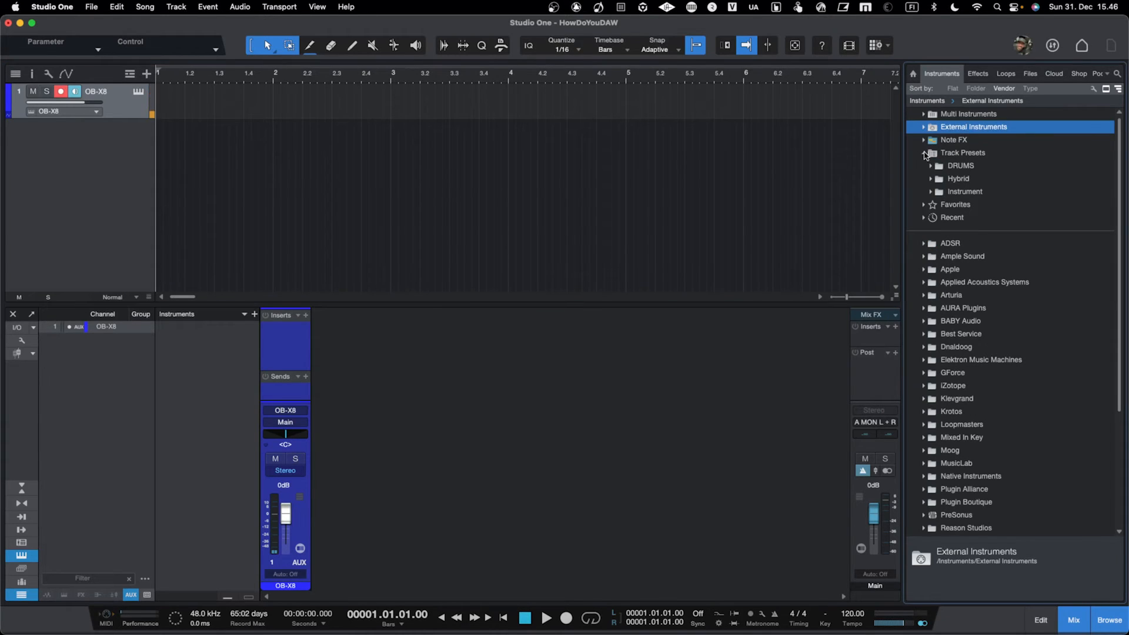
# Step: Insert Pipeline Stereo from the Effects browser on the OB-X8 channel and list its send outputs
pyautogui.click(963, 151)
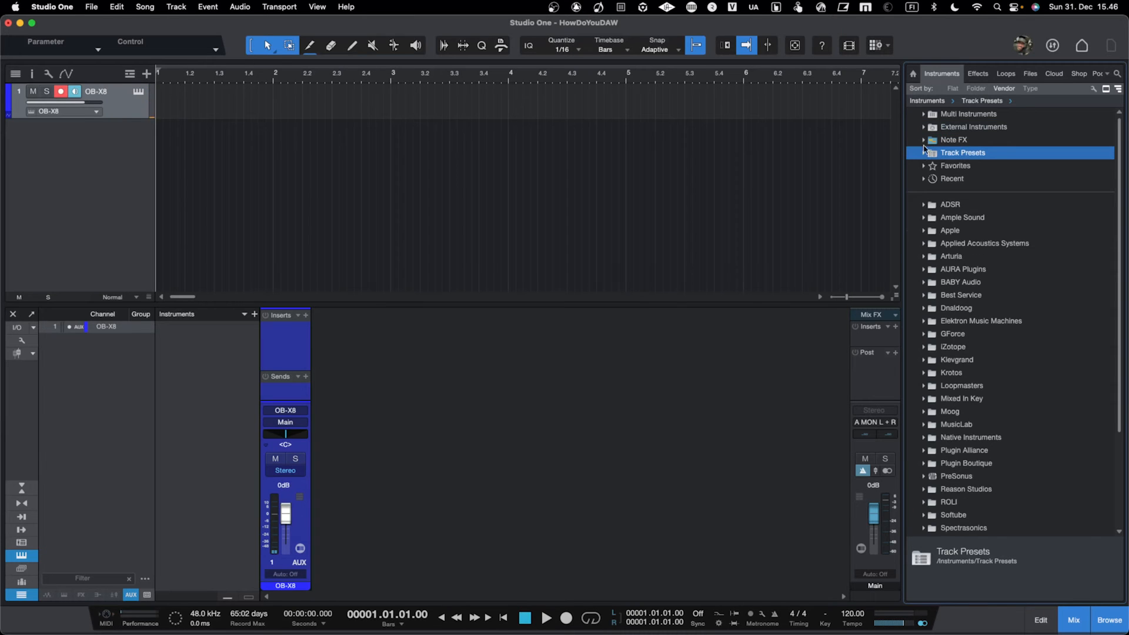
pyautogui.scroll(-3)
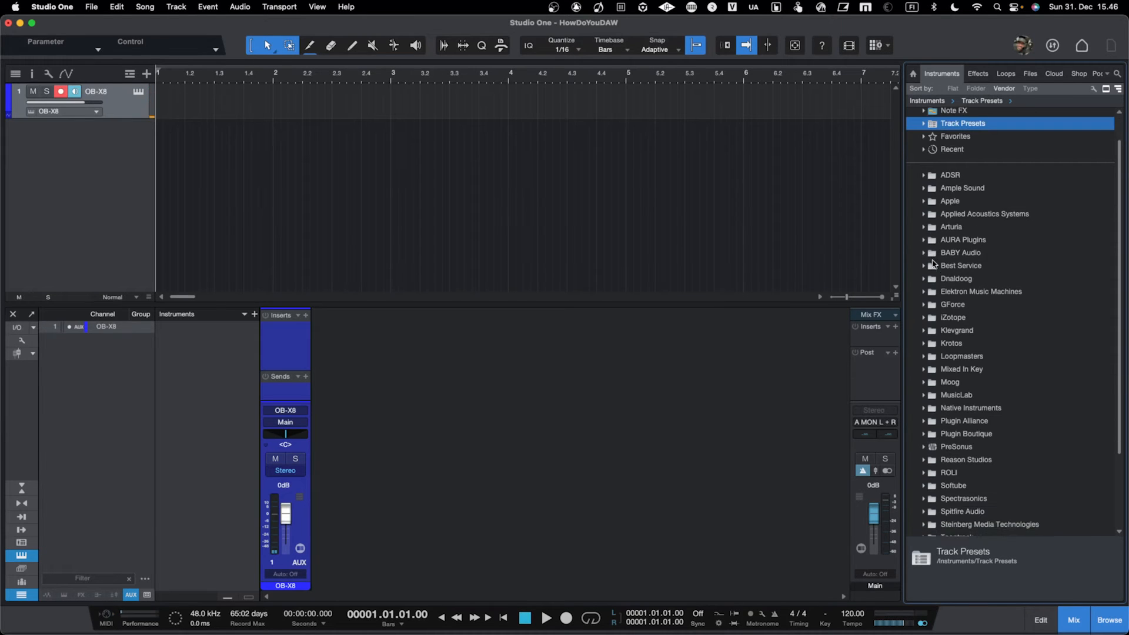
pyautogui.scroll(-3)
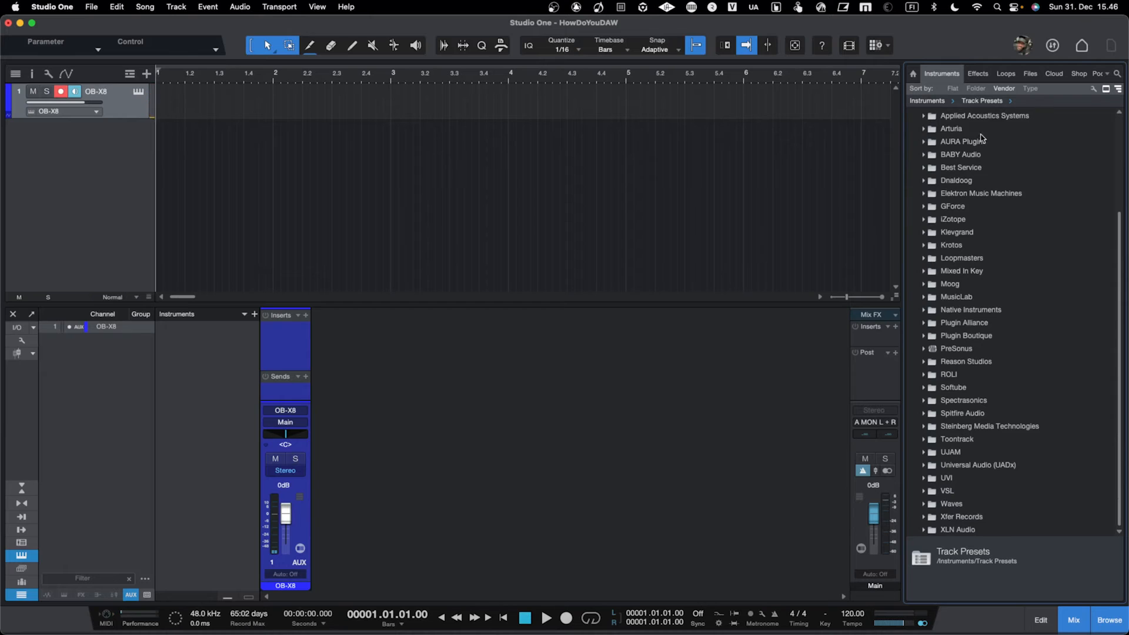
pyautogui.click(977, 73)
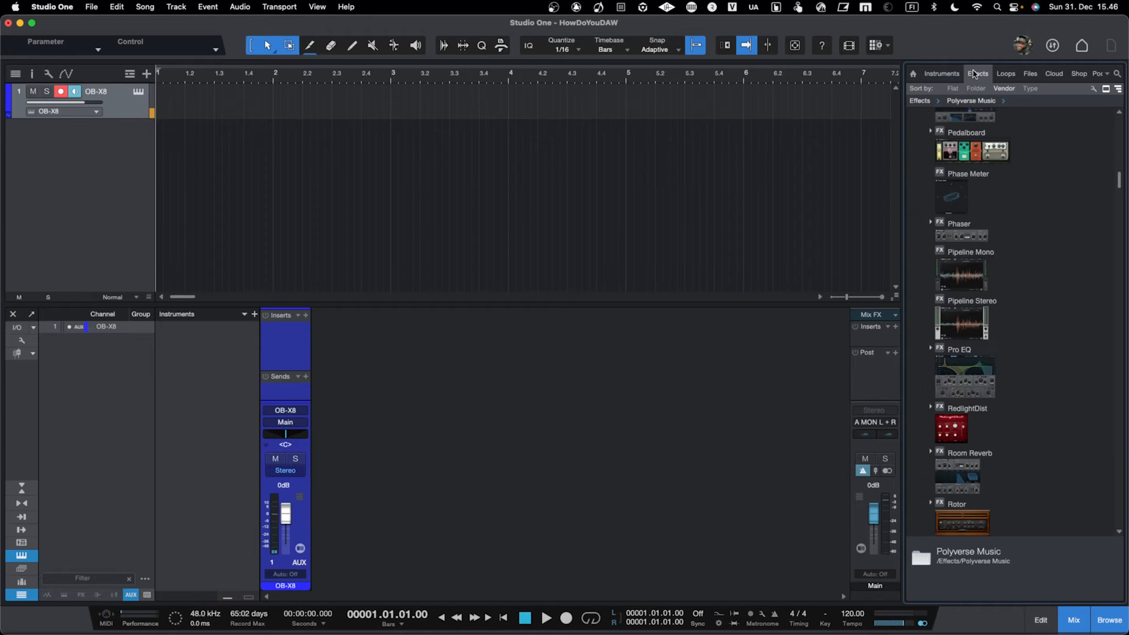
pyautogui.scroll(-3)
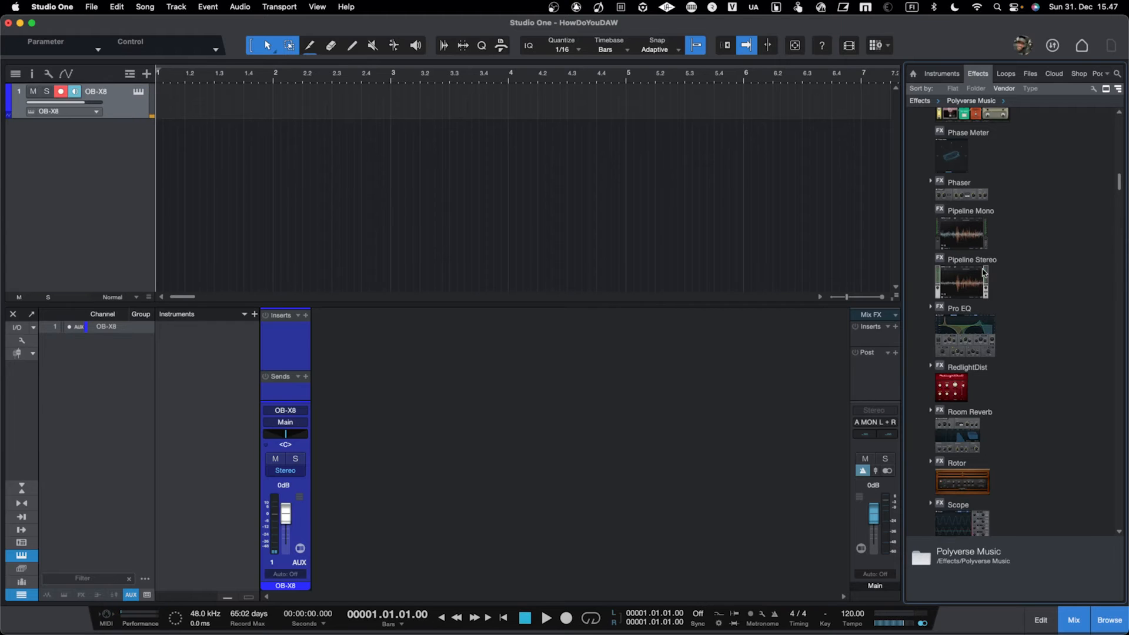
pyautogui.click(972, 278)
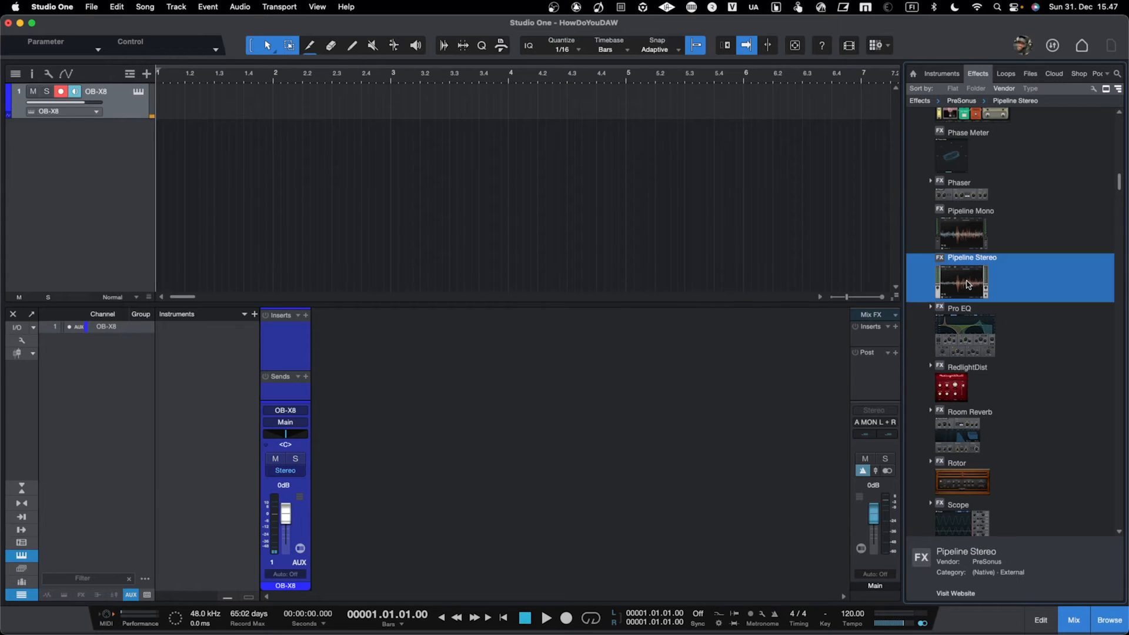
pyautogui.doubleClick(968, 281)
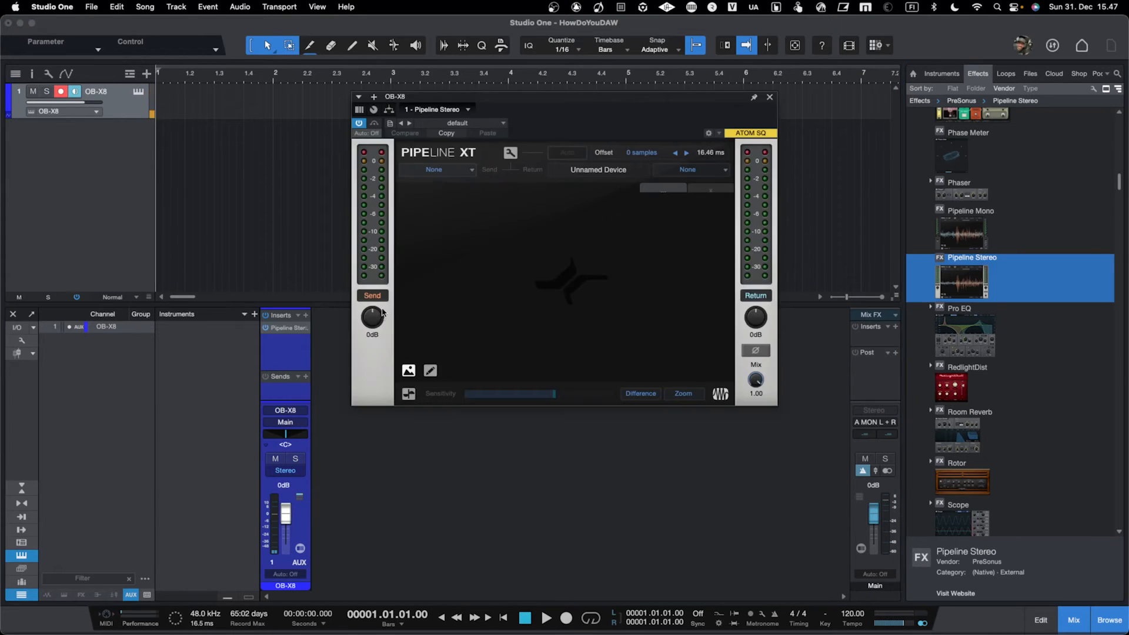
pyautogui.moveTo(495, 267)
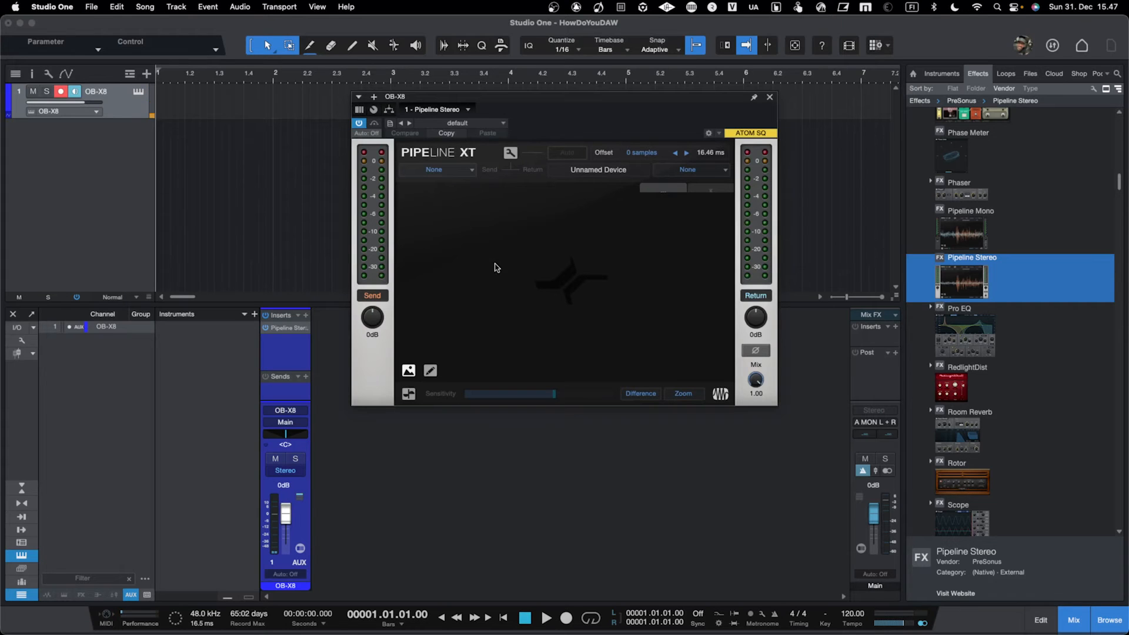
pyautogui.click(449, 169)
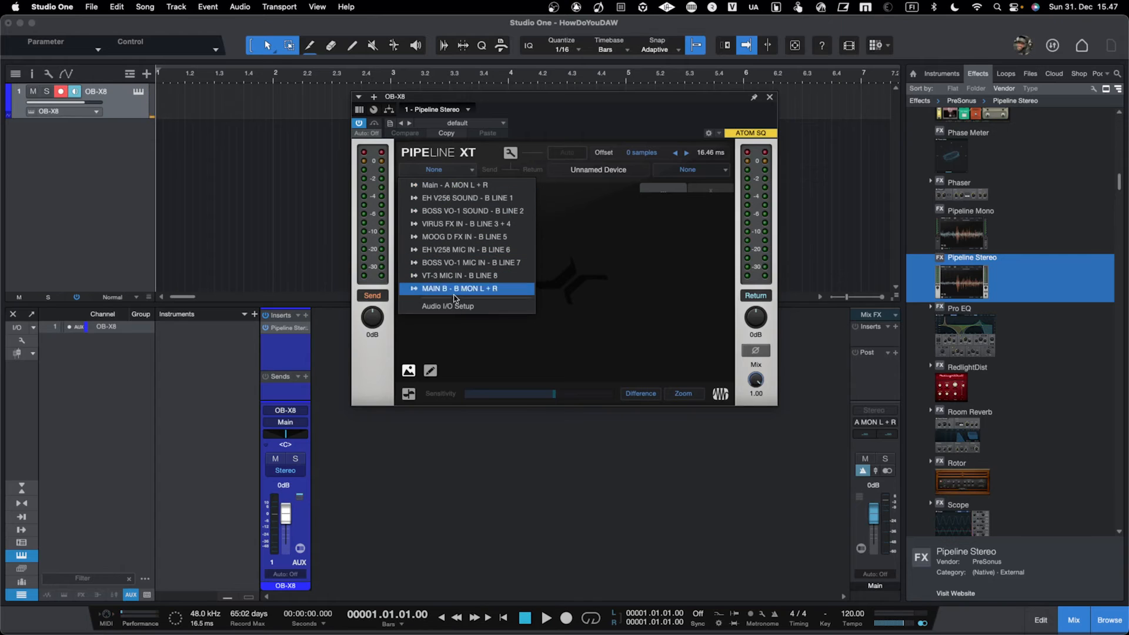
pyautogui.click(447, 306)
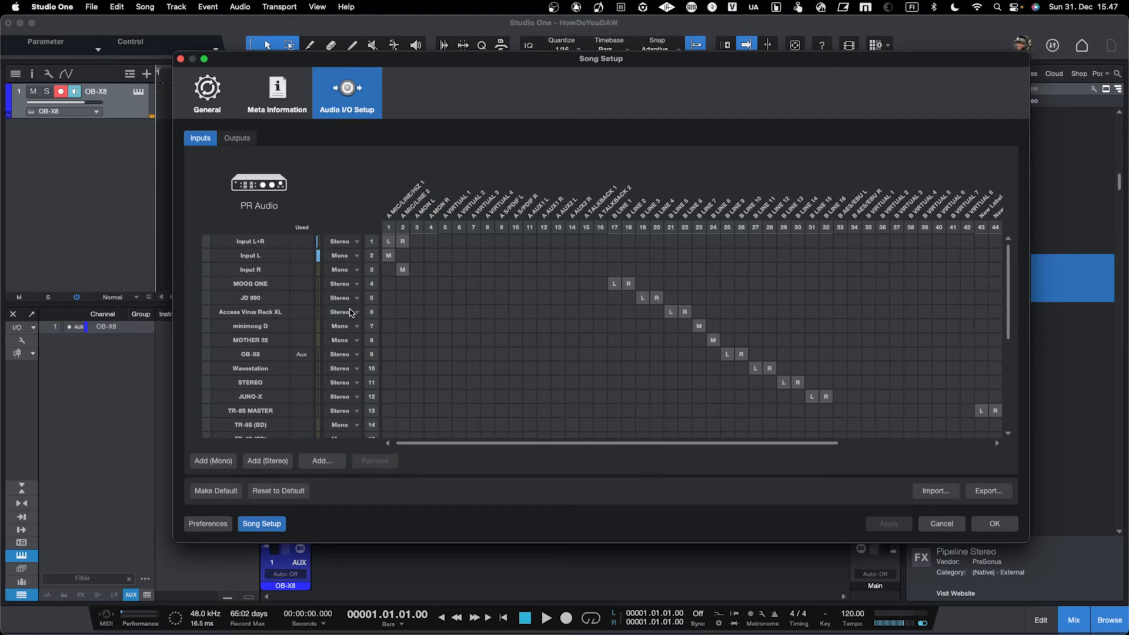
pyautogui.click(236, 137)
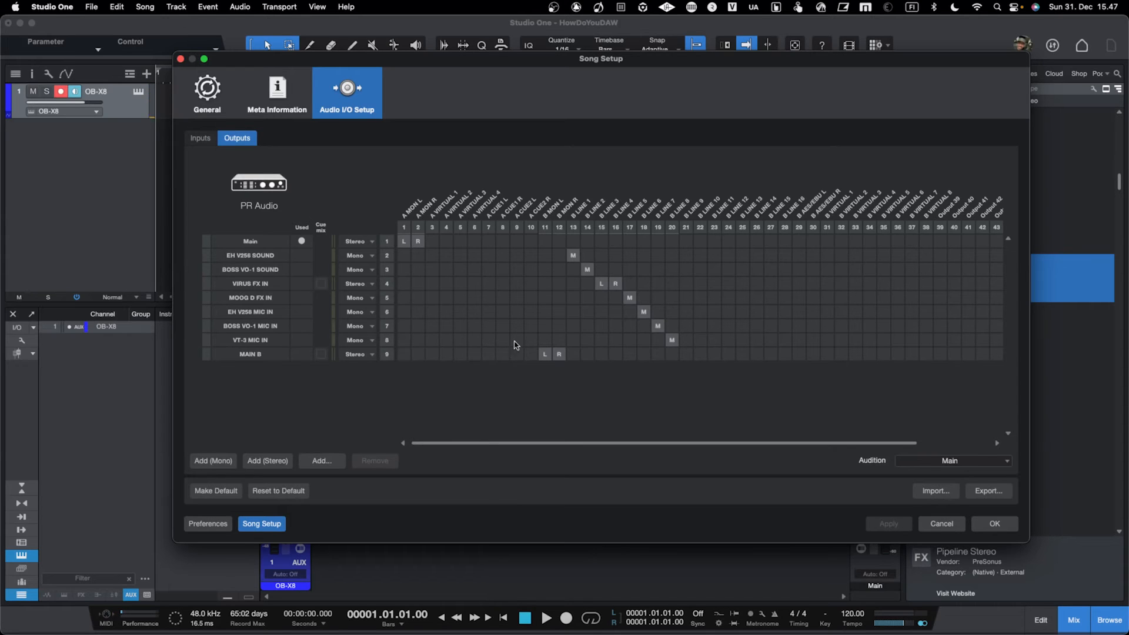
pyautogui.moveTo(756, 335)
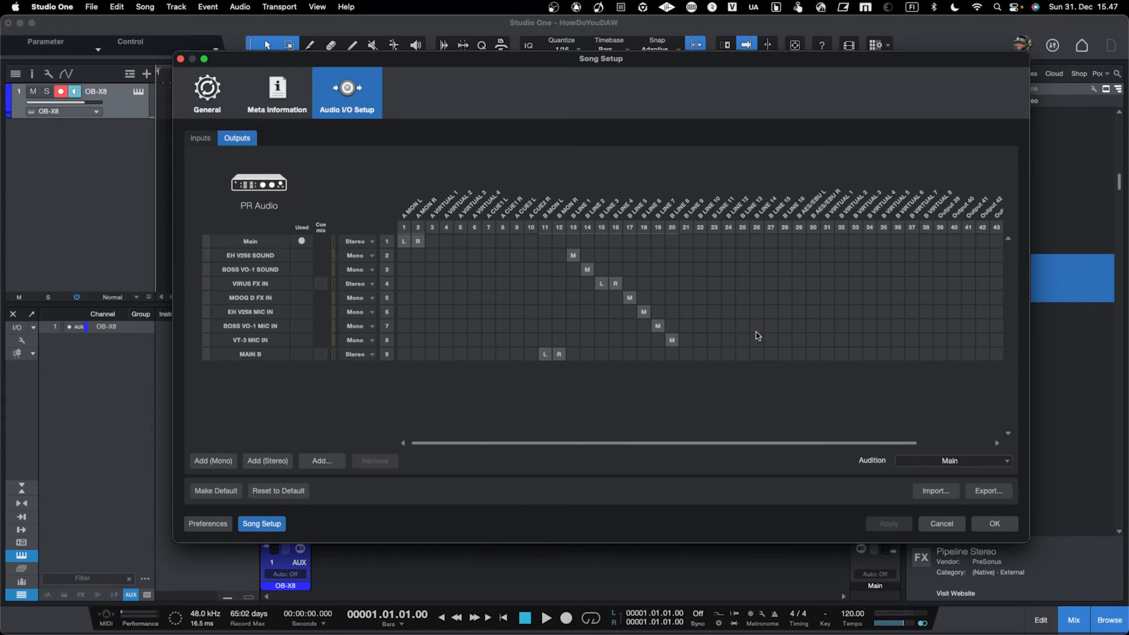
pyautogui.moveTo(747, 320)
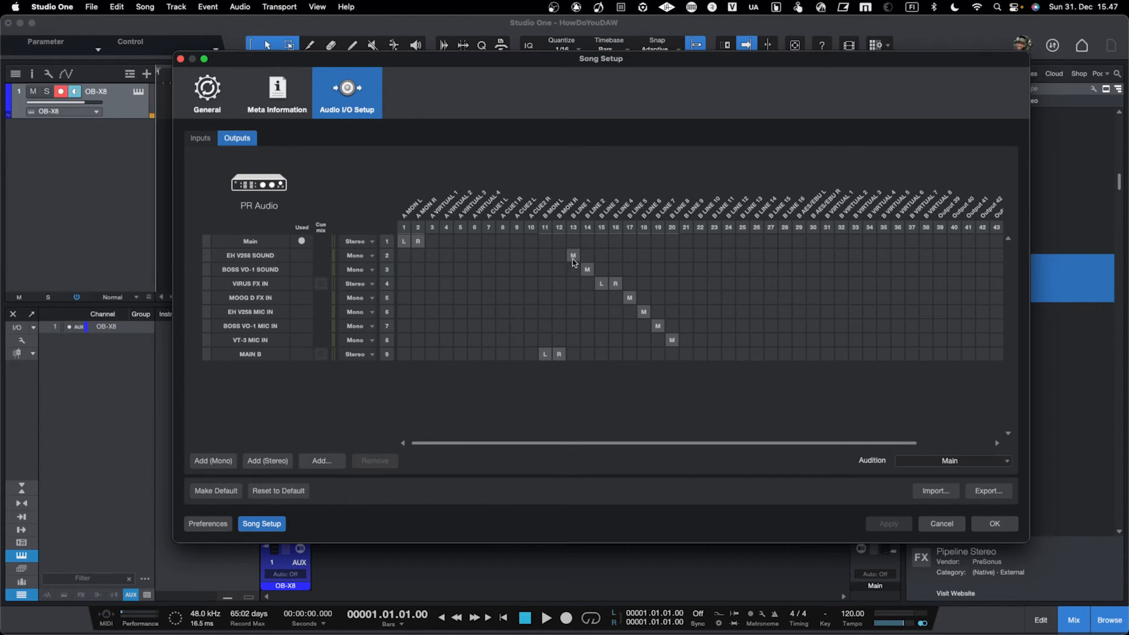
pyautogui.moveTo(694, 357)
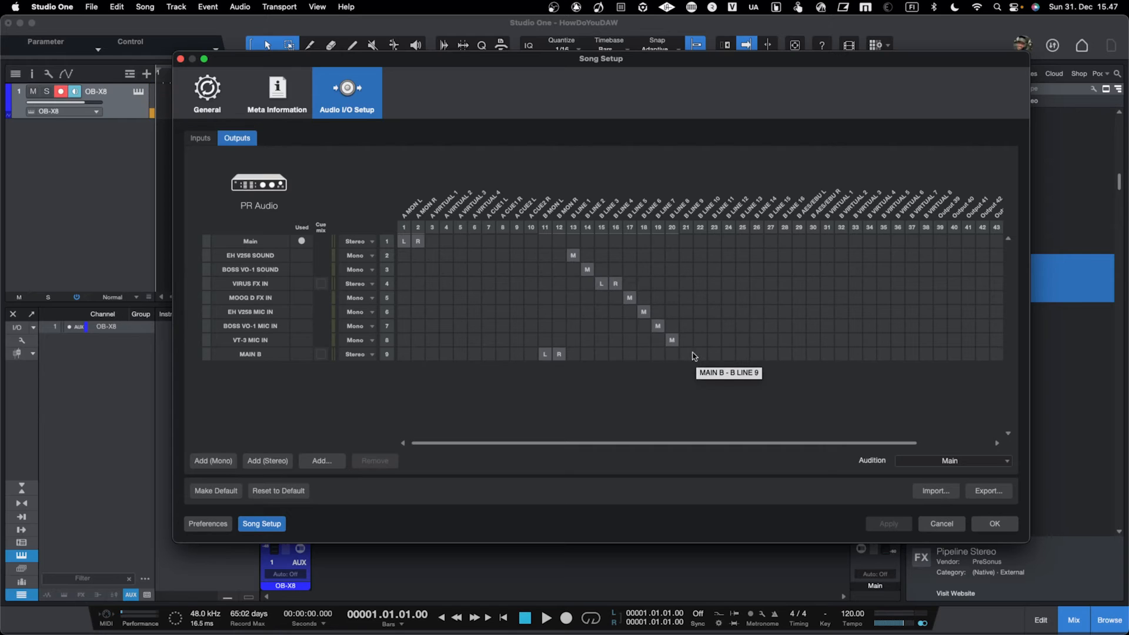
pyautogui.moveTo(765, 331)
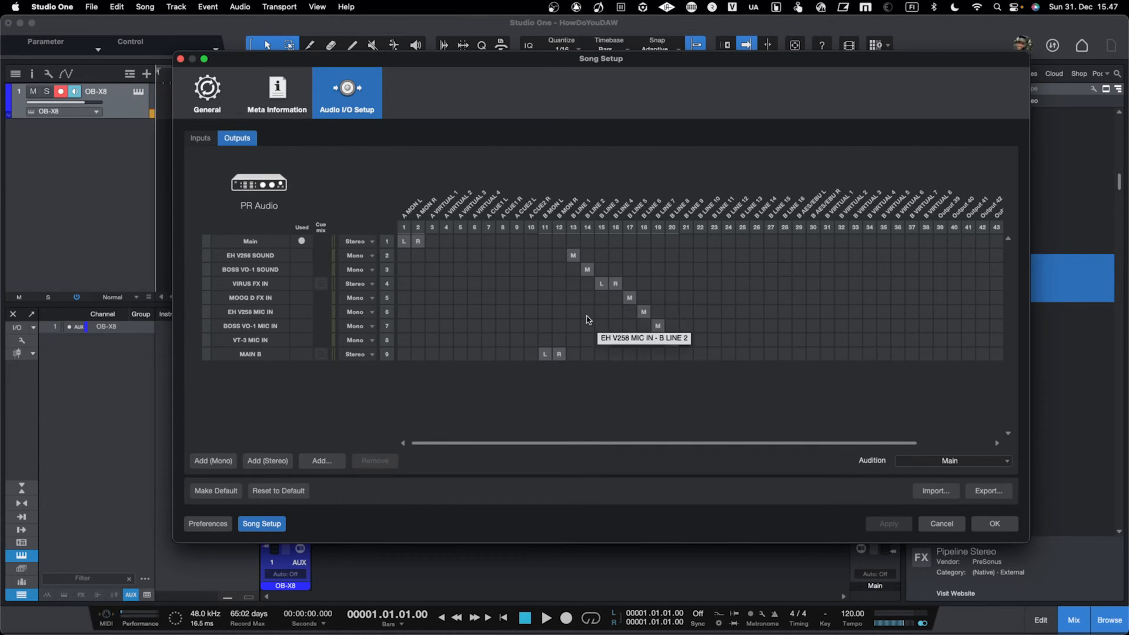
pyautogui.moveTo(320, 432)
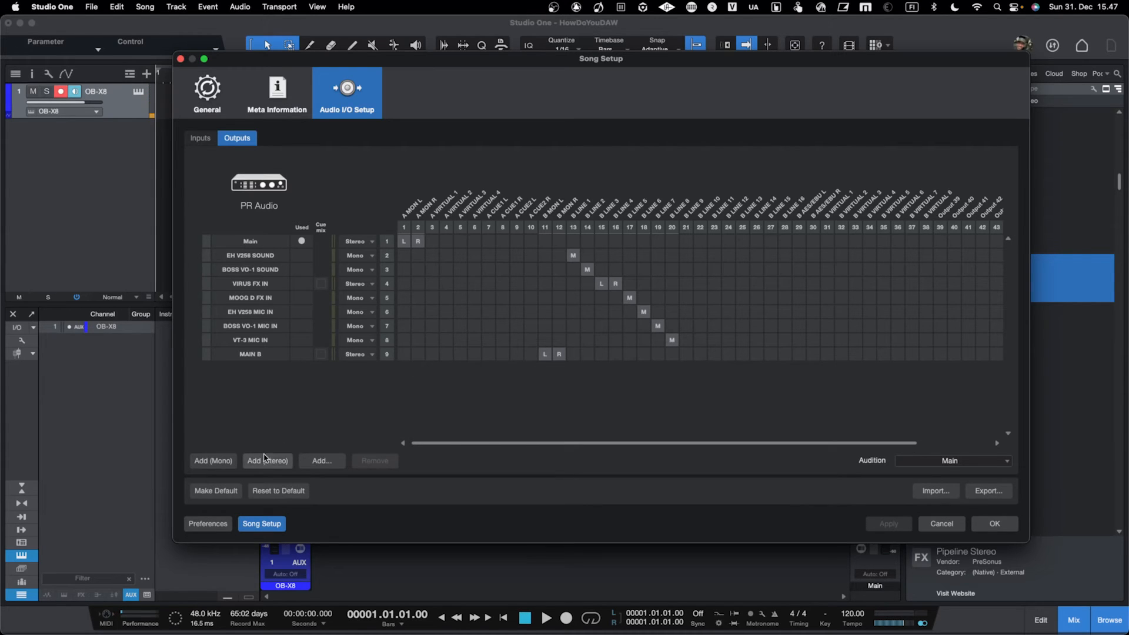
# Step: Add a stereo output in Song Setup and rename it Lexicon MPX 100
pyautogui.click(267, 460)
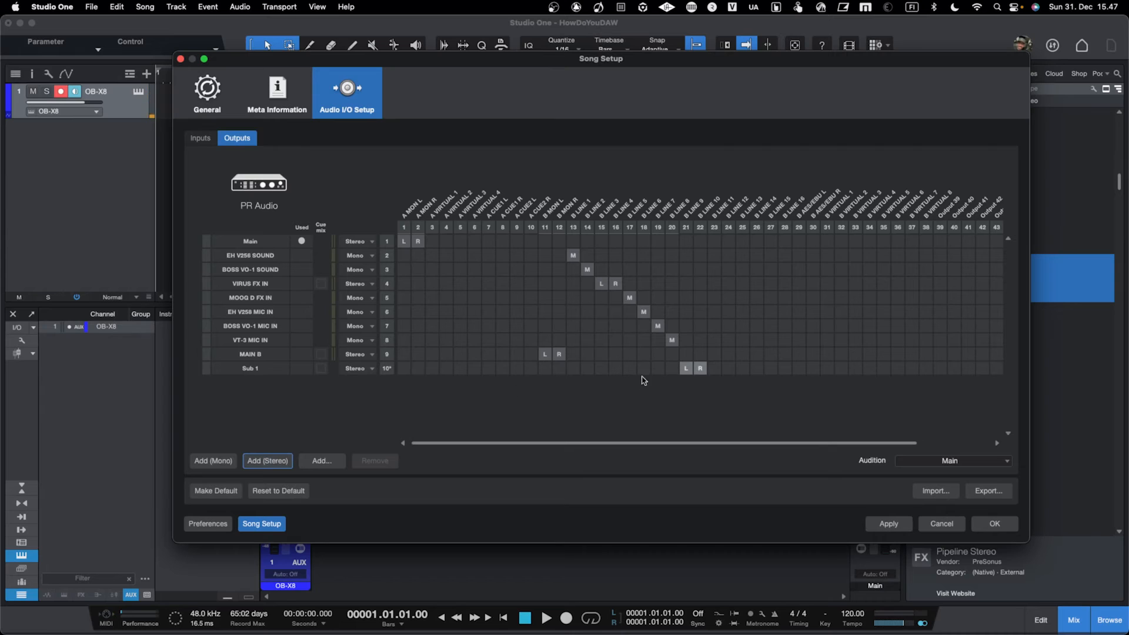
pyautogui.moveTo(774, 375)
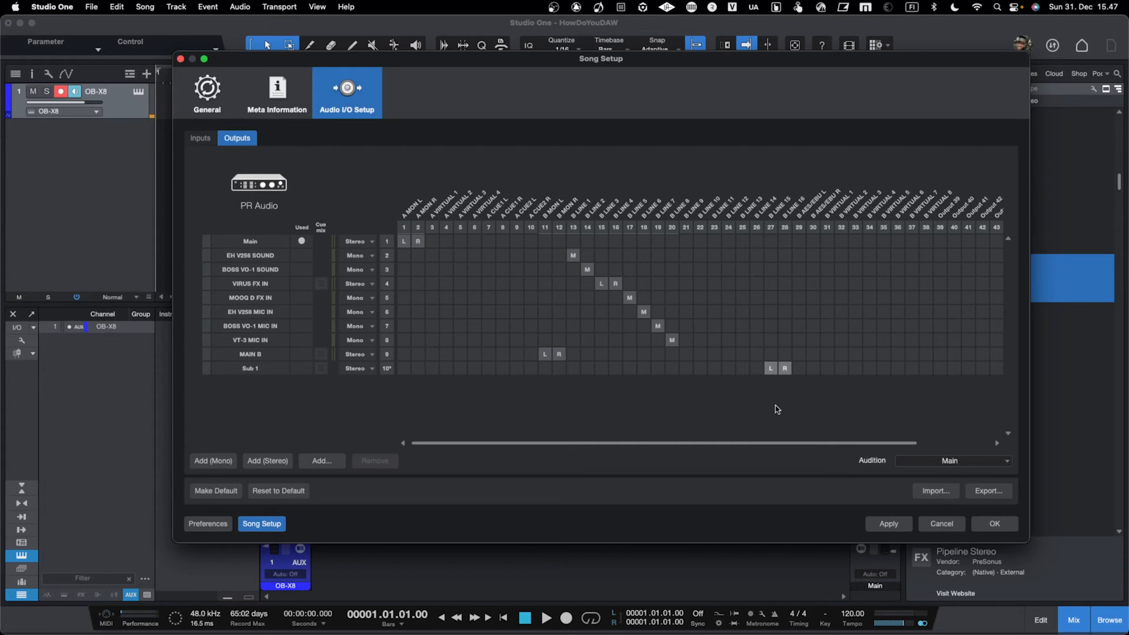
pyautogui.moveTo(767, 293)
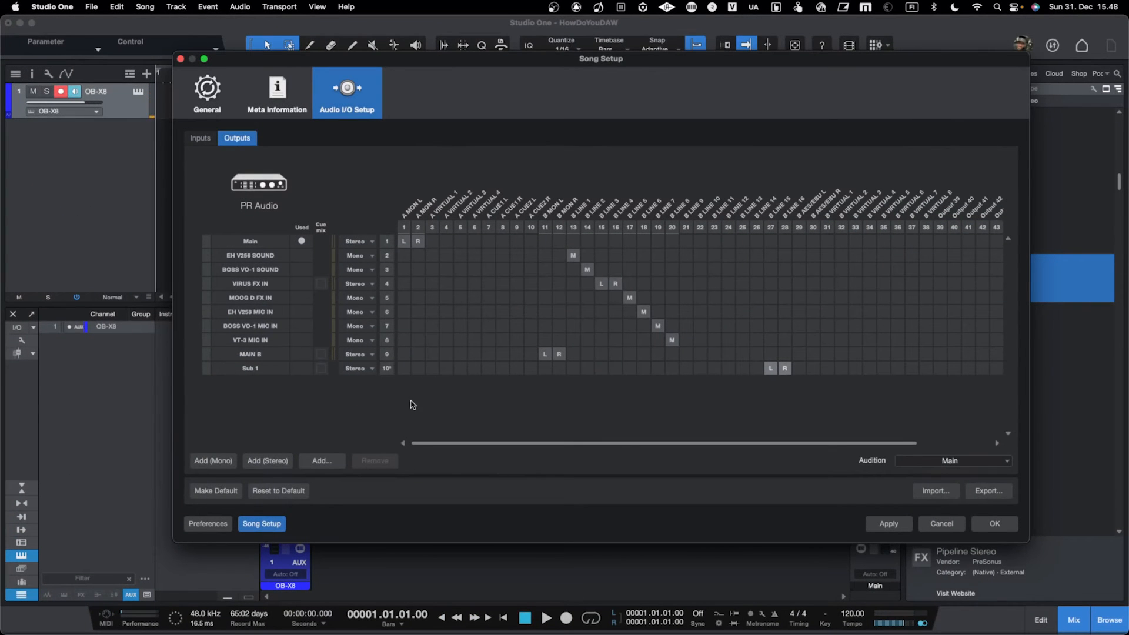
pyautogui.click(250, 368)
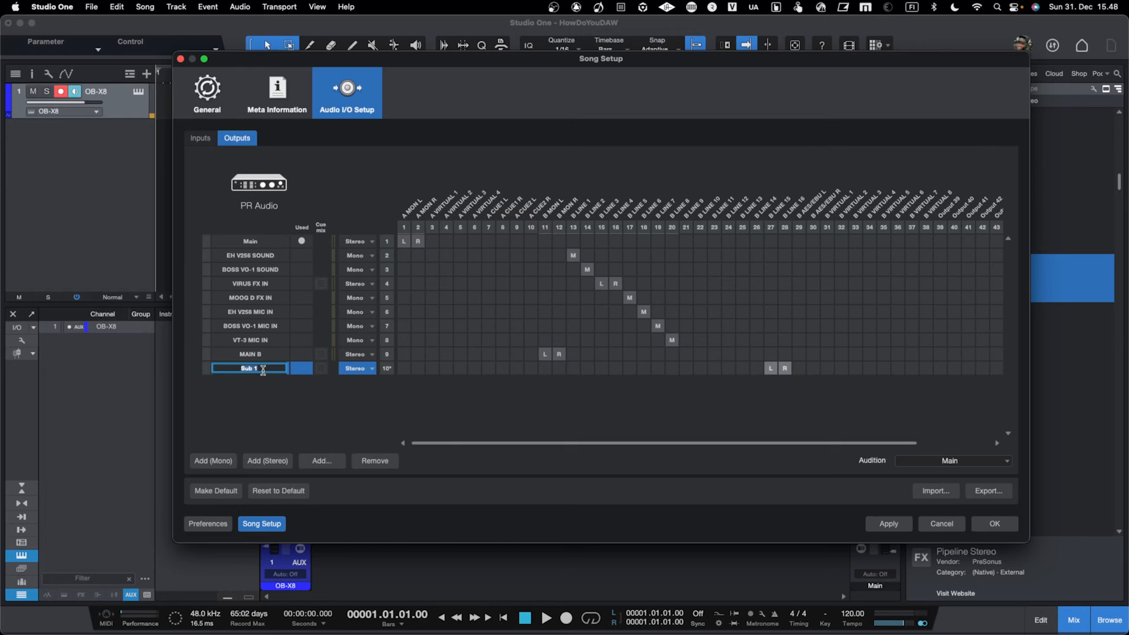
pyautogui.write('Lexicon MPX 100')
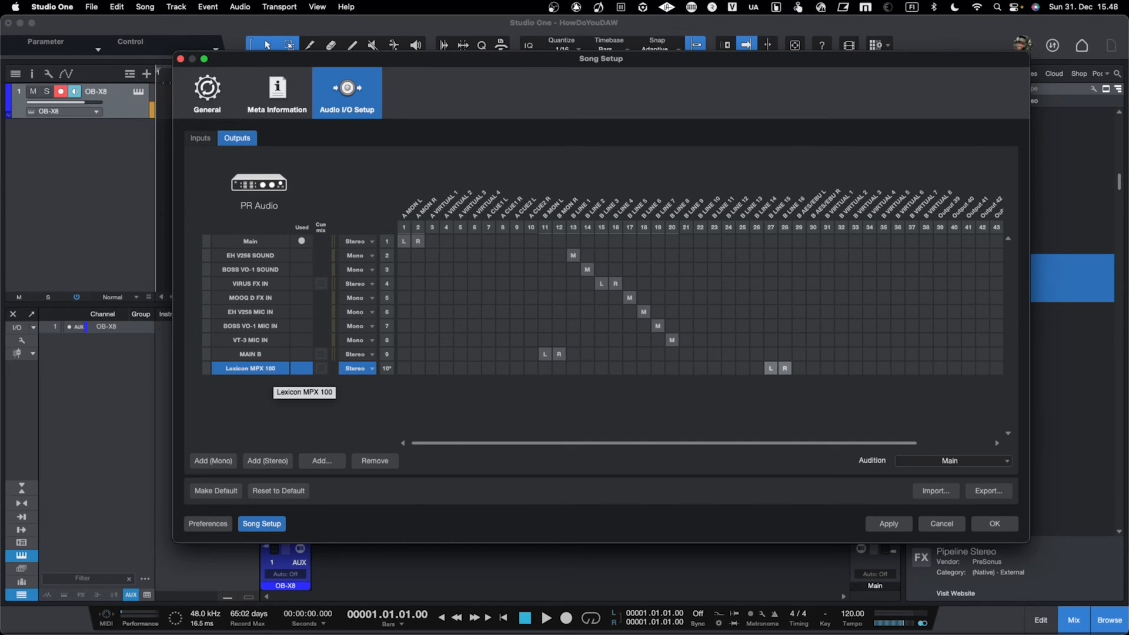
pyautogui.moveTo(293, 362)
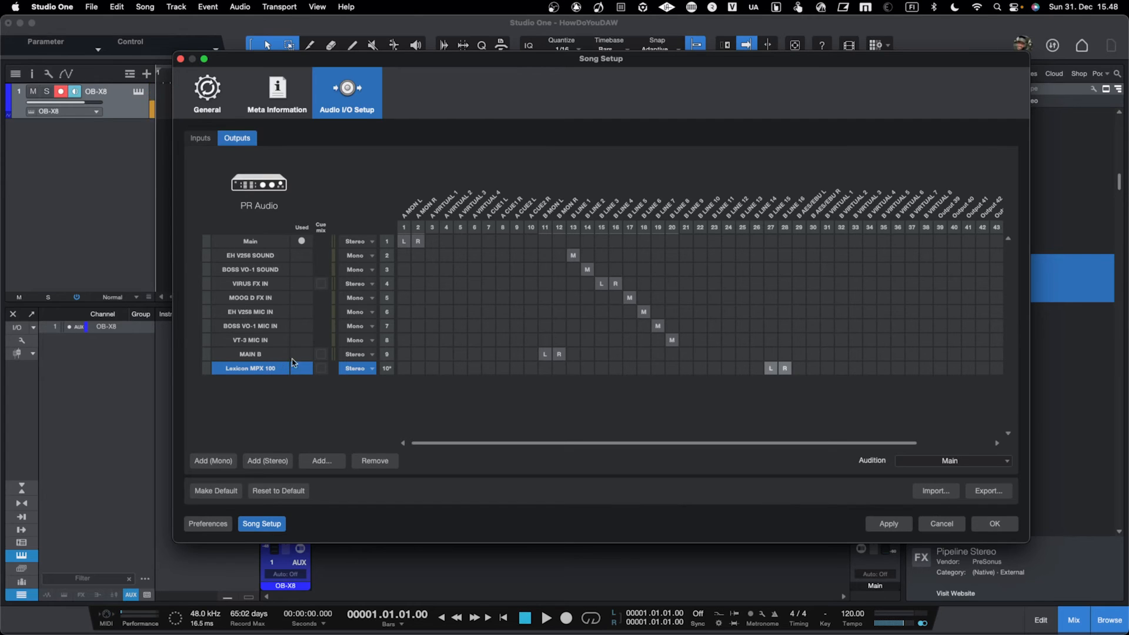
pyautogui.moveTo(578, 341)
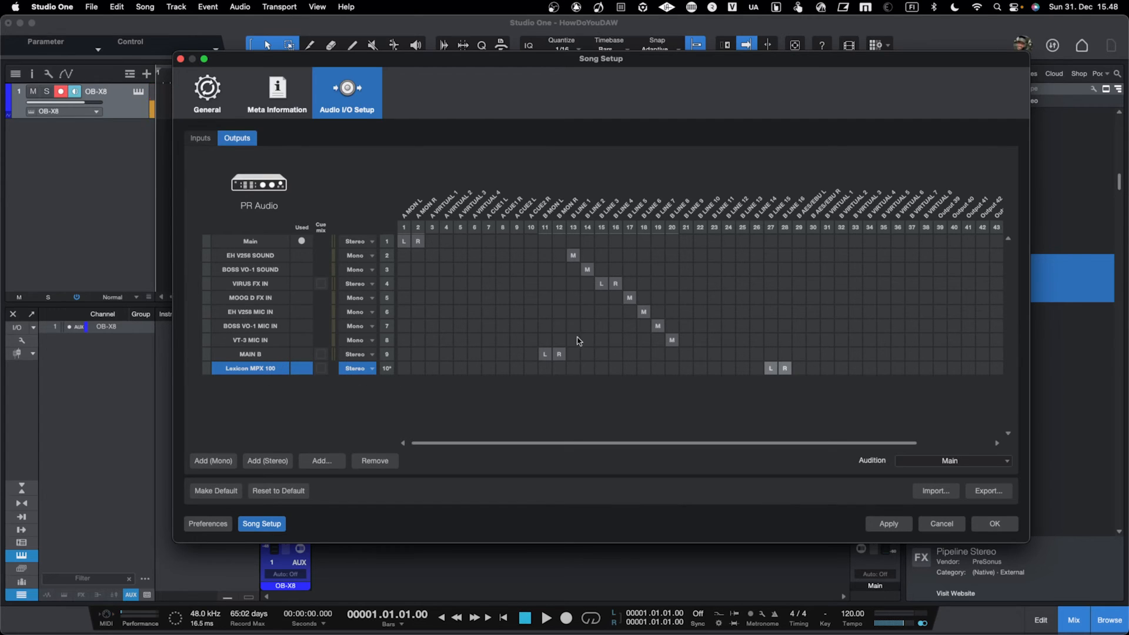
pyautogui.moveTo(782, 253)
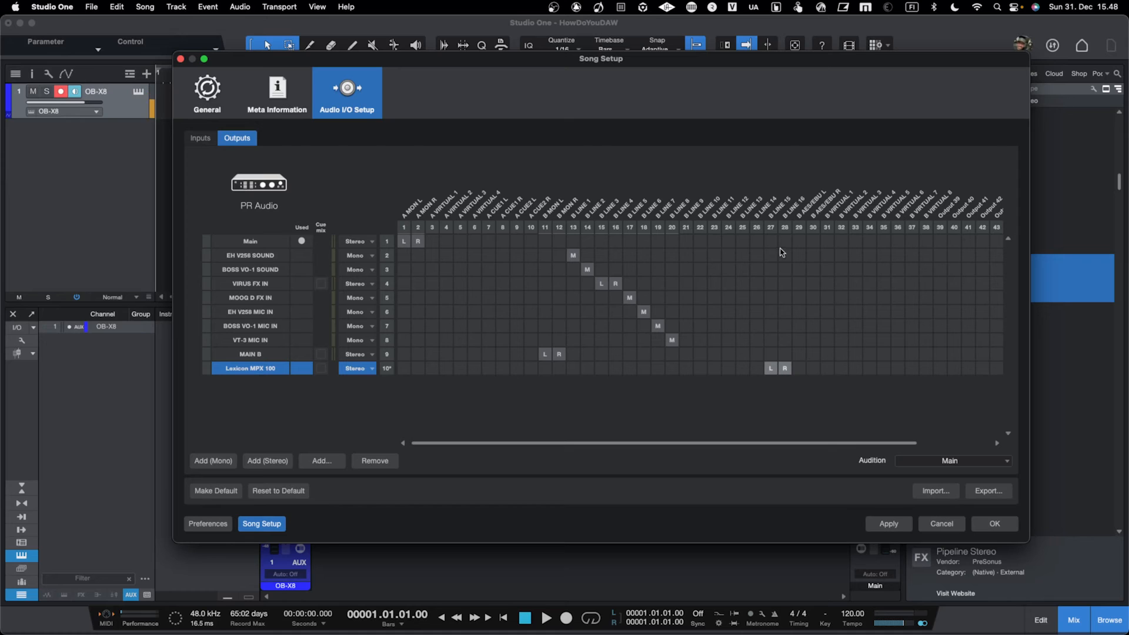
pyautogui.moveTo(786, 232)
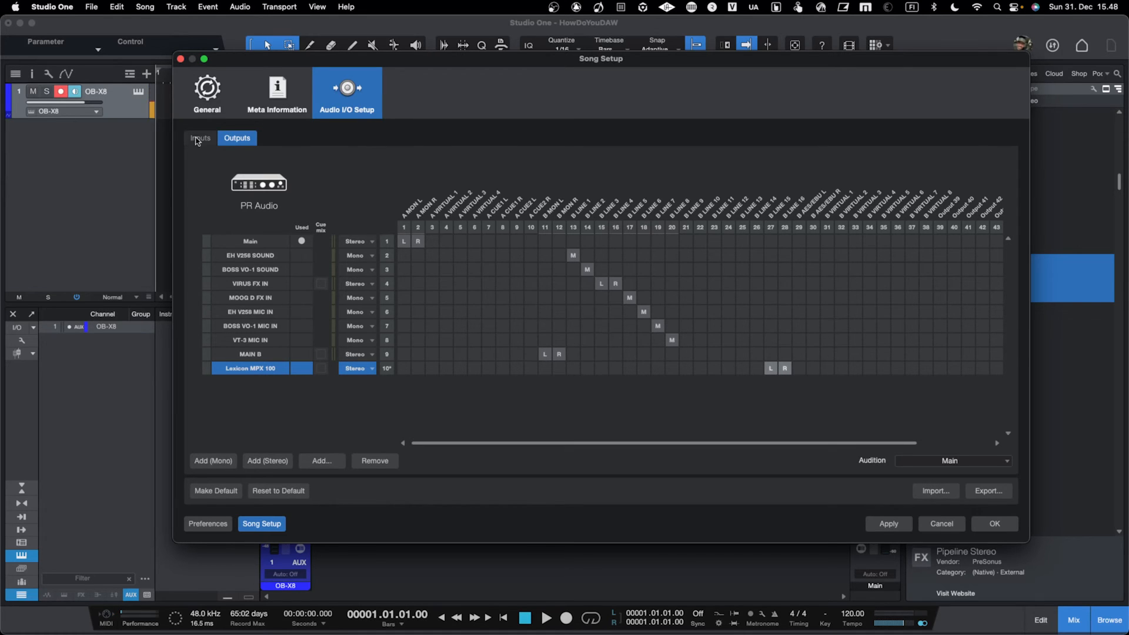
# Step: Rename the STEREO input to KORG A/D and the Wavestation input to Lexicon MPX 100, then confirm
pyautogui.click(200, 138)
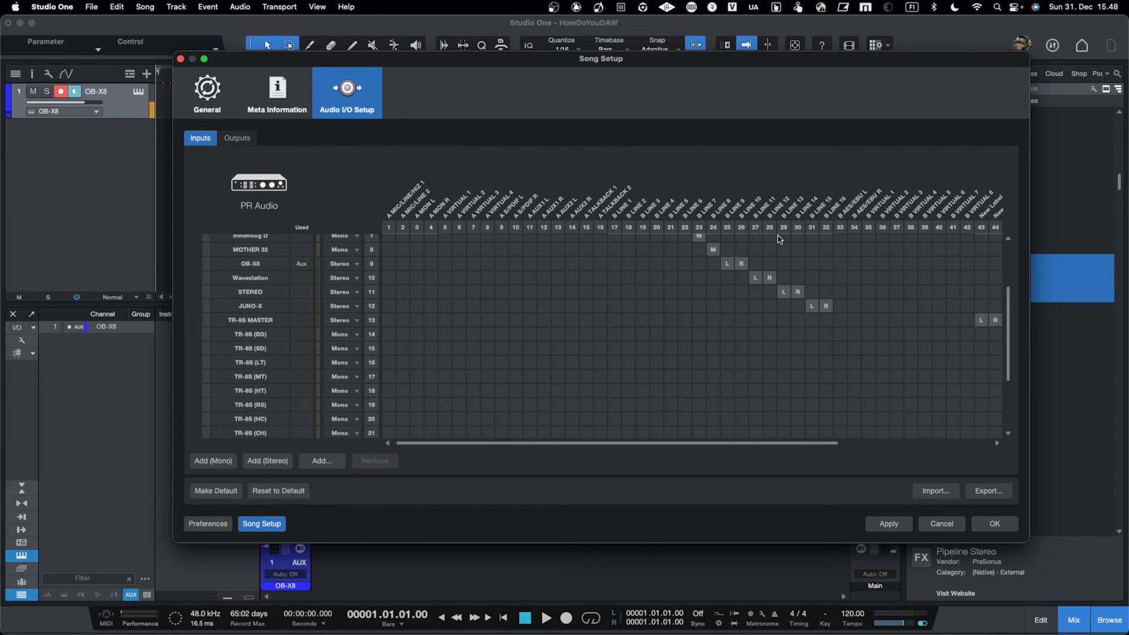
pyautogui.moveTo(751, 294)
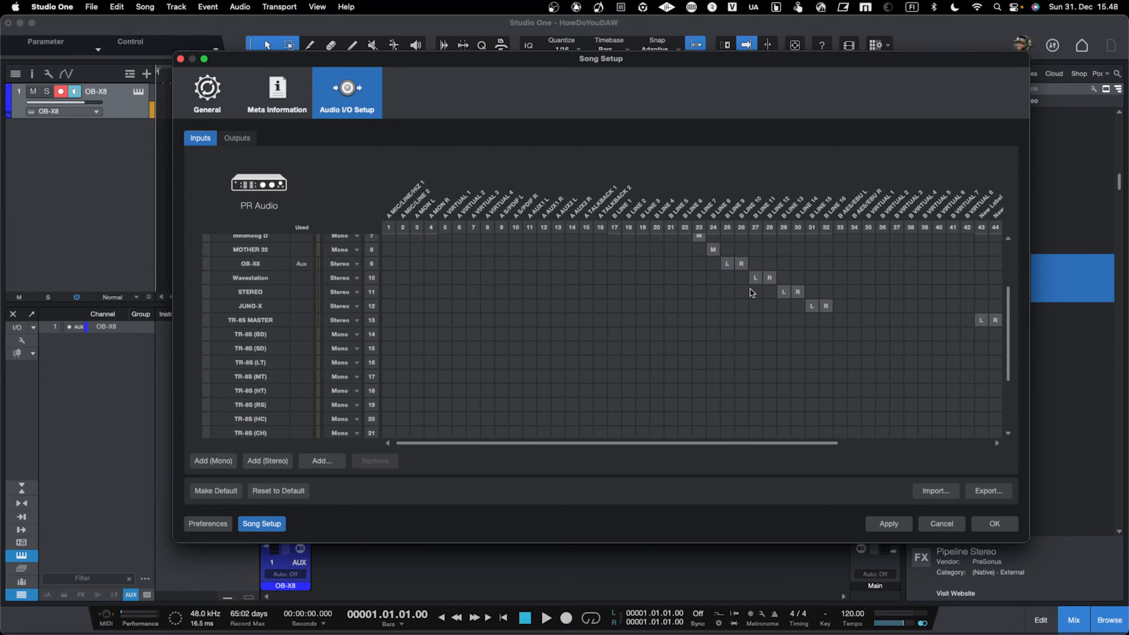
pyautogui.moveTo(756, 279)
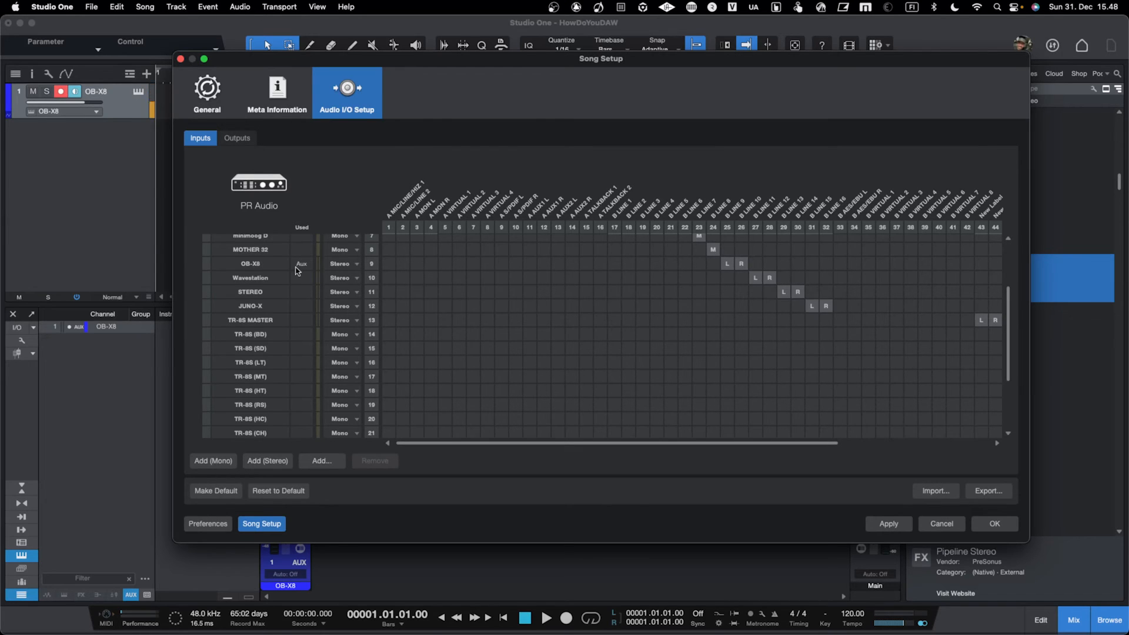
pyautogui.click(250, 292)
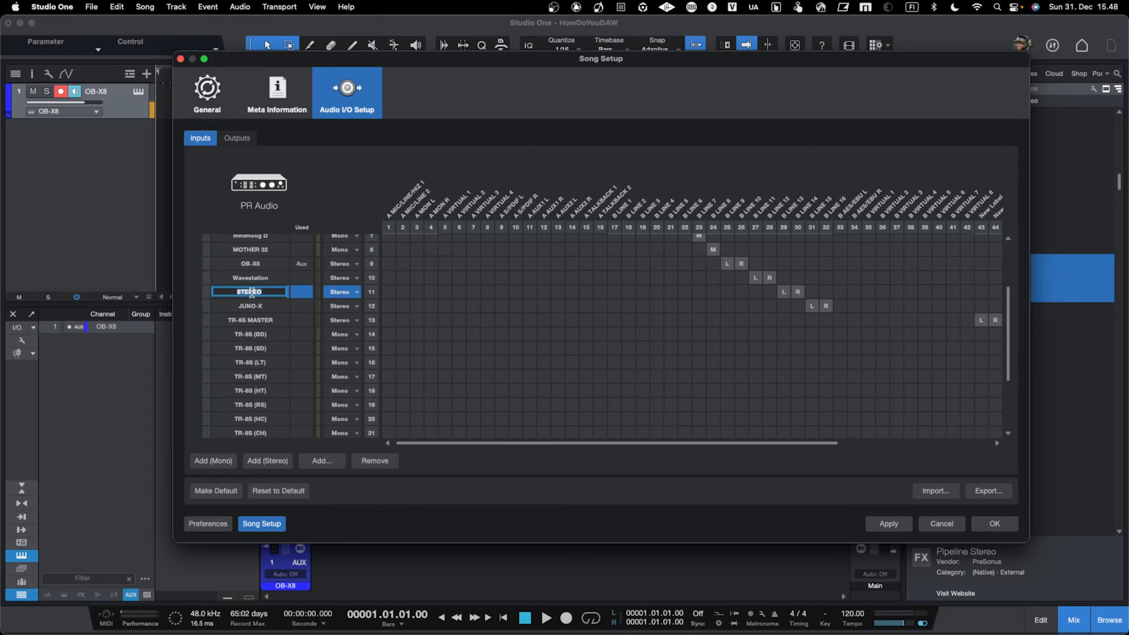
pyautogui.write('KORG A/')
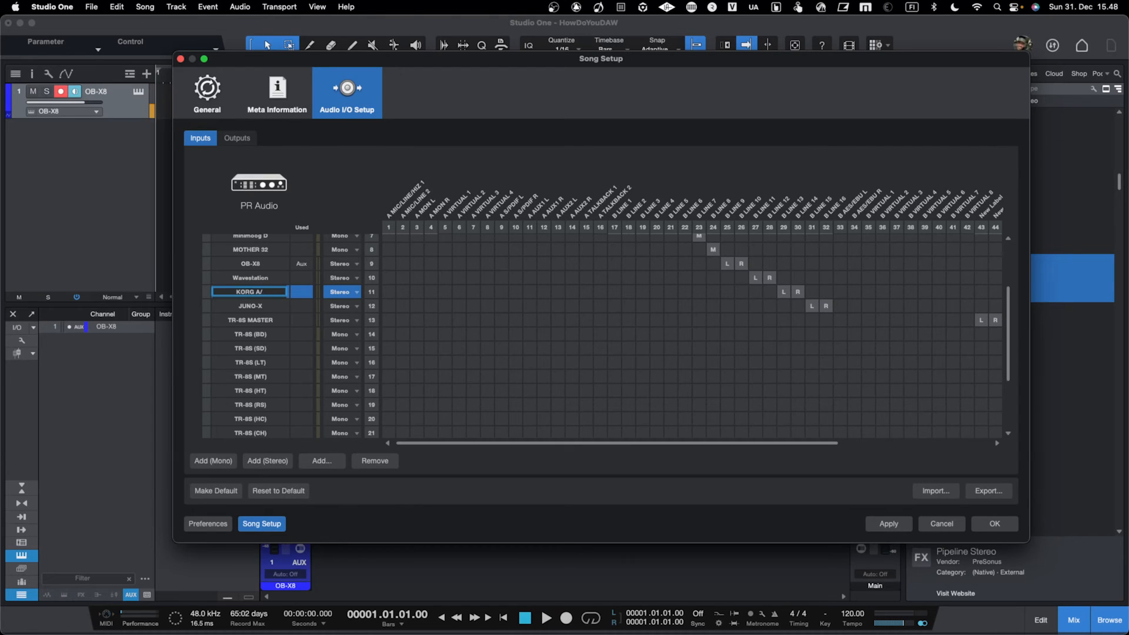
pyautogui.click(251, 278)
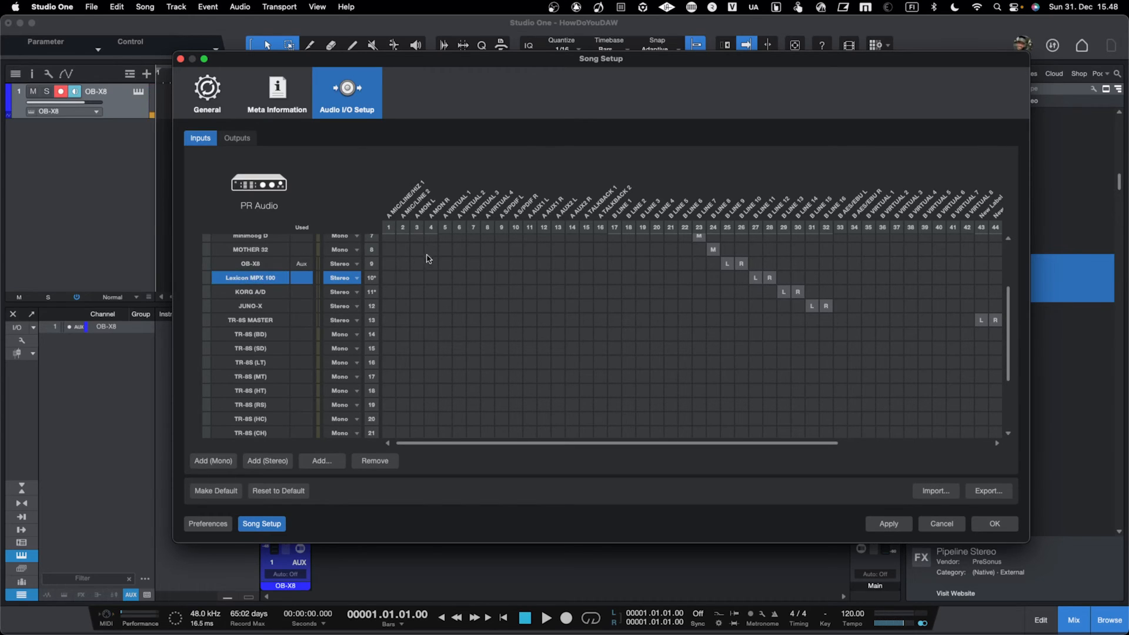
pyautogui.moveTo(695, 280)
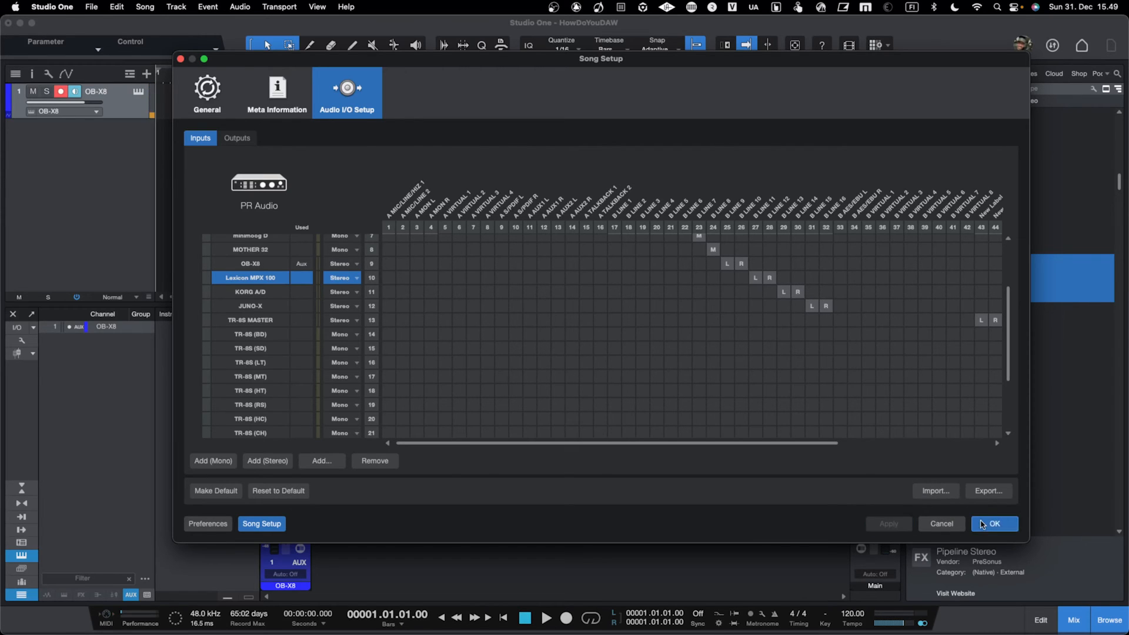
pyautogui.click(997, 523)
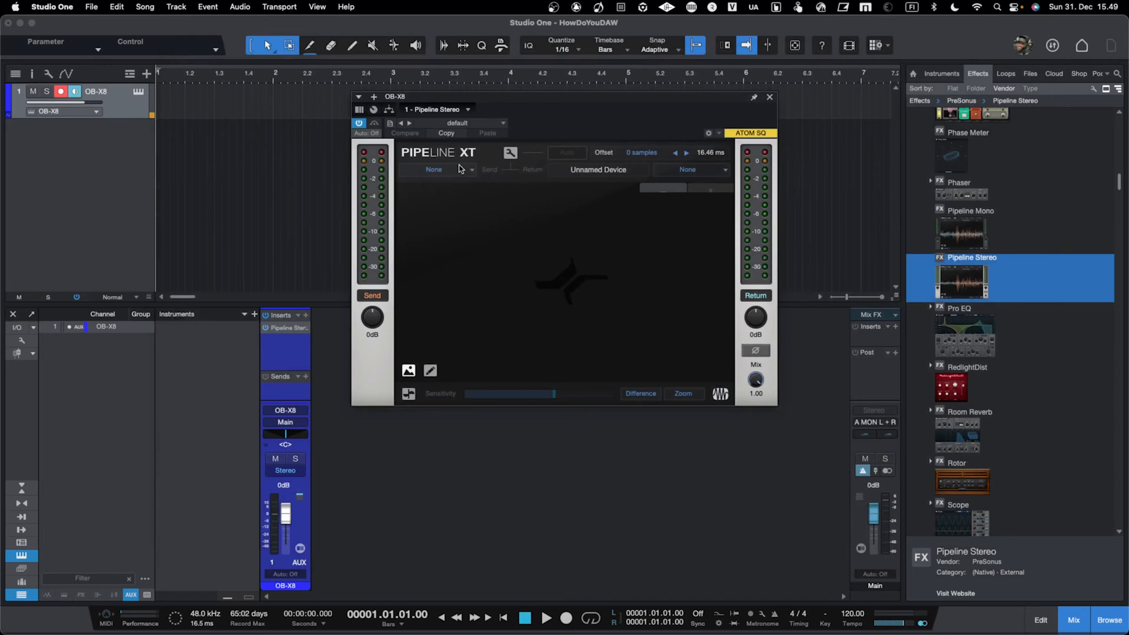
# Step: Set Pipeline Stereo's Send destination and Return source both to Lexicon MPX 100
pyautogui.click(438, 170)
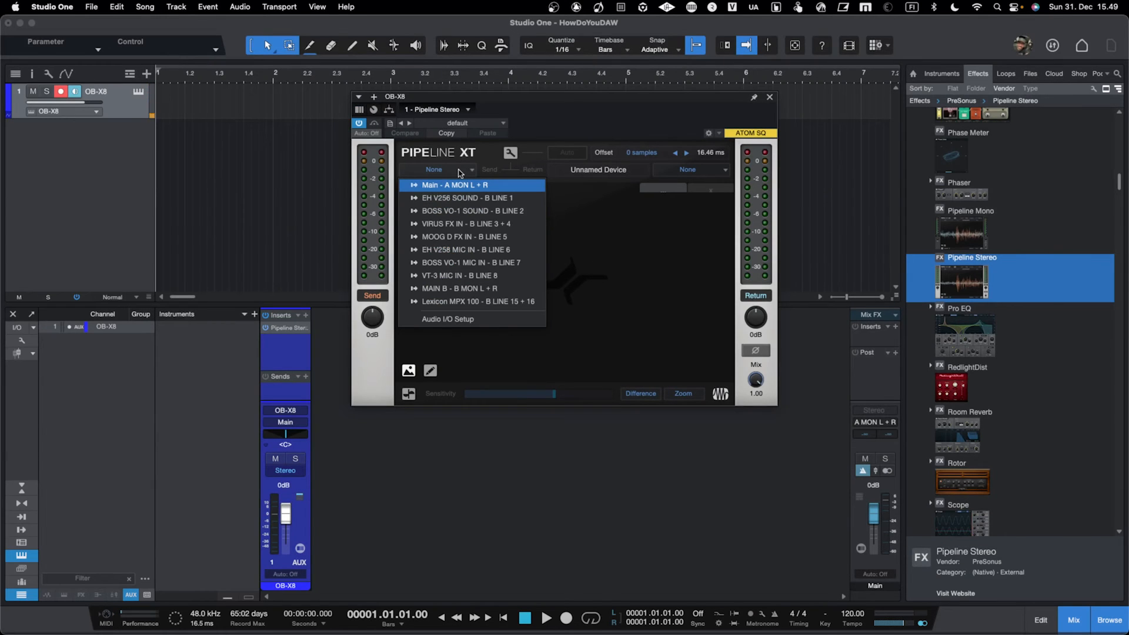
pyautogui.click(478, 301)
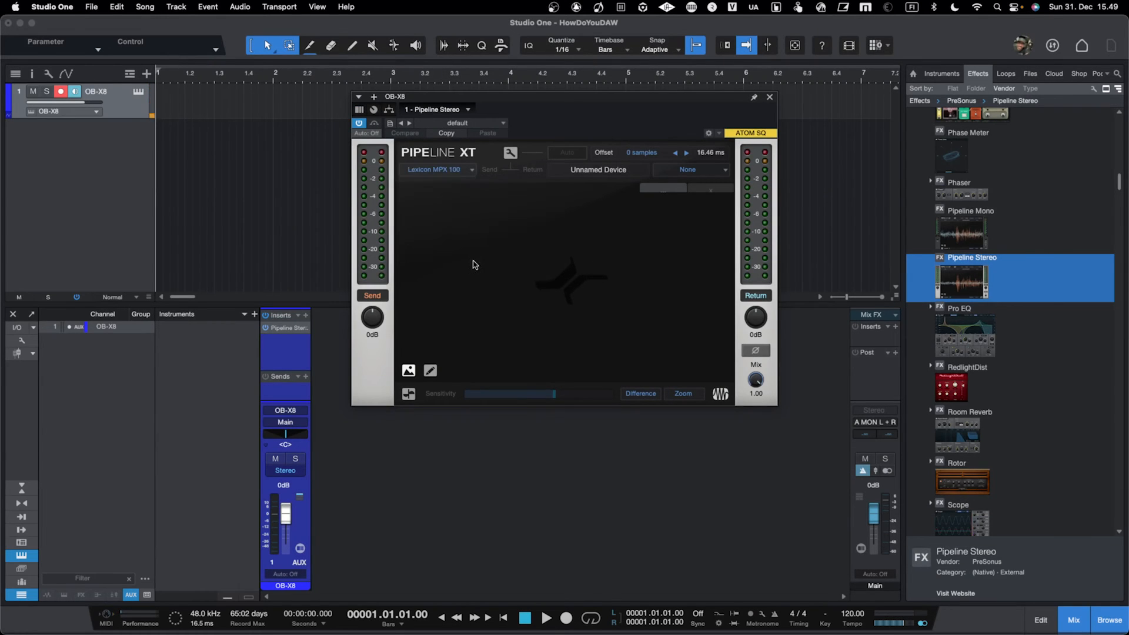
pyautogui.click(689, 169)
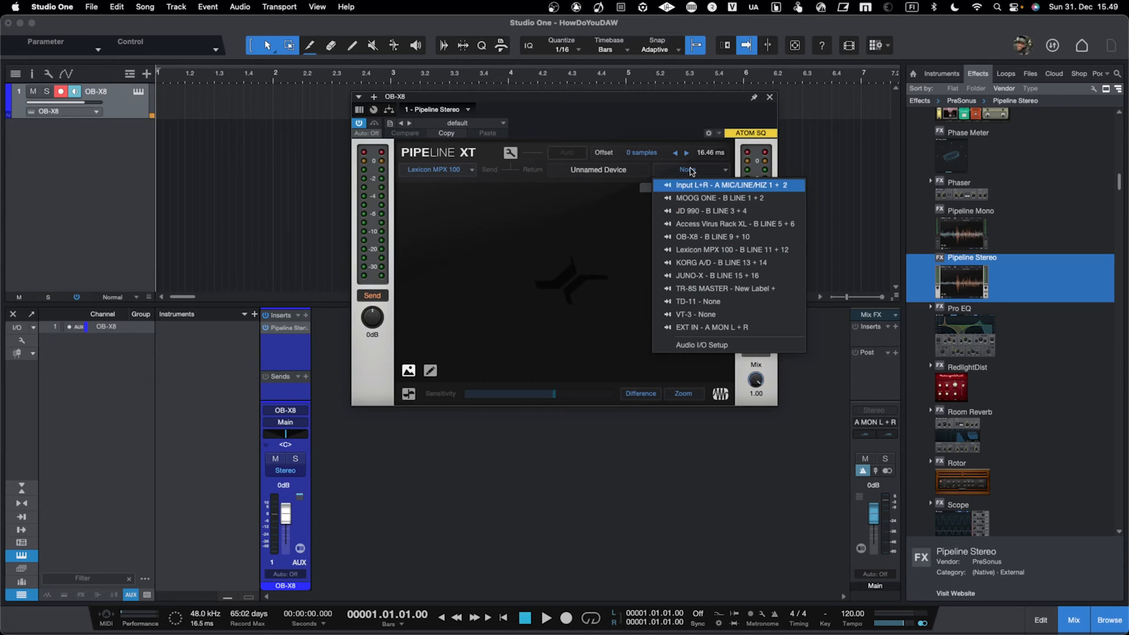
pyautogui.moveTo(699, 249)
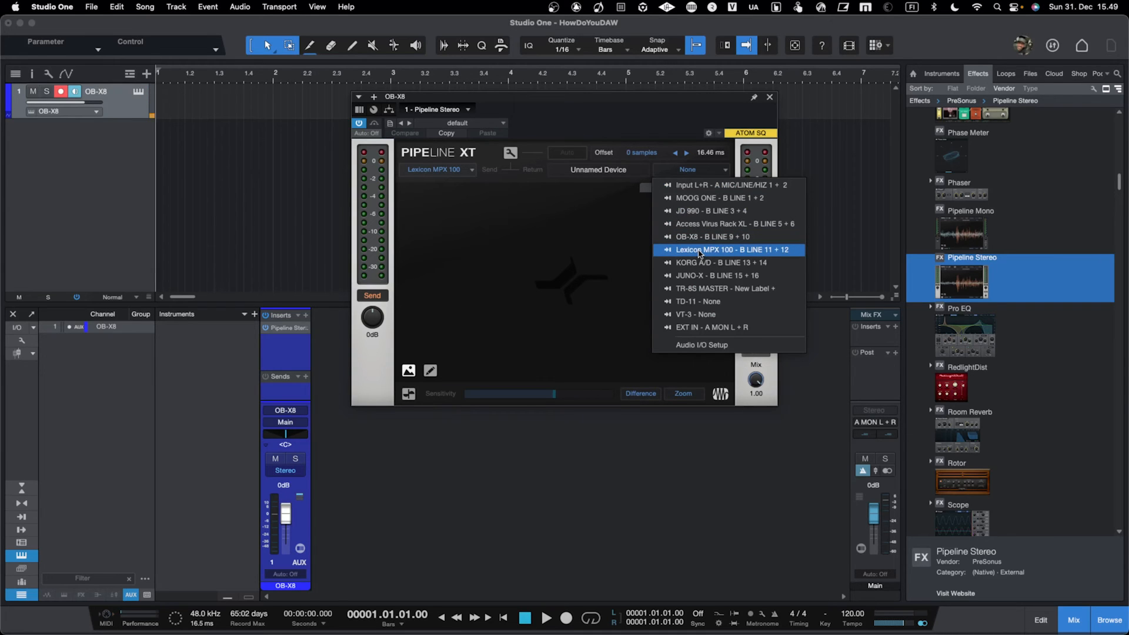
pyautogui.click(729, 250)
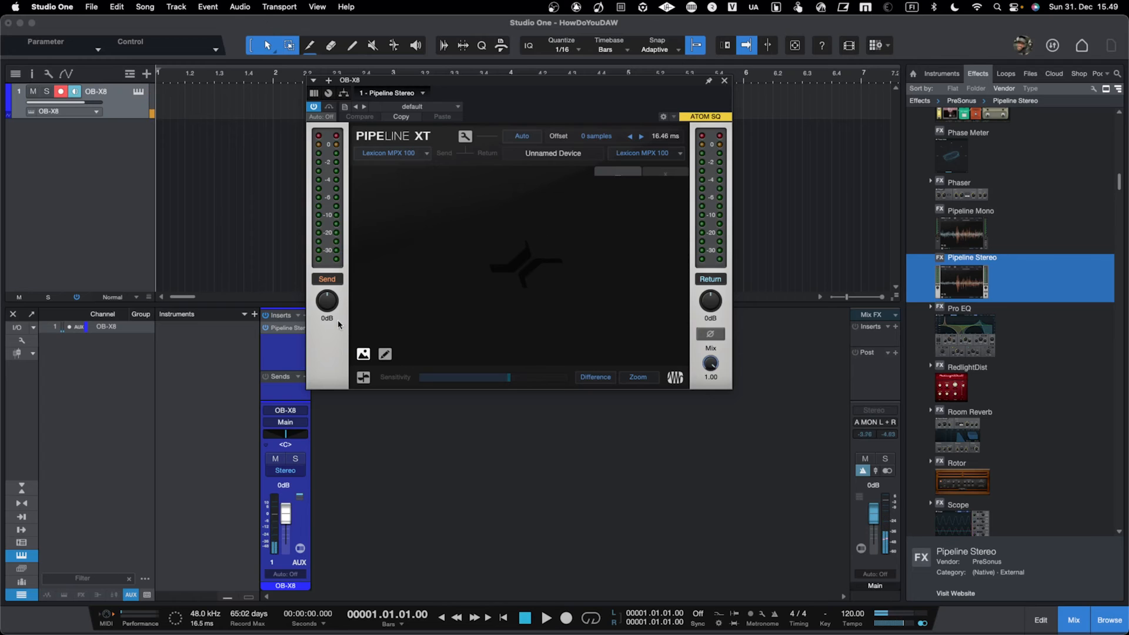
# Step: Set the Pipeline send level to -15 dB and the return level to +8 dB
pyautogui.moveTo(326, 299); pyautogui.dragTo(331, 342)
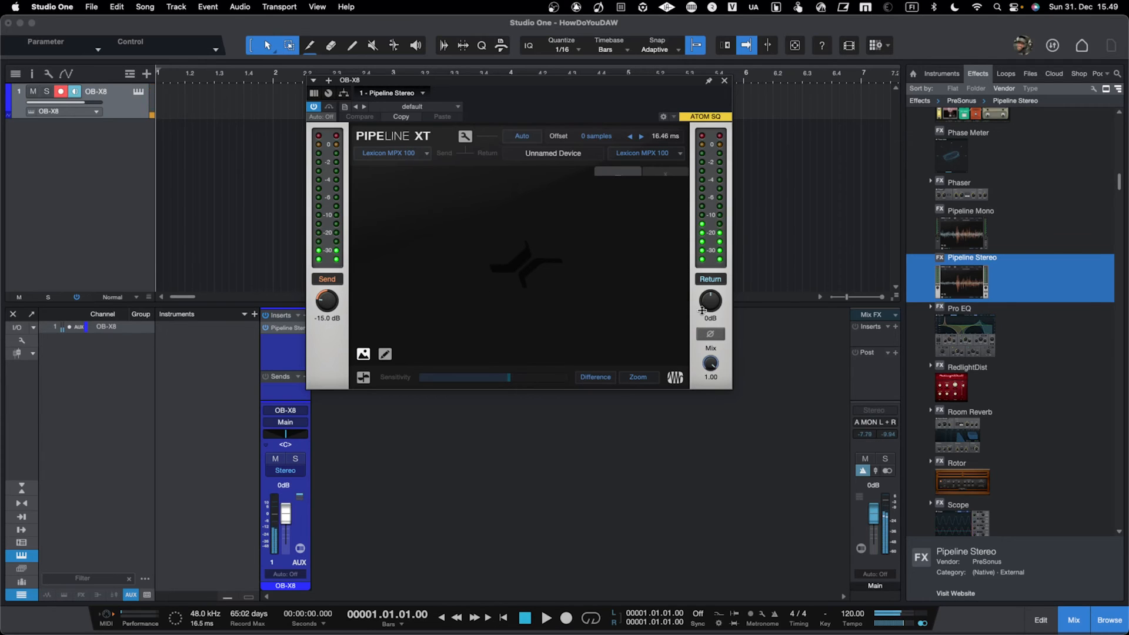
pyautogui.moveTo(709, 300); pyautogui.dragTo(709, 288)
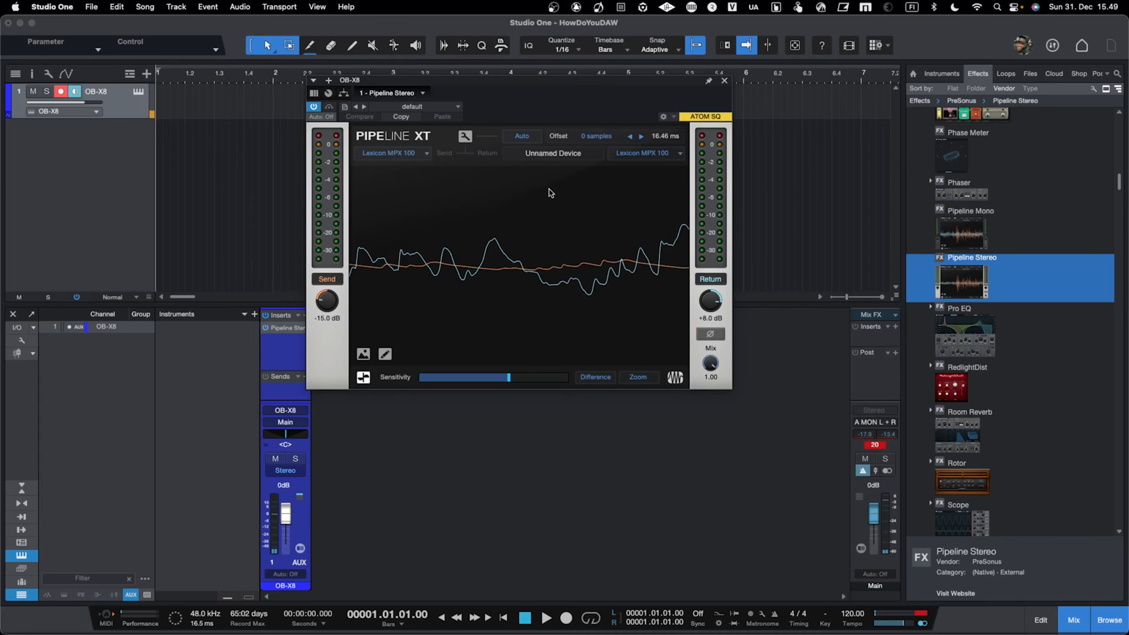
pyautogui.moveTo(546, 169)
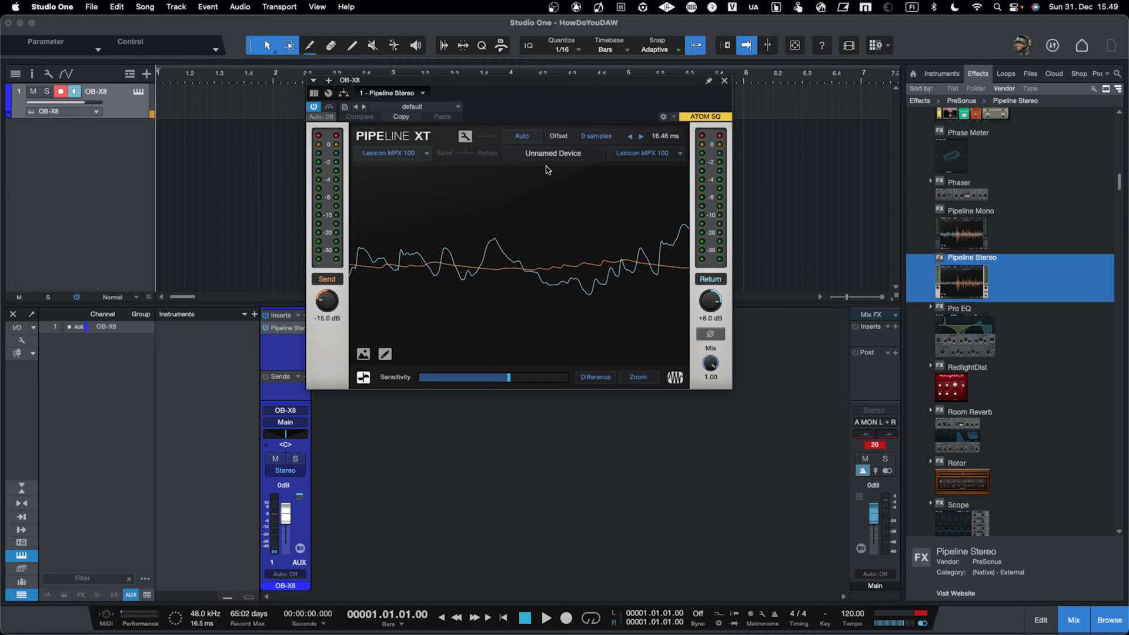
pyautogui.moveTo(536, 165)
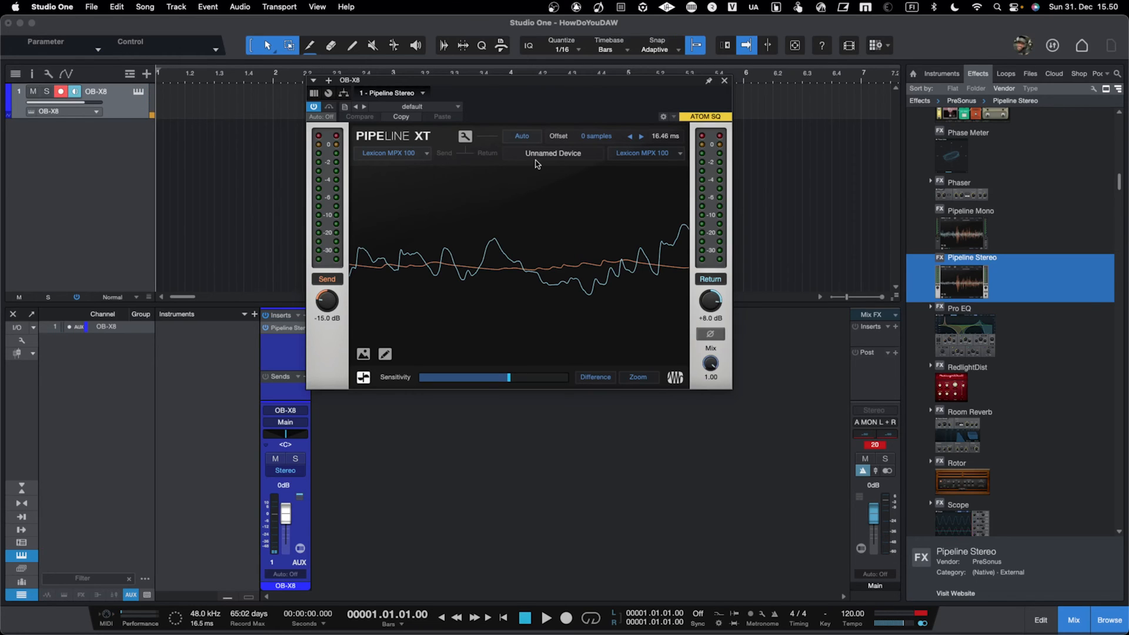
pyautogui.moveTo(542, 156)
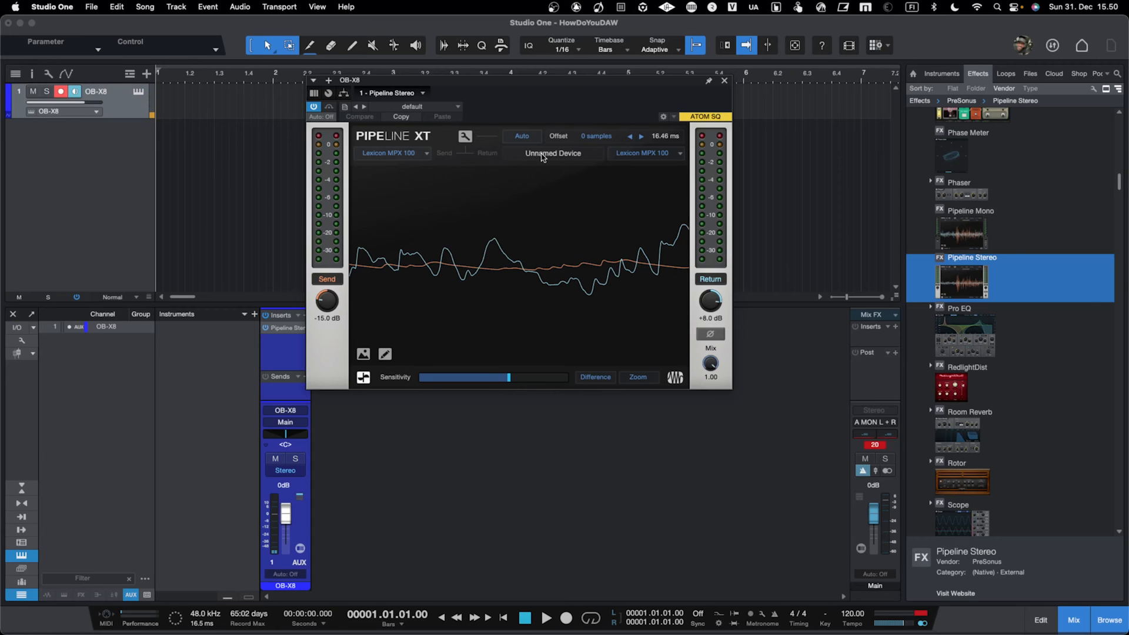
# Step: Rename the Unnamed Device field in Pipeline XT to Lexicon MPX 100
pyautogui.doubleClick(553, 153)
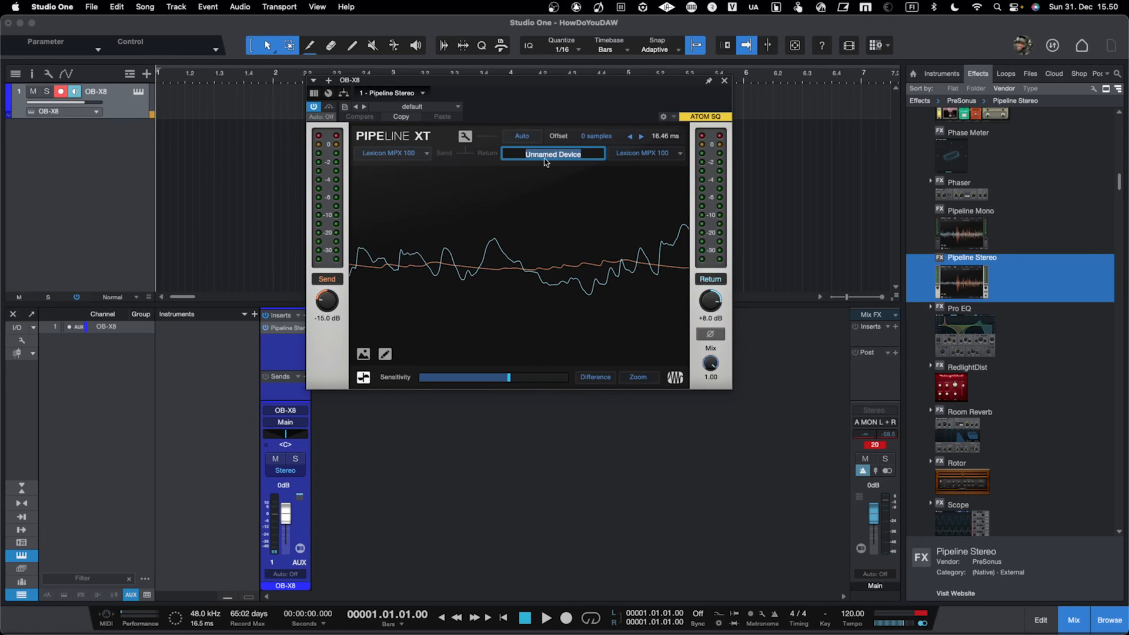
pyautogui.moveTo(569, 181)
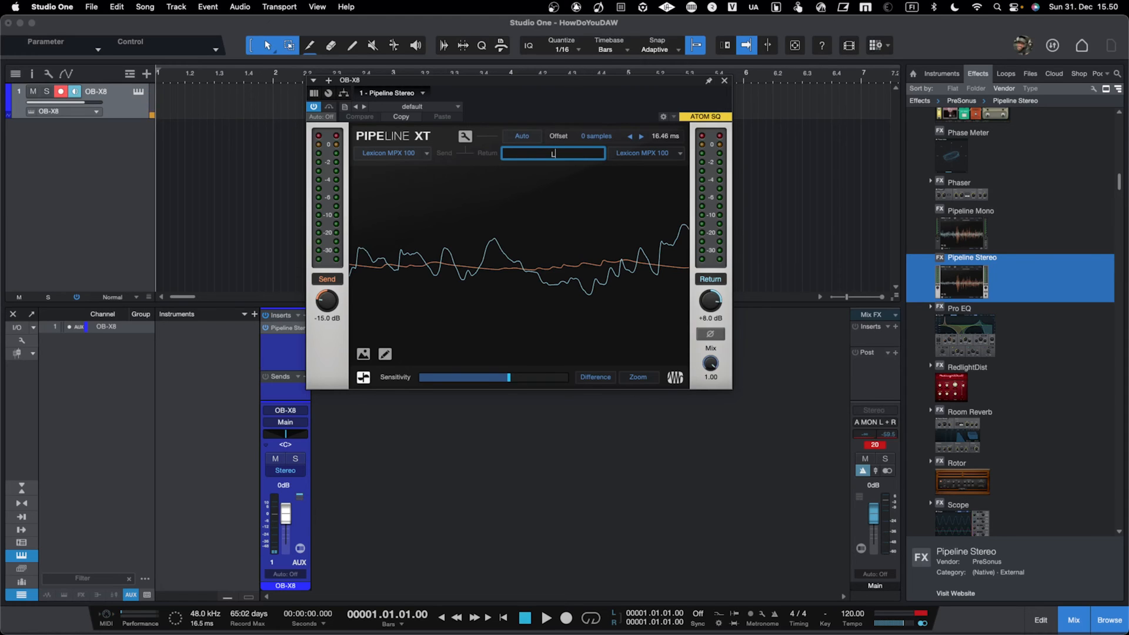
pyautogui.write('Lexicon MPX 100')
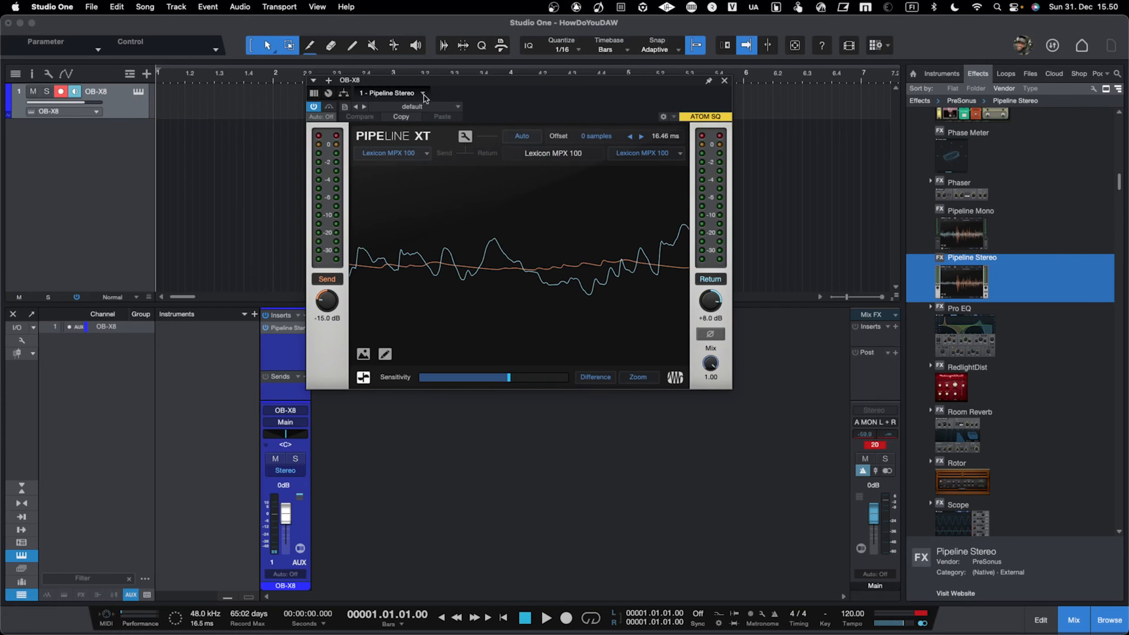
pyautogui.click(421, 94)
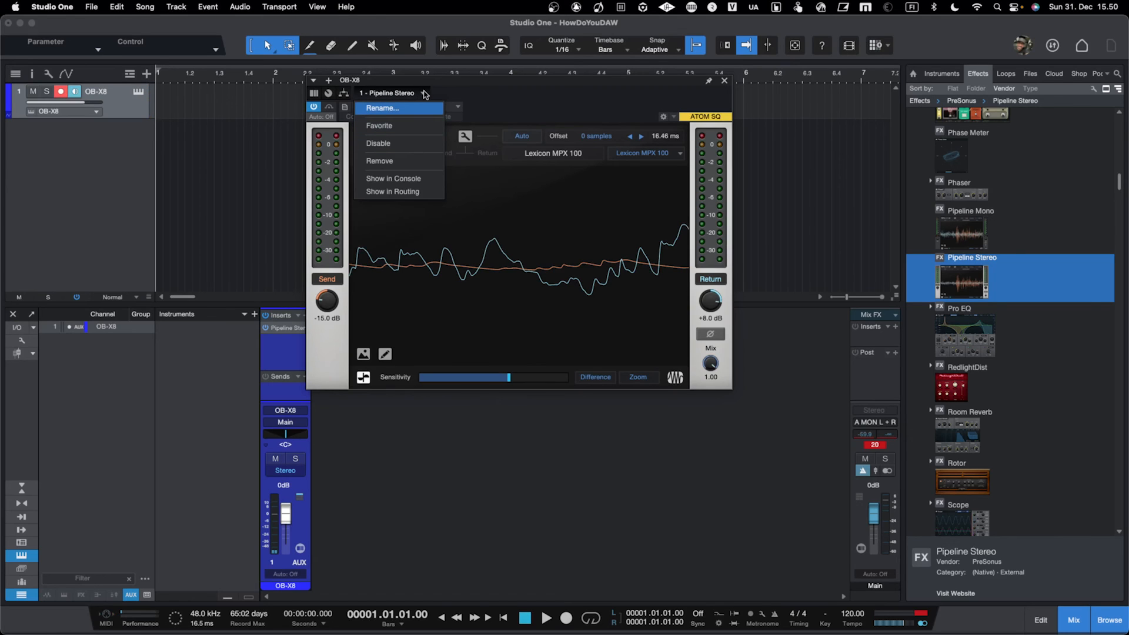
pyautogui.moveTo(503, 96)
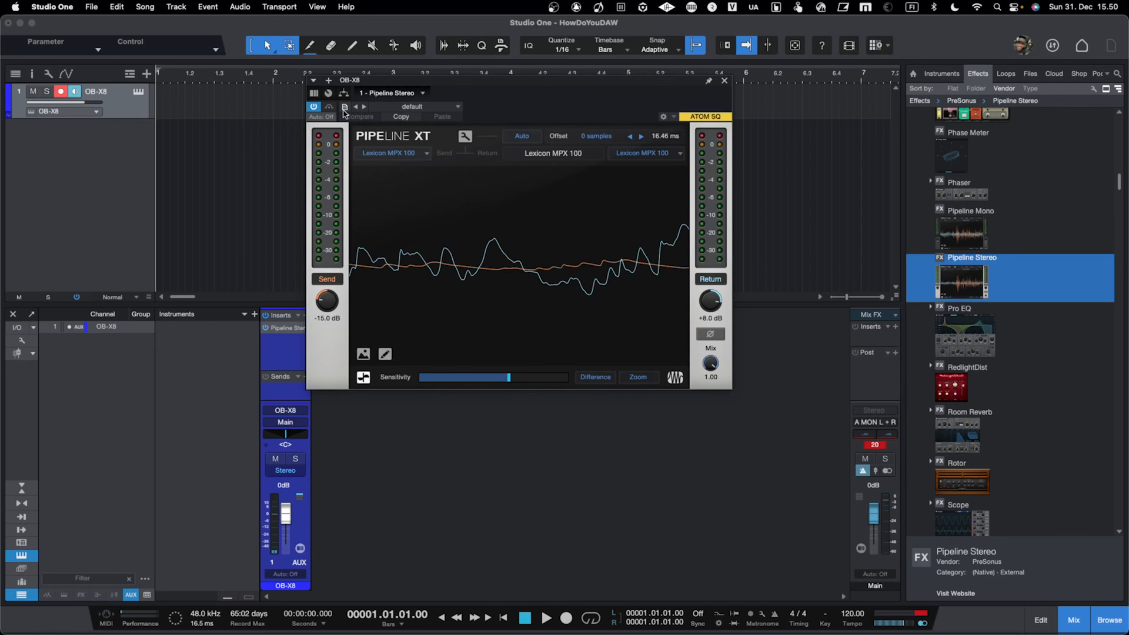
# Step: Store the Pipeline settings as preset 'Lexicon MPX 100' with description 'Reverb & Plate'
pyautogui.click(344, 107)
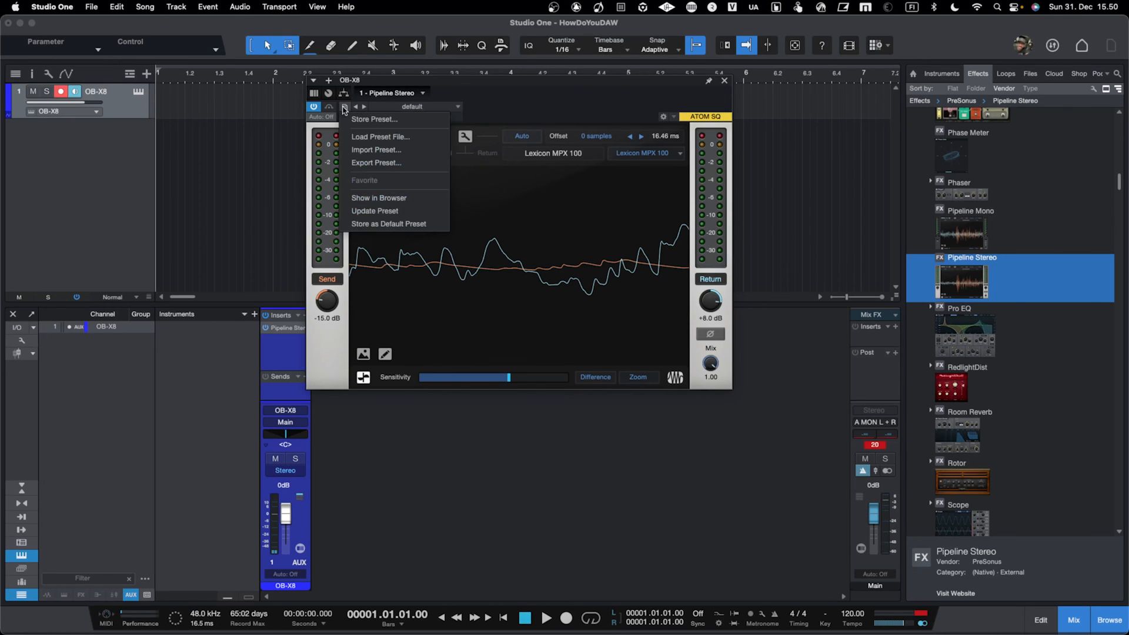
pyautogui.moveTo(372, 120)
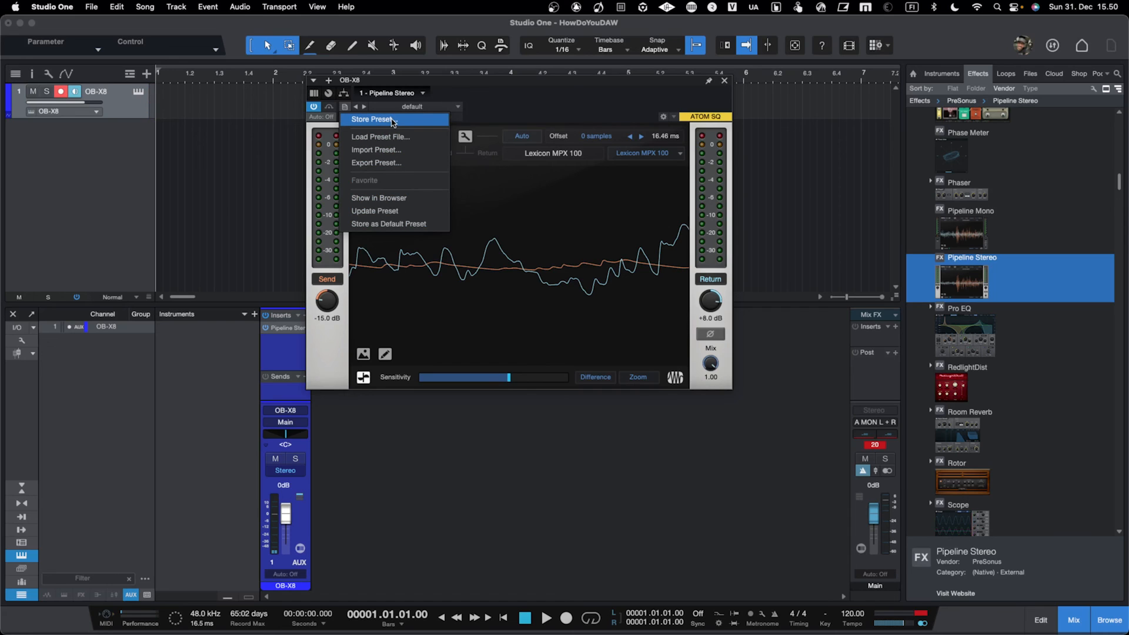
pyautogui.click(373, 119)
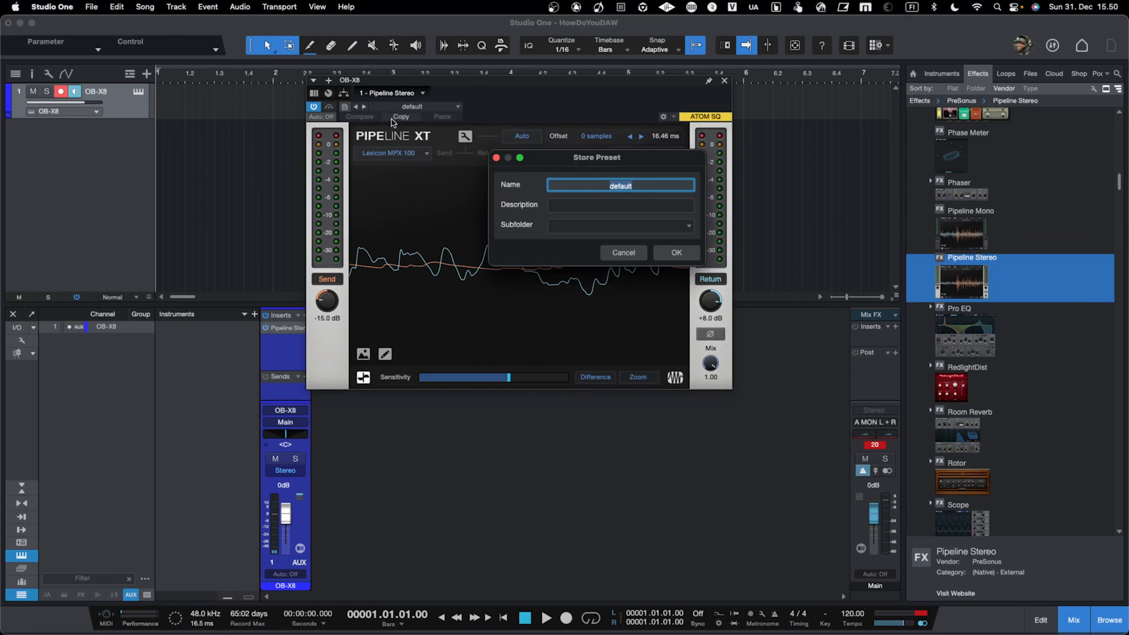
pyautogui.moveTo(422, 165)
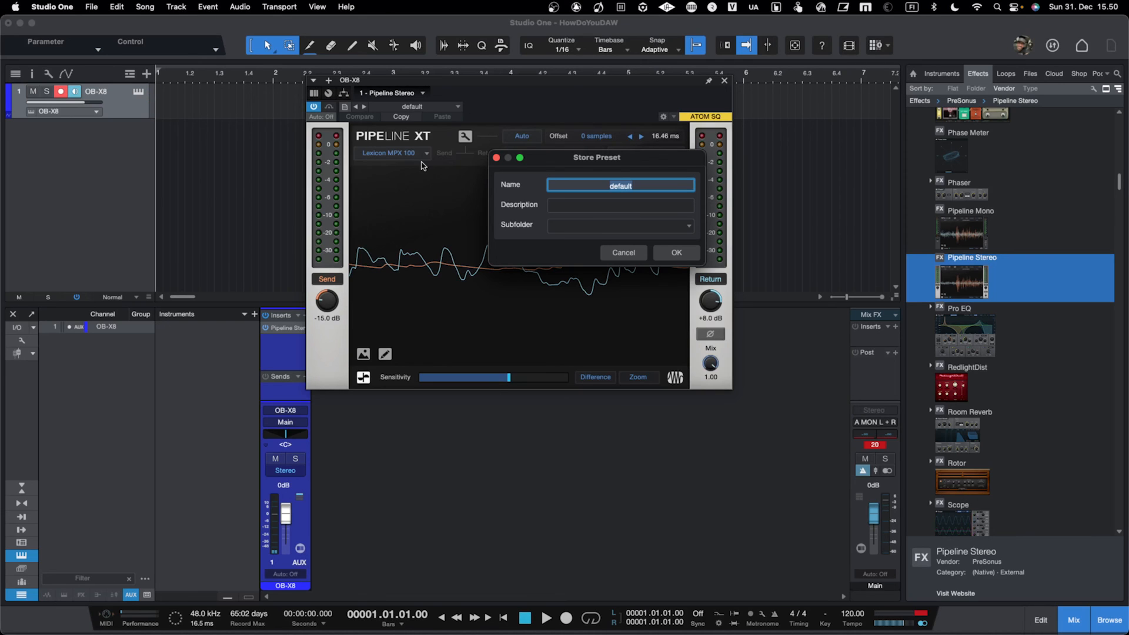
pyautogui.write('Lexicon MPX 10')
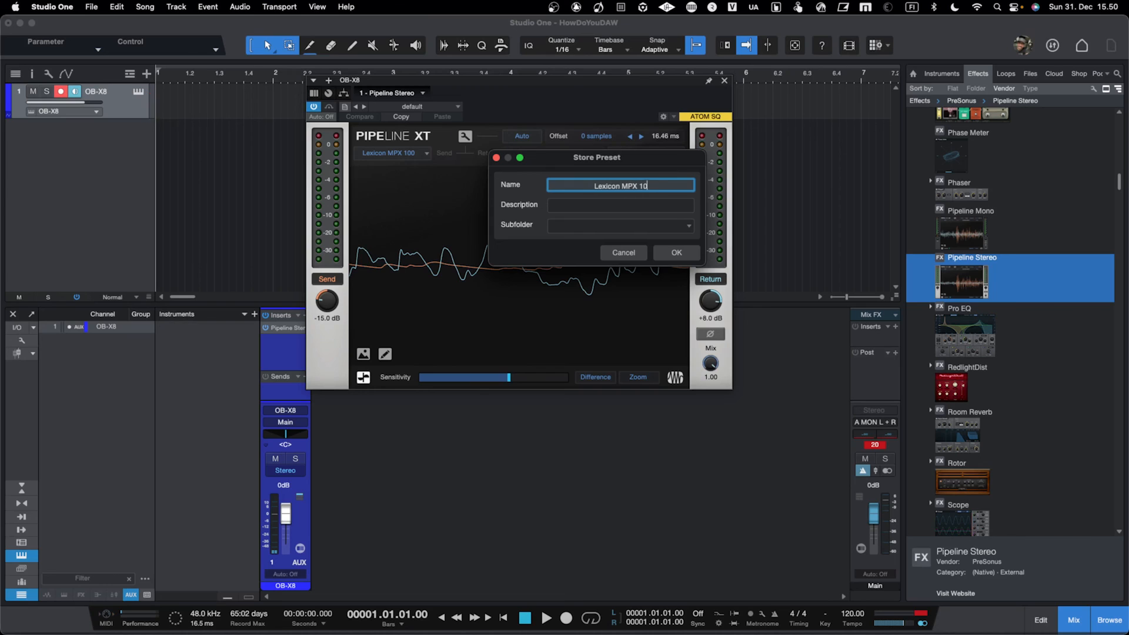
pyautogui.write('Reverb & Plate')
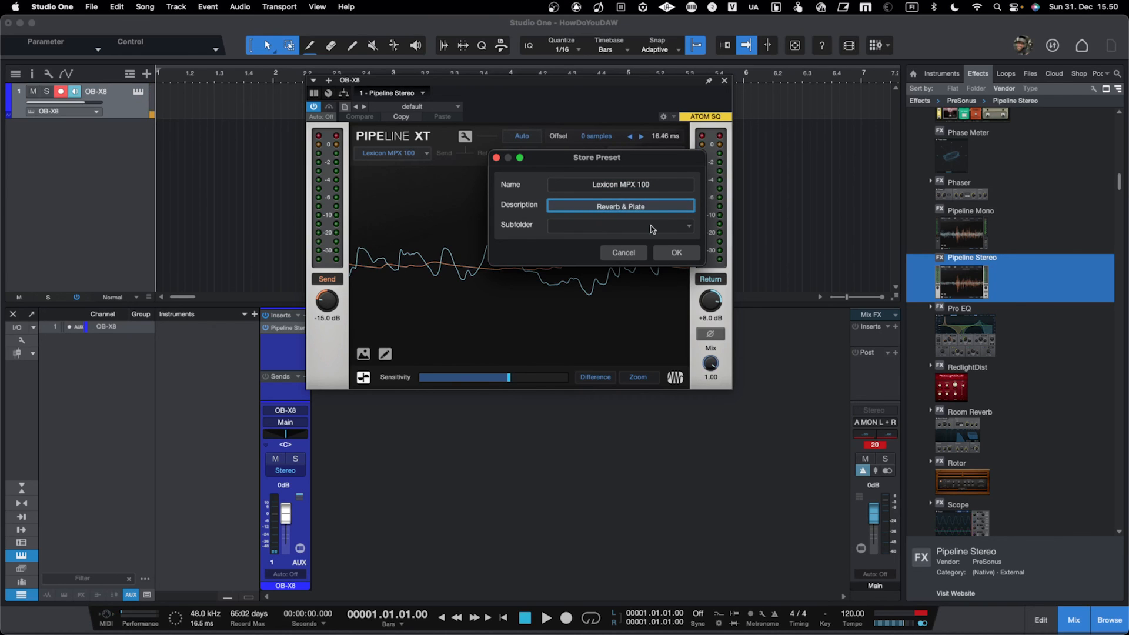
pyautogui.moveTo(705, 203)
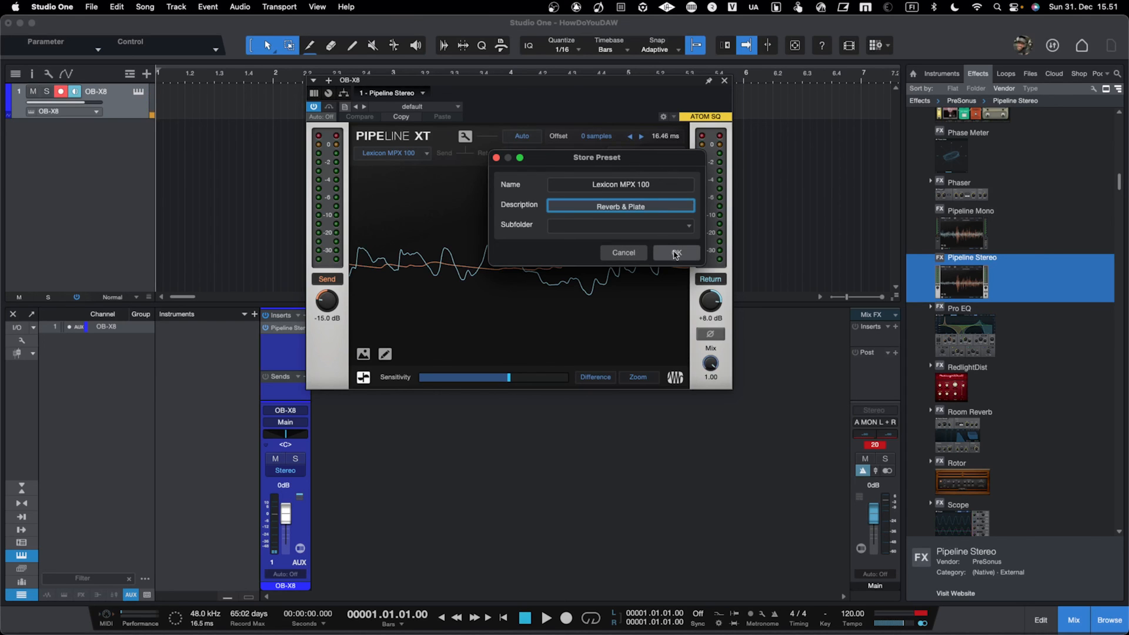
pyautogui.click(675, 253)
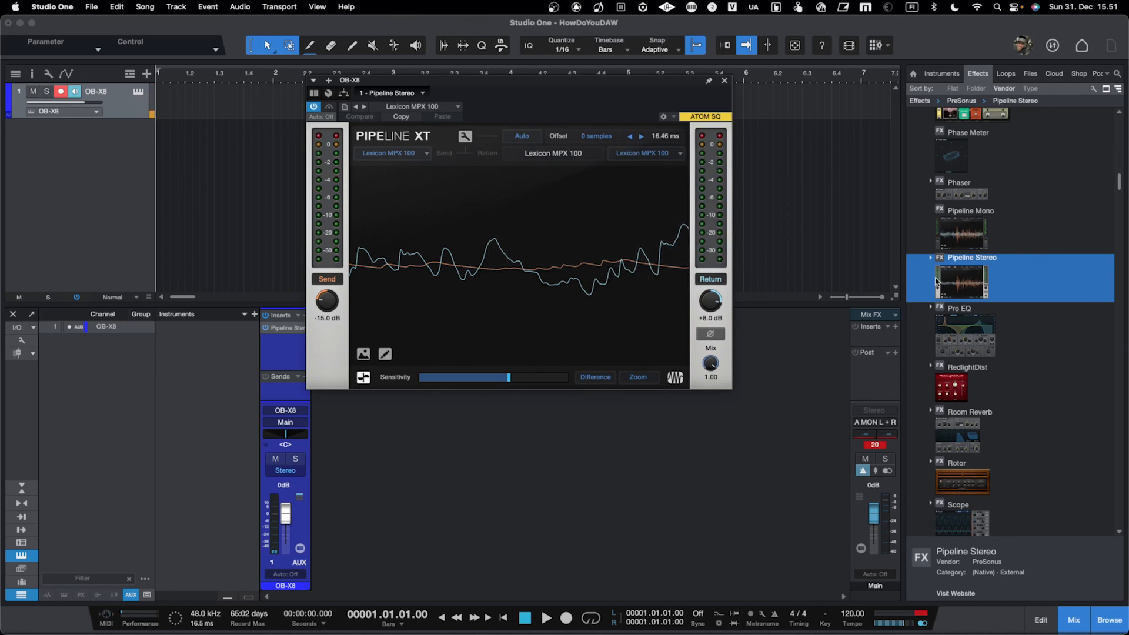
# Step: Expand Pipeline Stereo in the Effects browser to list the Lexicon MPX 100 preset
pyautogui.click(931, 258)
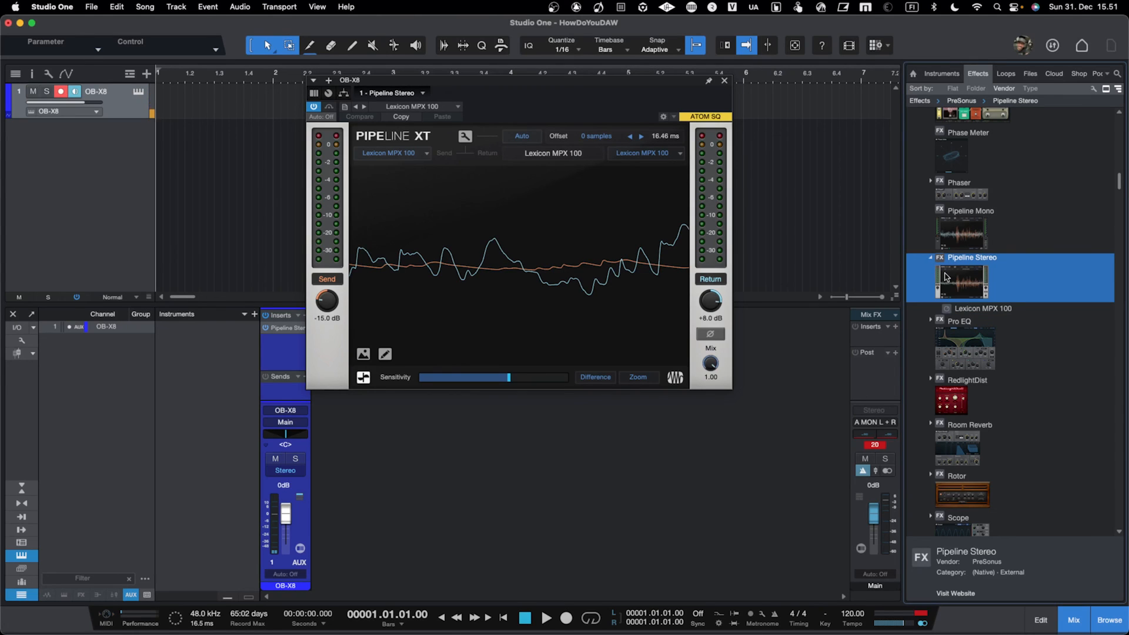
pyautogui.moveTo(976, 307)
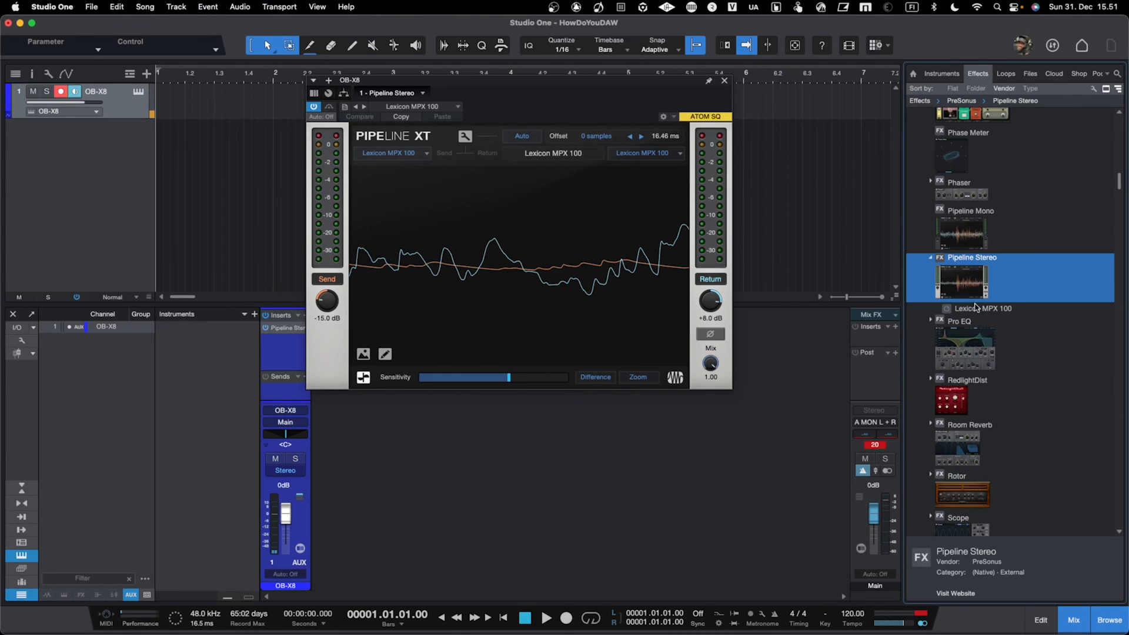
pyautogui.moveTo(962, 319)
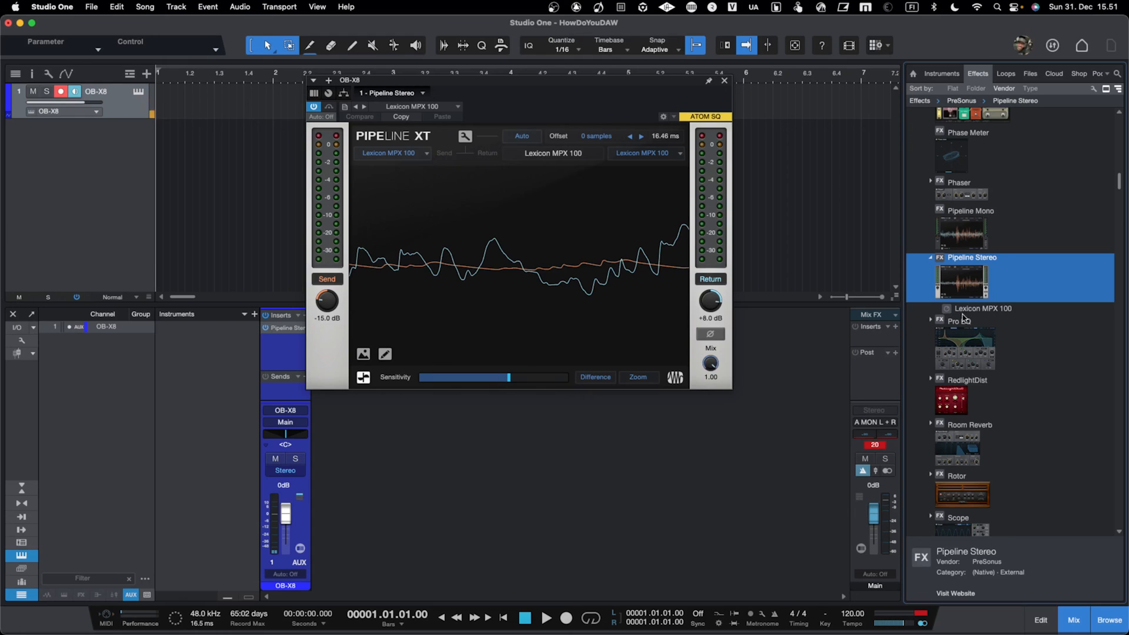
pyautogui.moveTo(715, 85)
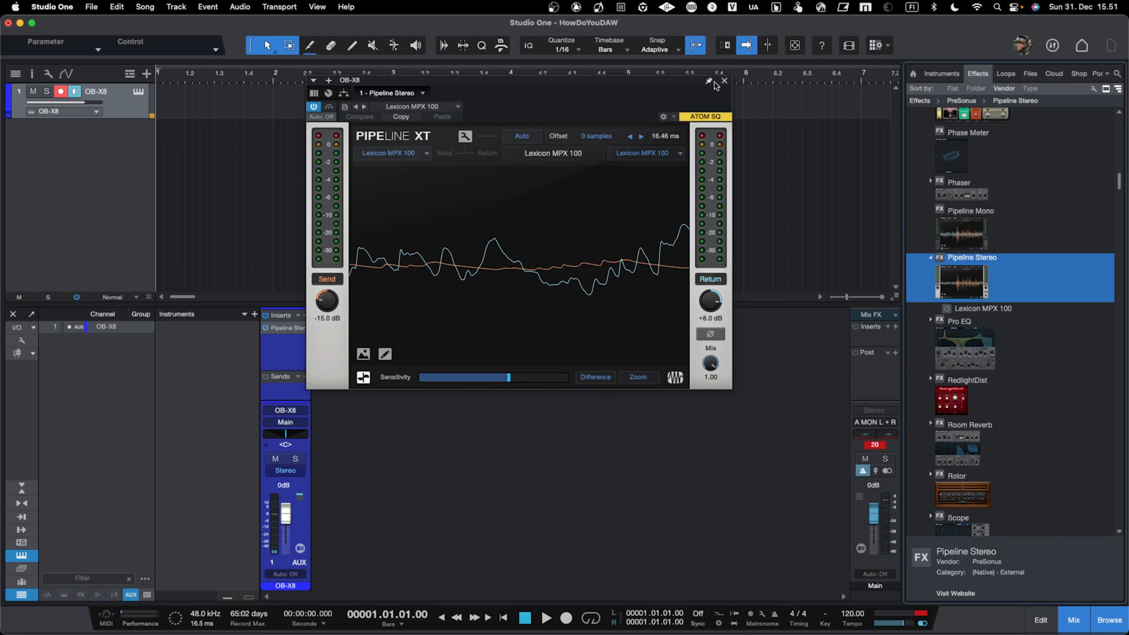
# Step: Remove the Pipeline Stereo insert from the OB-X8 channel and close its plug-in window
pyautogui.rightClick(287, 328)
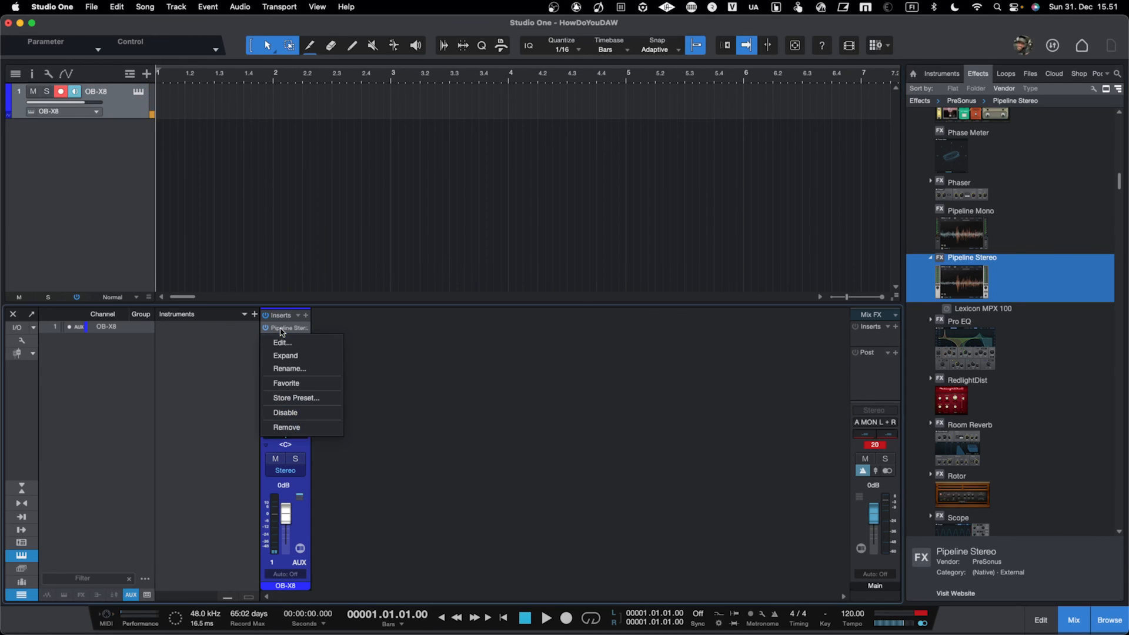
pyautogui.moveTo(301, 427)
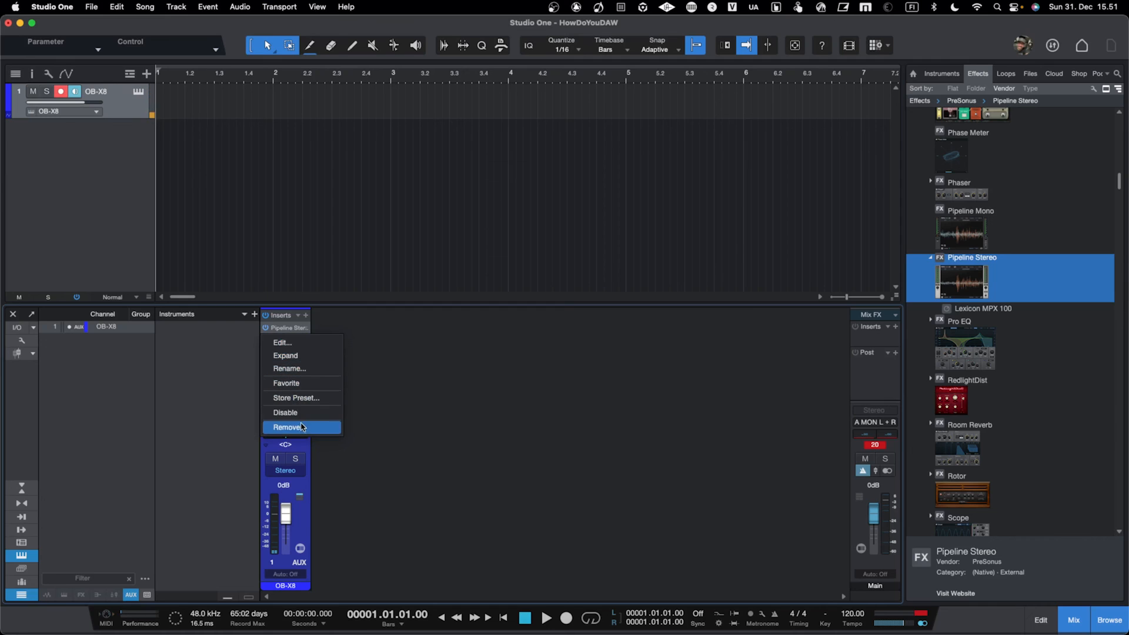
pyautogui.click(288, 427)
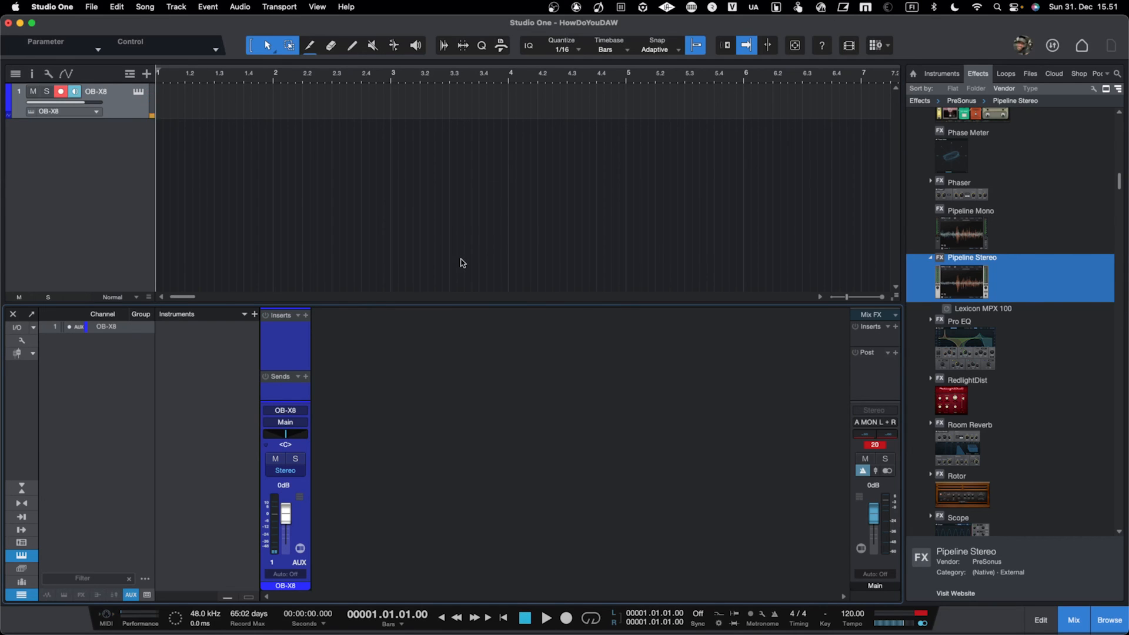
pyautogui.click(545, 617)
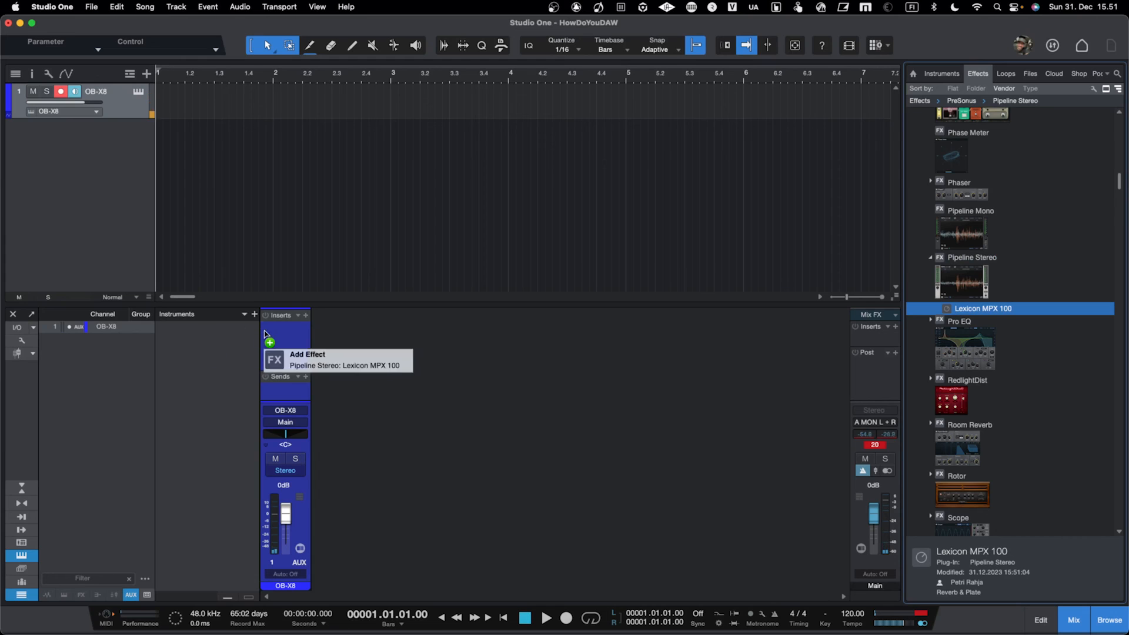
# Step: Load the Lexicon MPX 100 preset onto the OB-X8 channel's Inserts slot
pyautogui.click(284, 339)
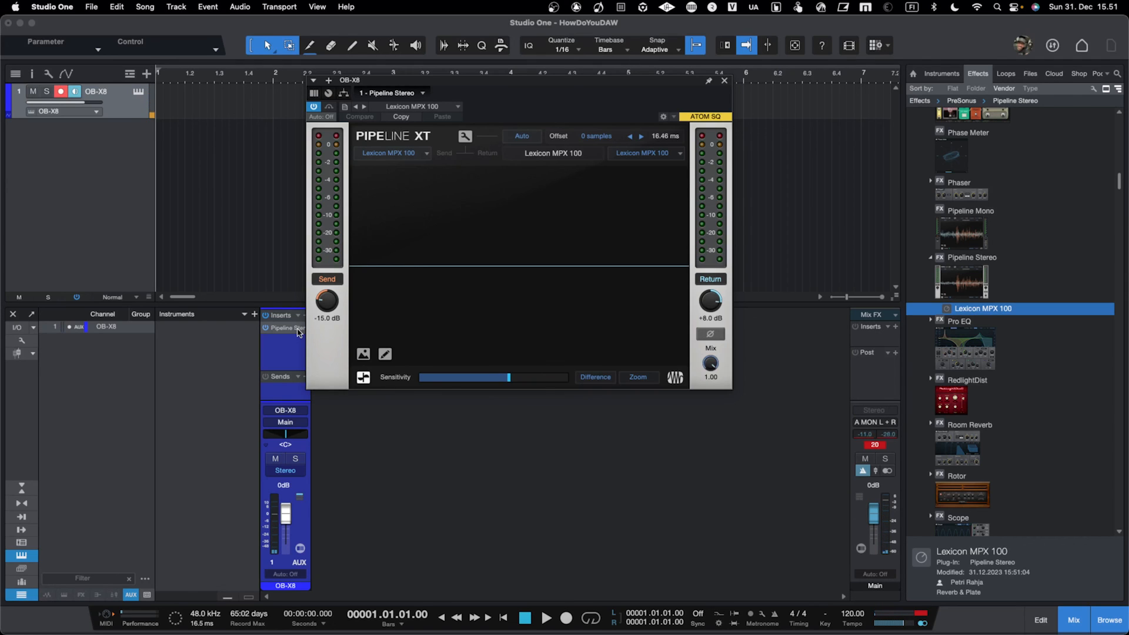
pyautogui.moveTo(333, 293)
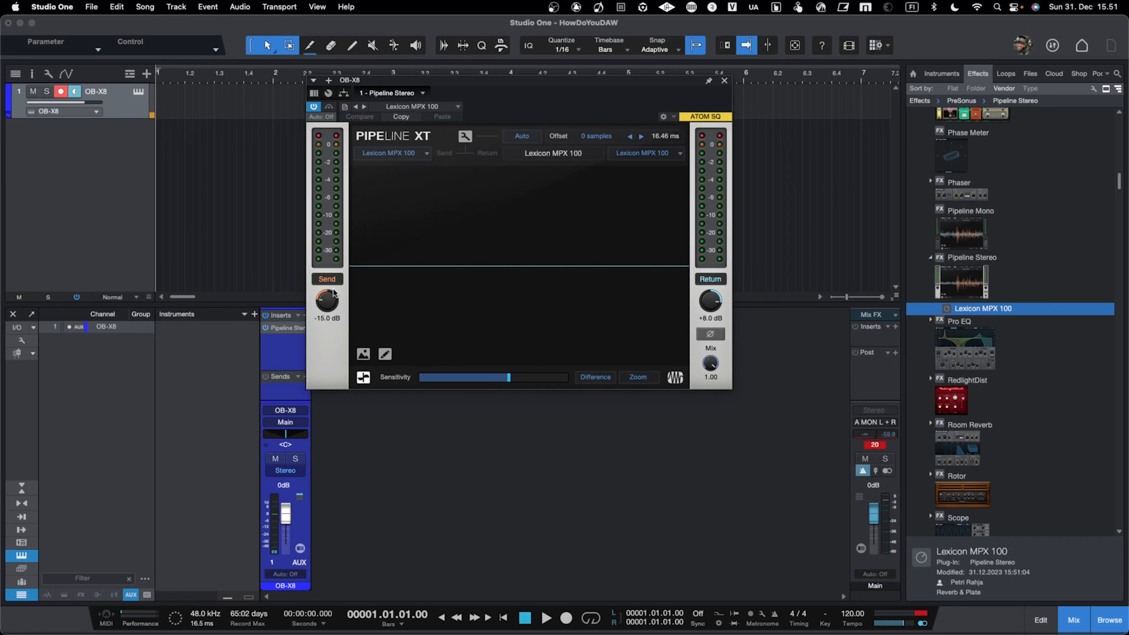
pyautogui.moveTo(471, 120)
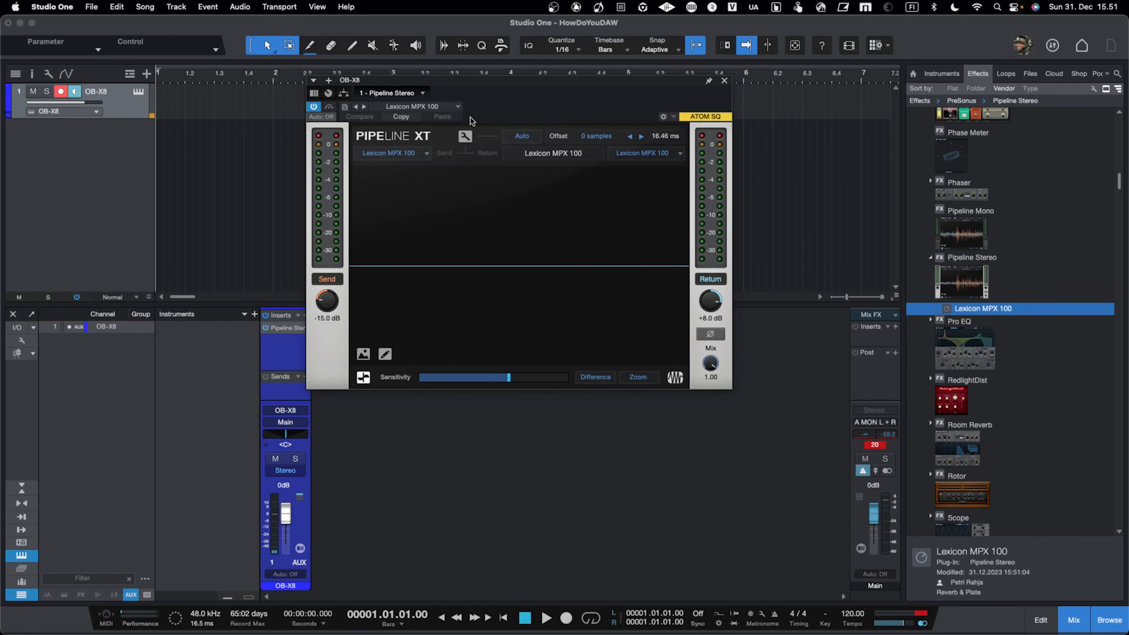